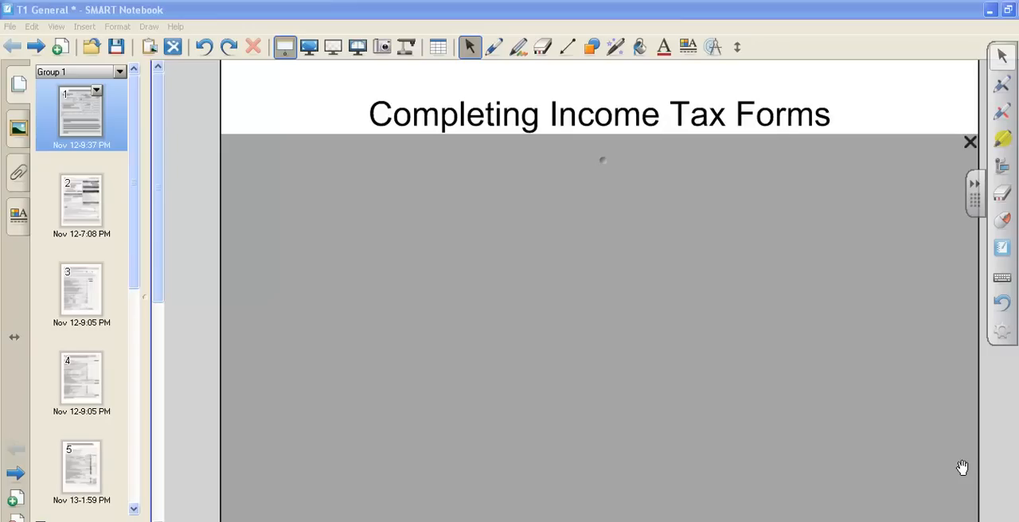
mouse_move(745, 207)
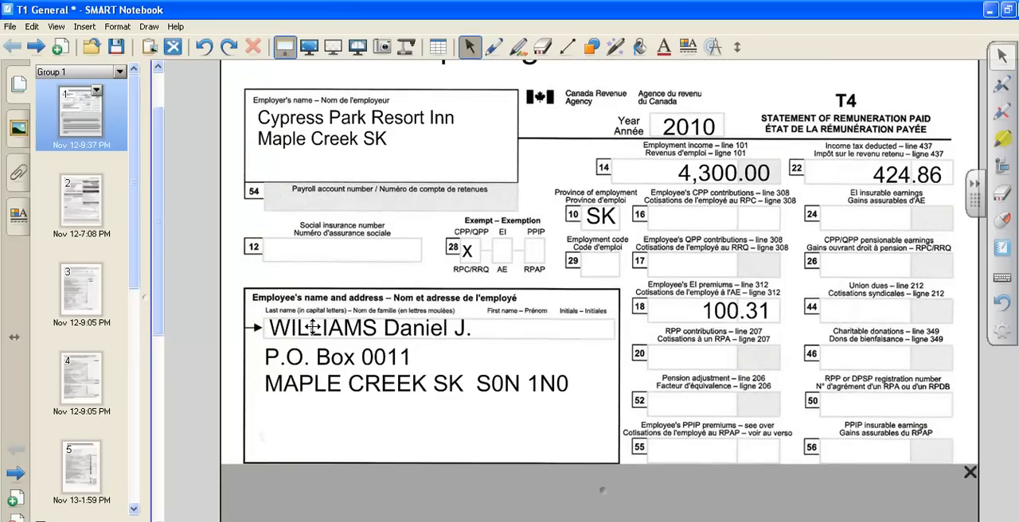
mouse_move(604, 475)
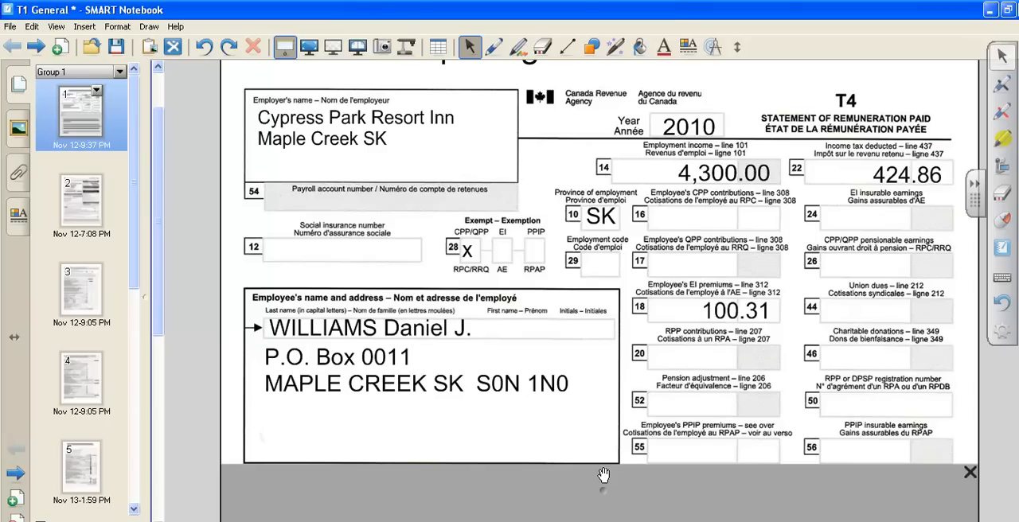
mouse_move(689, 450)
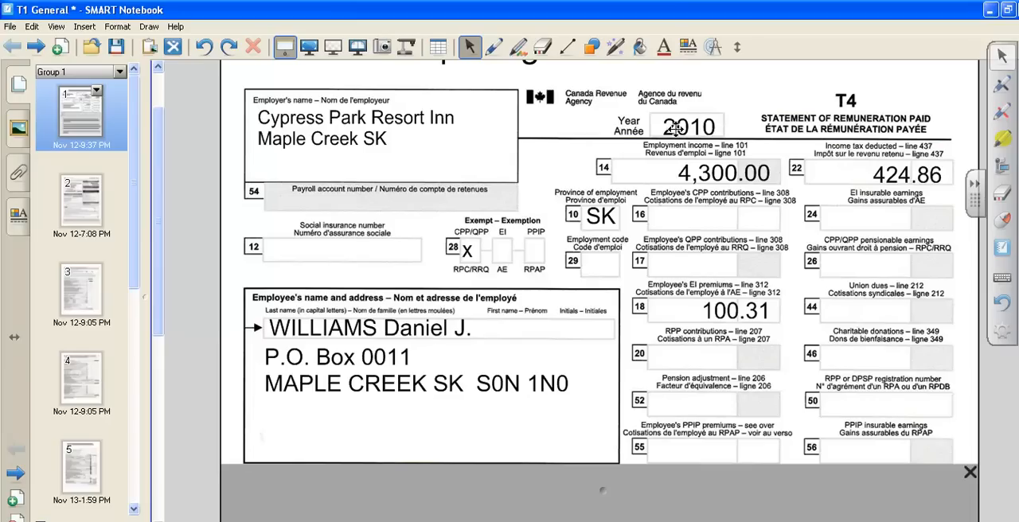
mouse_move(684, 125)
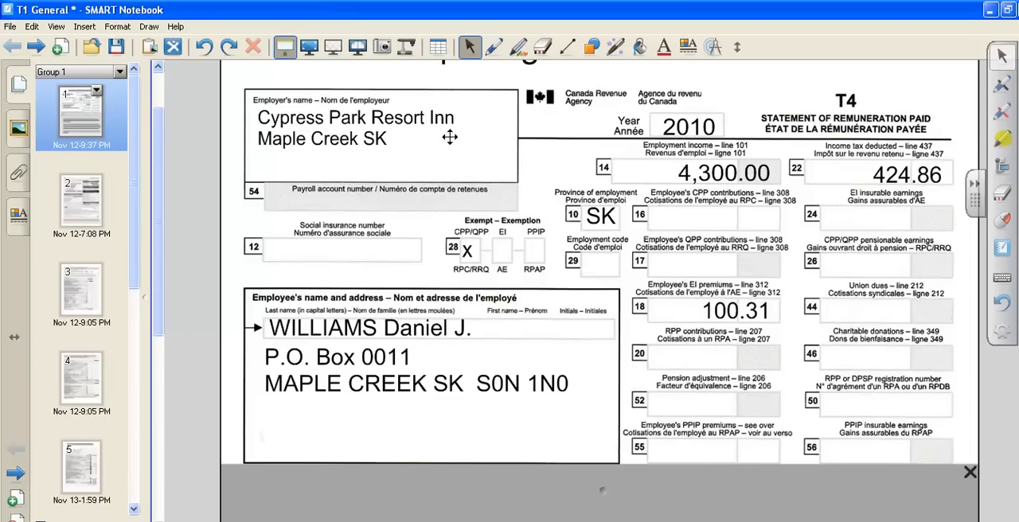
mouse_move(331, 163)
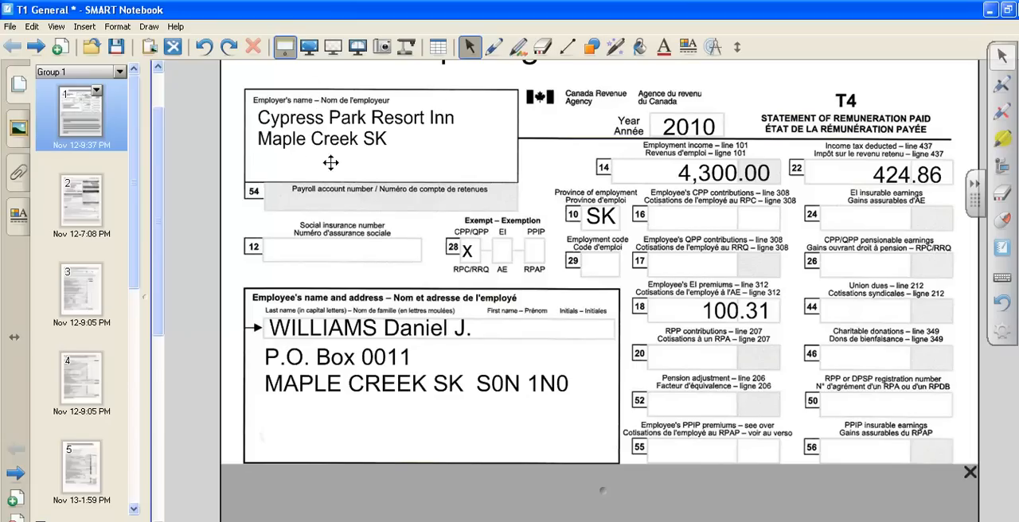
mouse_move(418, 176)
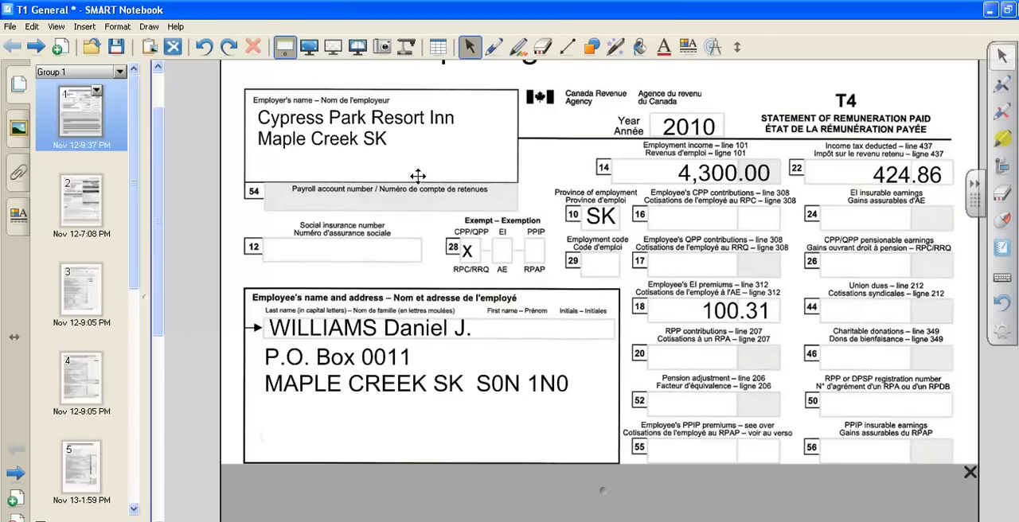
mouse_move(686, 175)
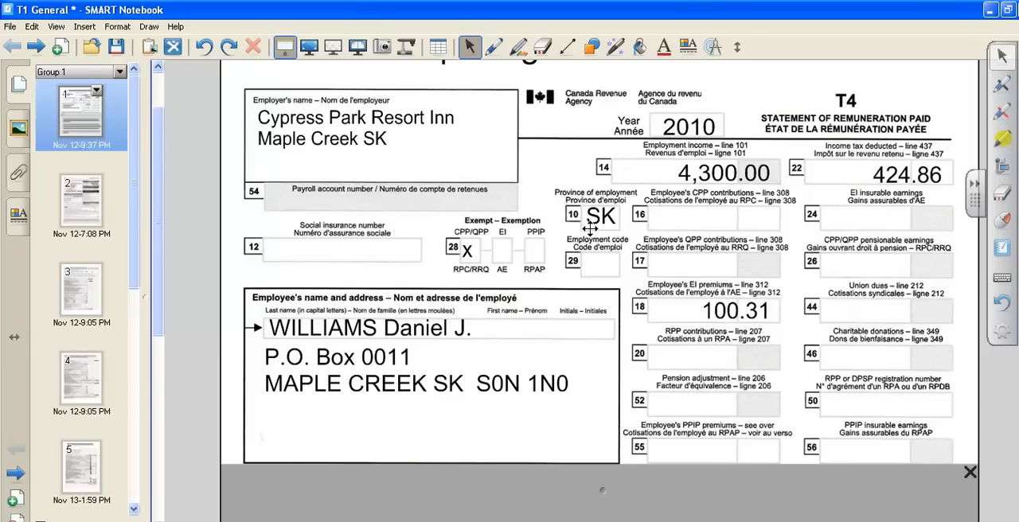
mouse_move(595, 226)
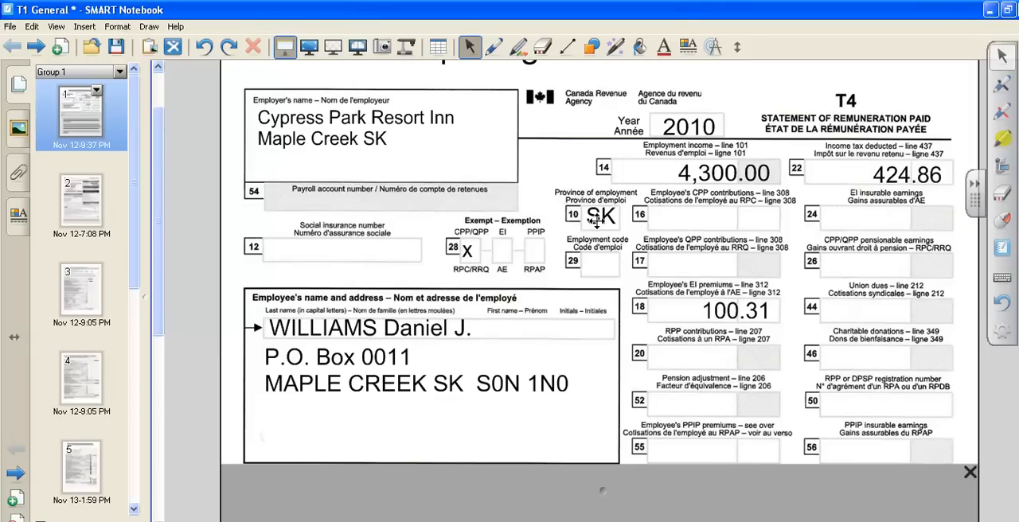
mouse_move(471, 251)
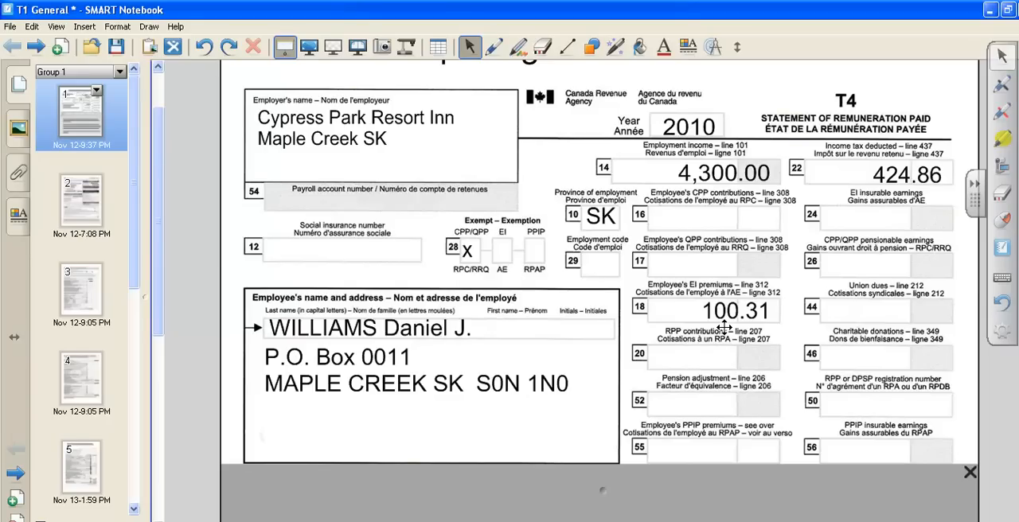
mouse_move(889, 168)
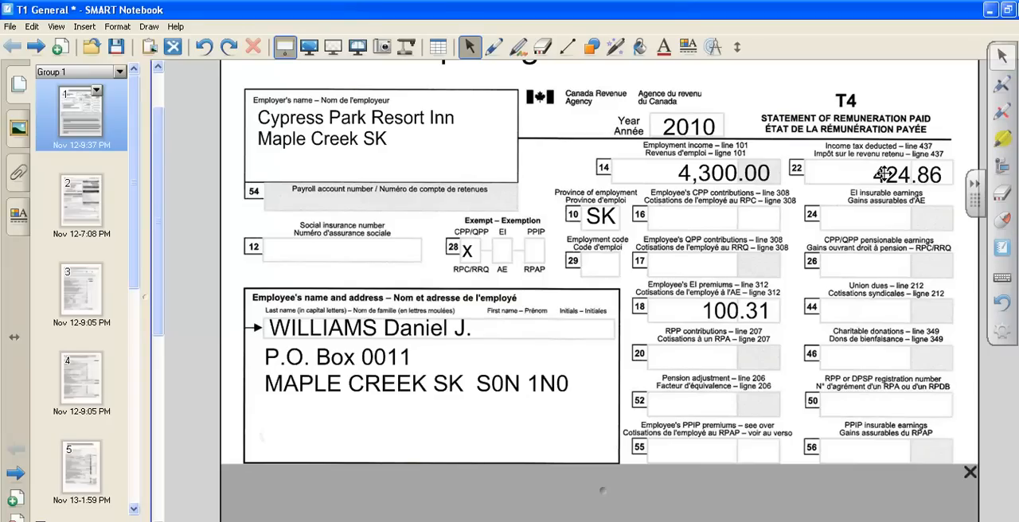
Scroll down the page below the revealed 2010 T4 slip from Cypress Park Resort Inn
scroll(down, 3)
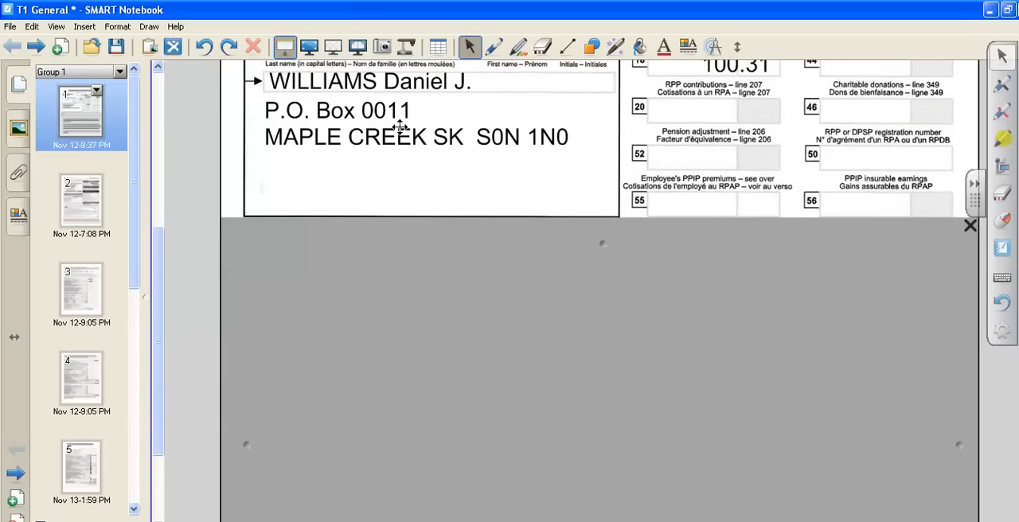
mouse_move(601, 239)
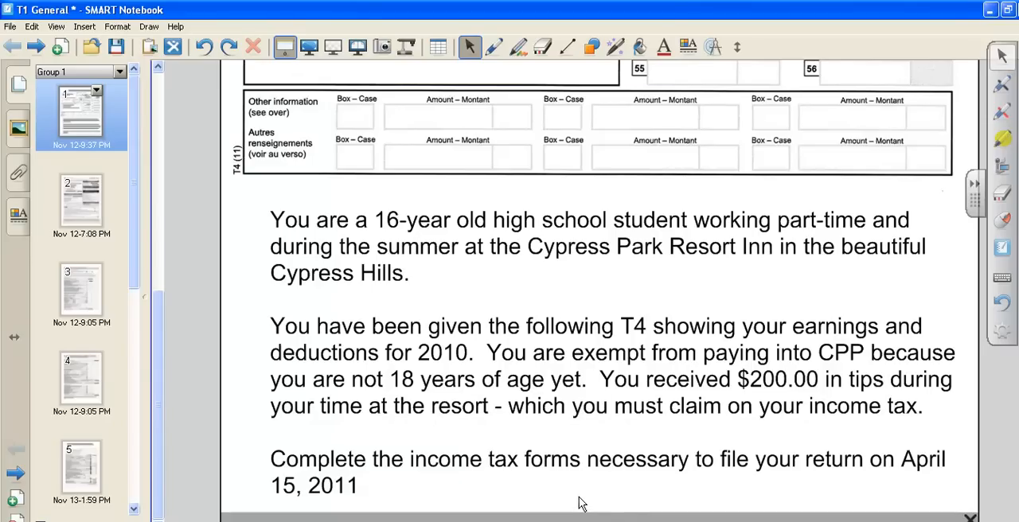
mouse_move(564, 496)
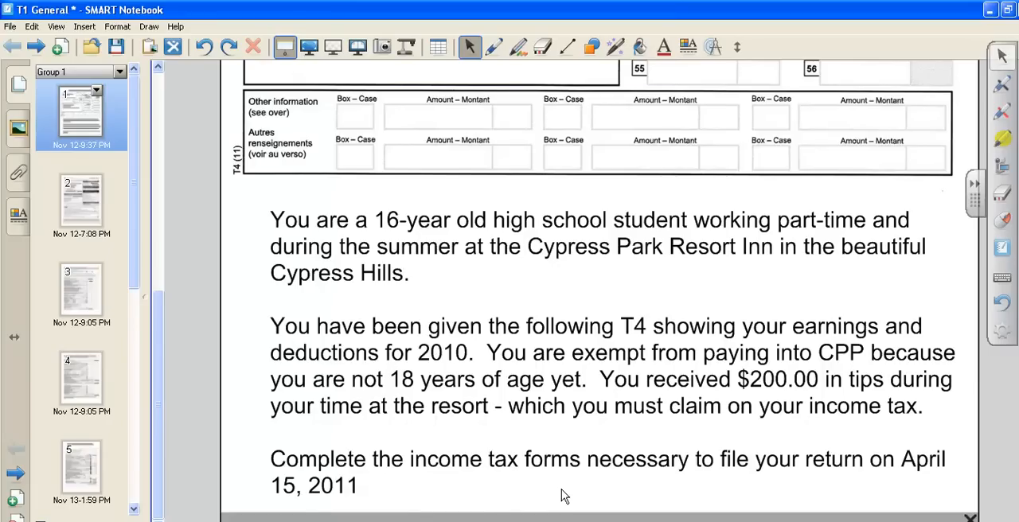
mouse_move(558, 494)
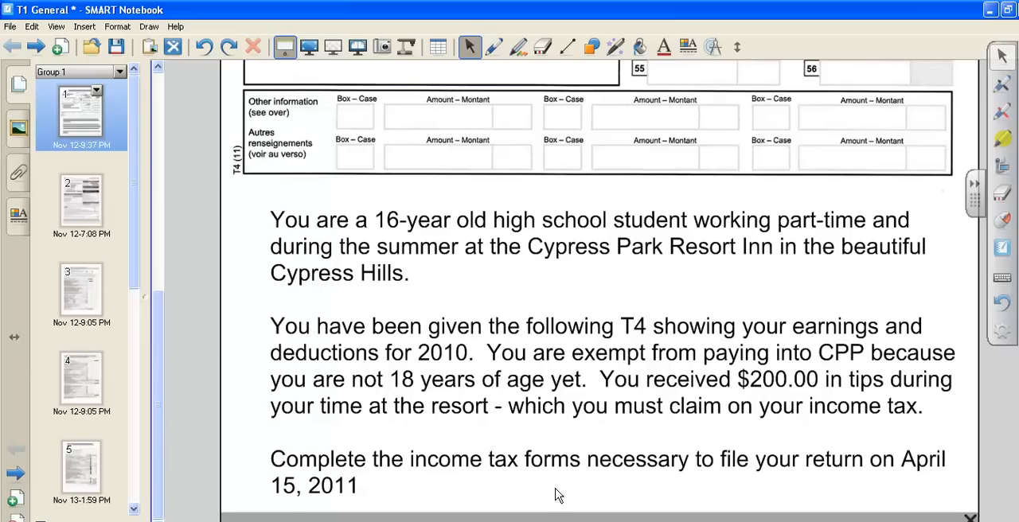
mouse_move(347, 269)
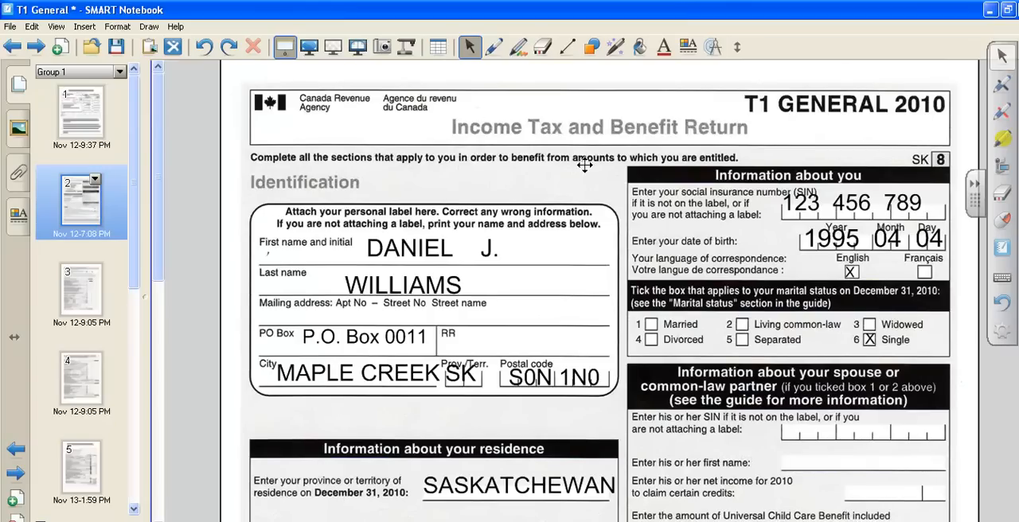
mouse_move(611, 469)
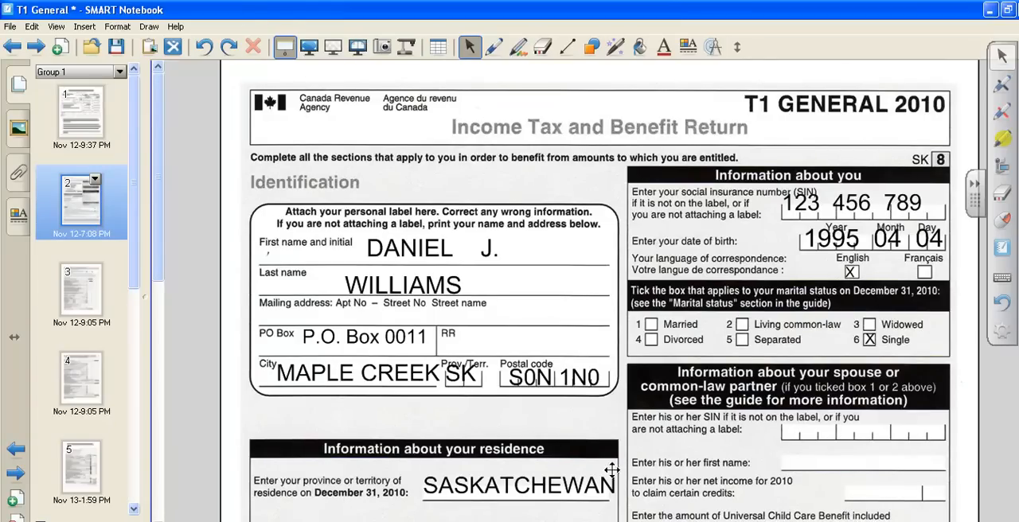
Scroll down to the residence section showing province Saskatchewan
scroll(down, 3)
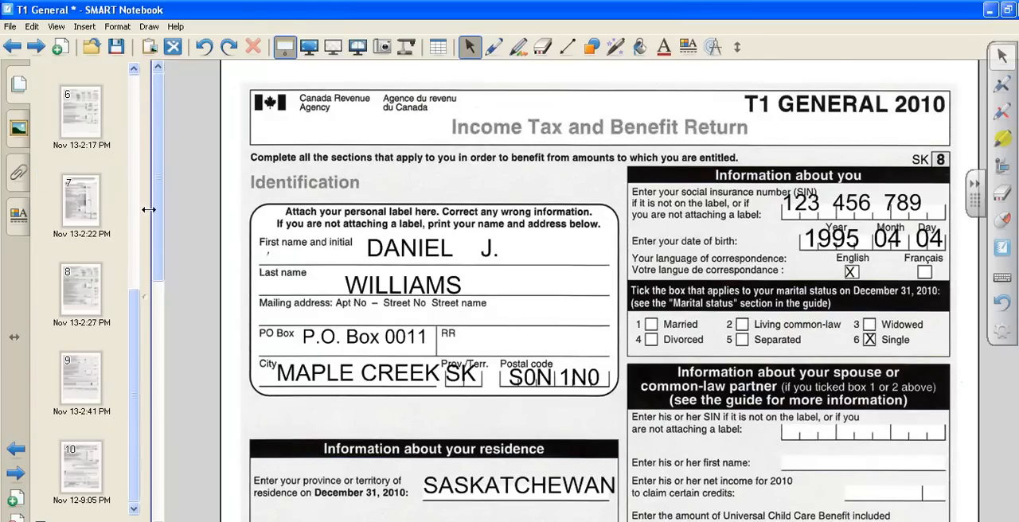
scroll(down, 3)
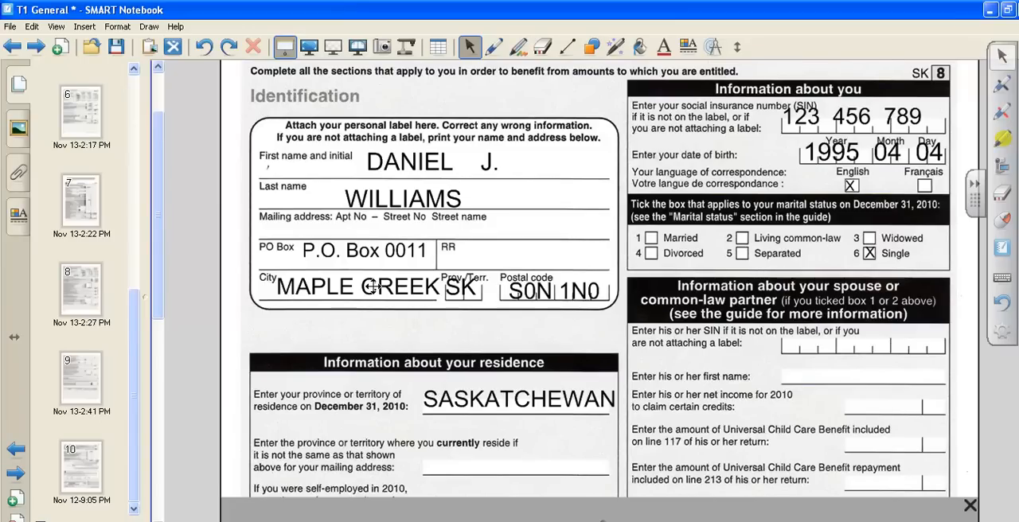
mouse_move(691, 221)
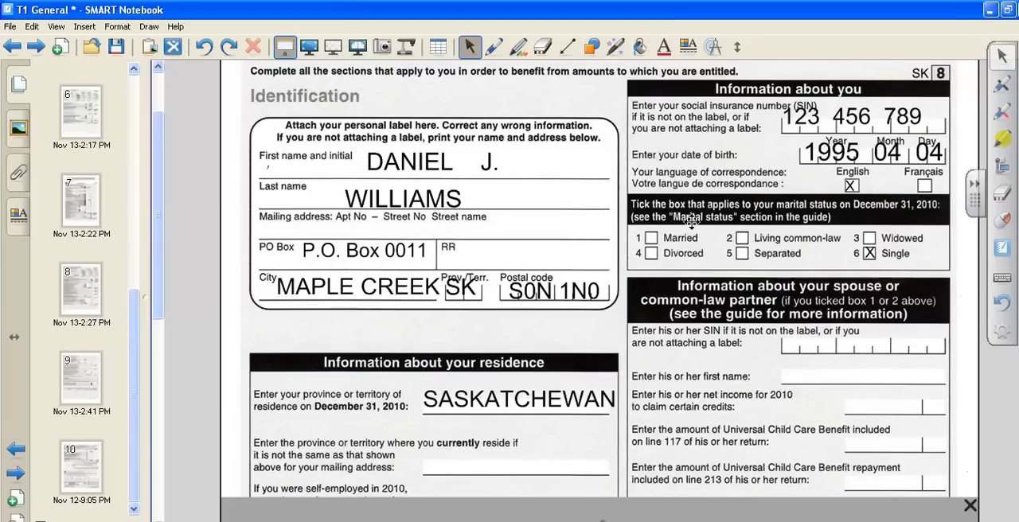
mouse_move(834, 101)
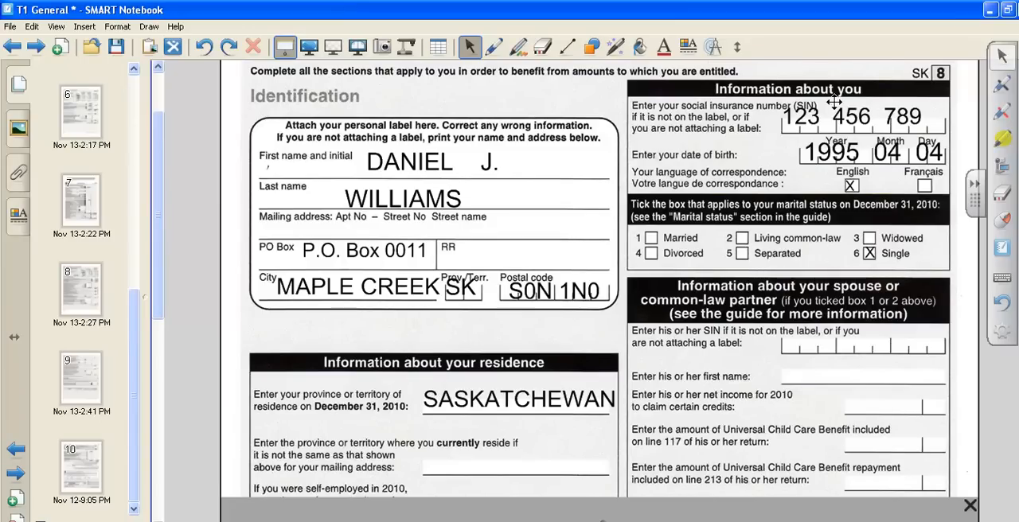
mouse_move(828, 108)
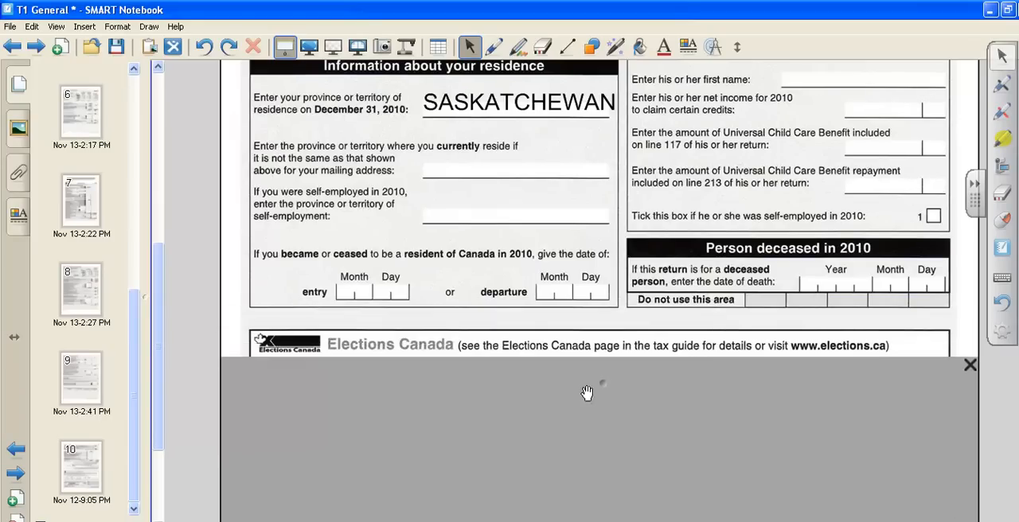
Reveal the Elections Canada Yes answers and the GST/HST credit question answered No
click(971, 365)
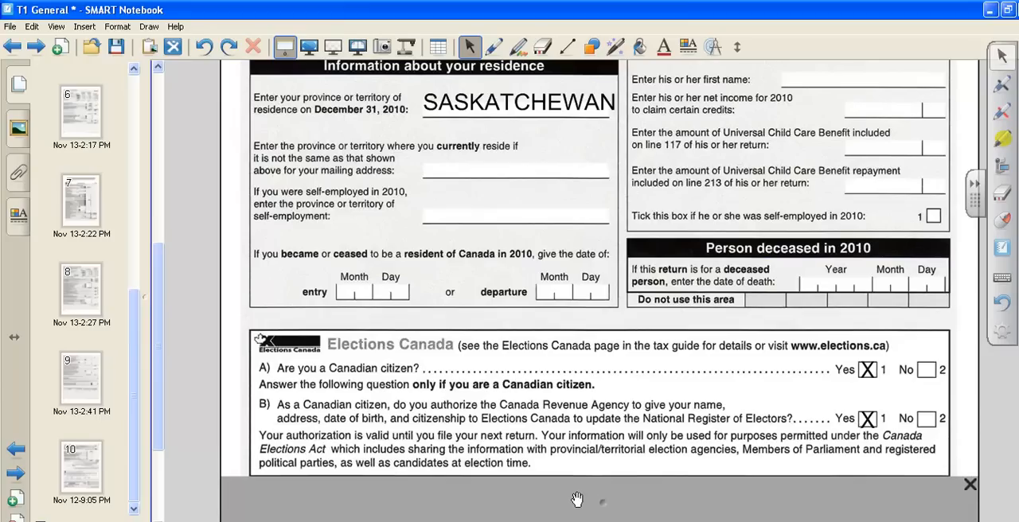
mouse_move(592, 485)
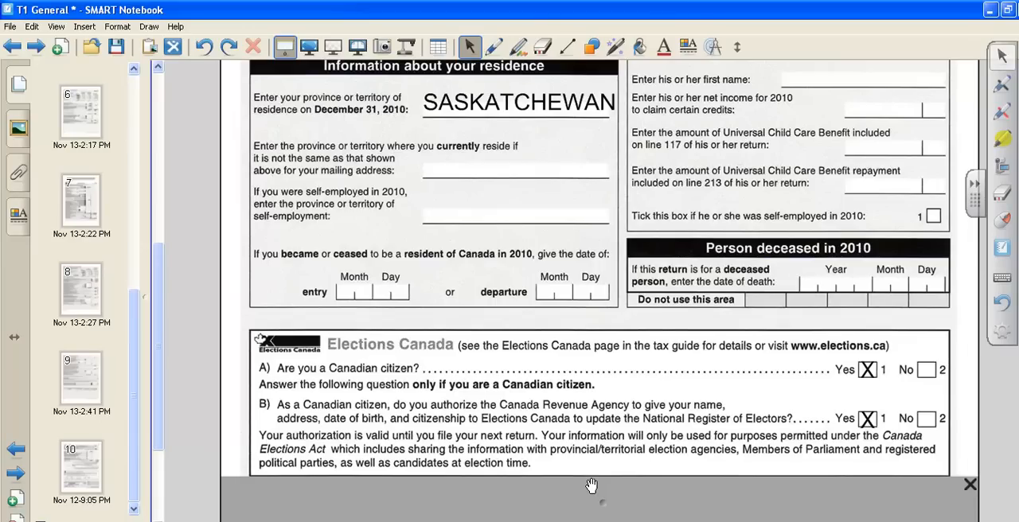
mouse_move(568, 390)
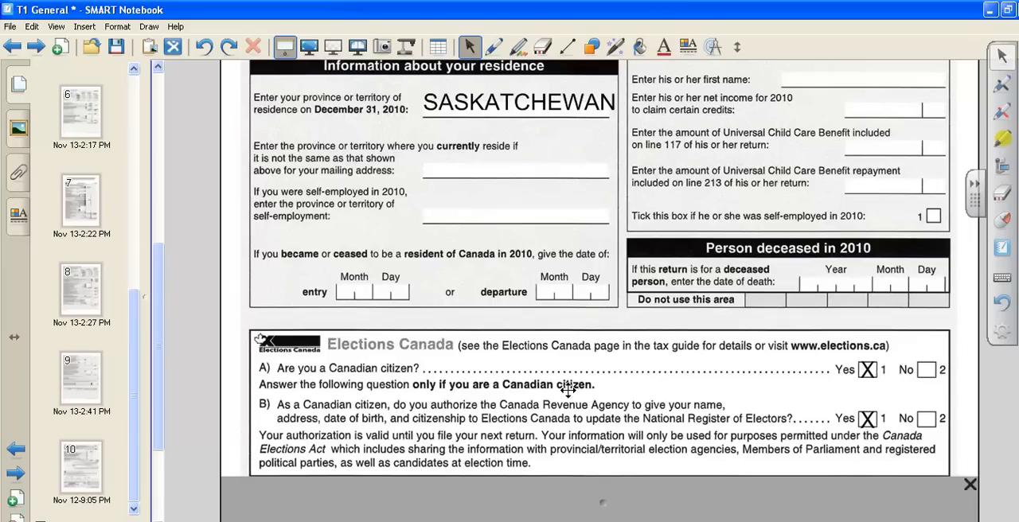
mouse_move(358, 449)
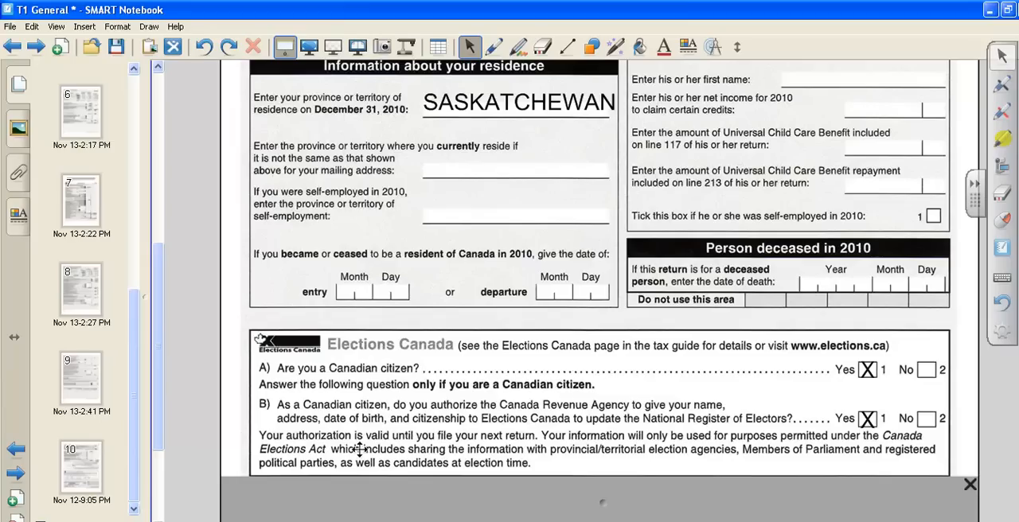
mouse_move(595, 487)
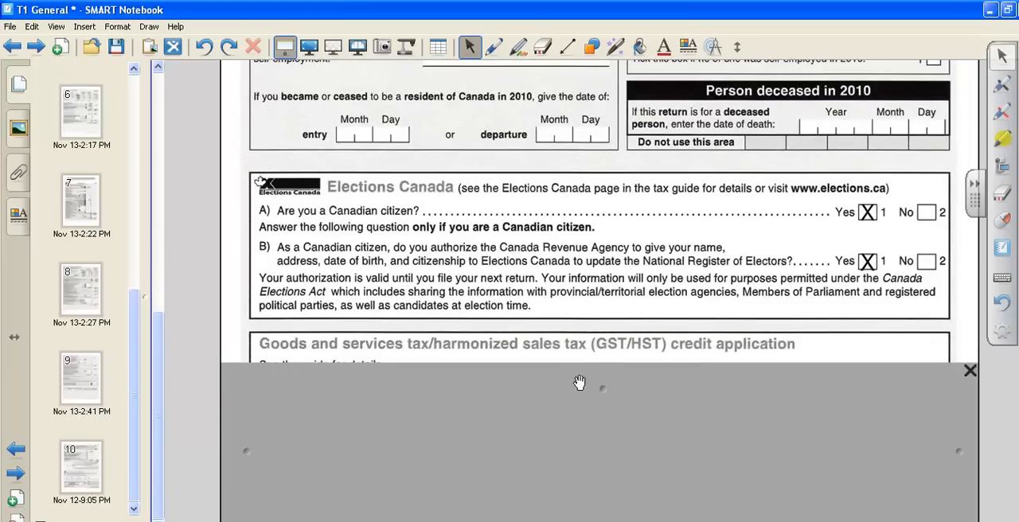
drag(579, 382, 586, 454)
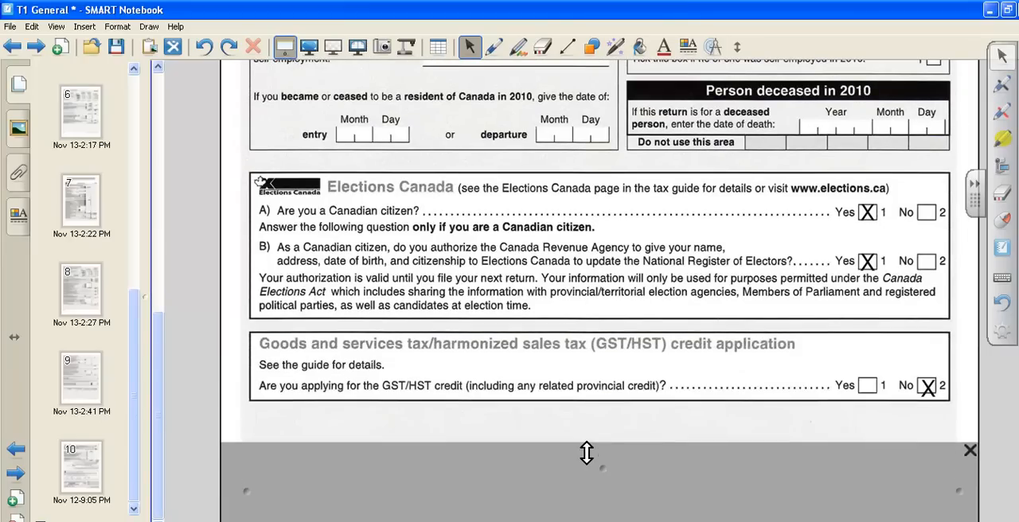
mouse_move(580, 459)
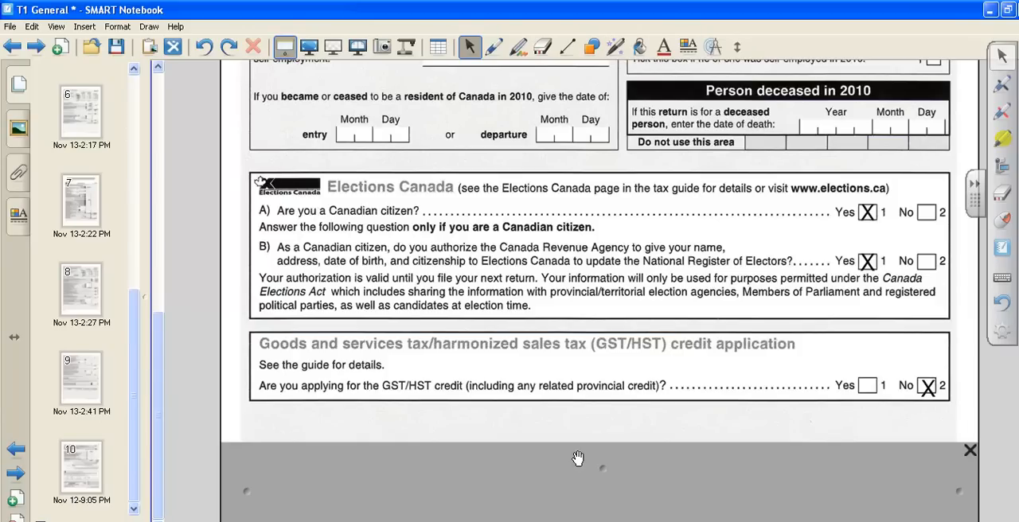
mouse_move(901, 439)
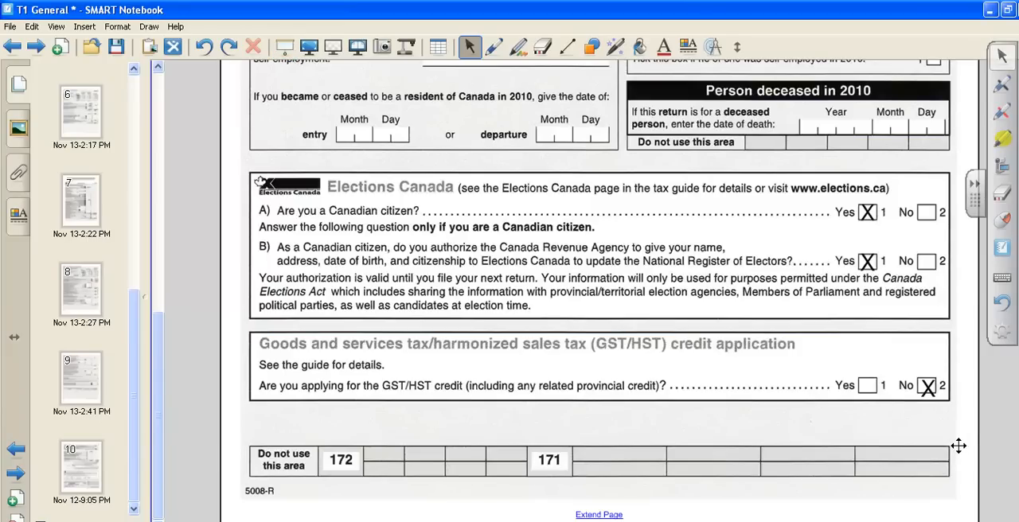
mouse_move(354, 416)
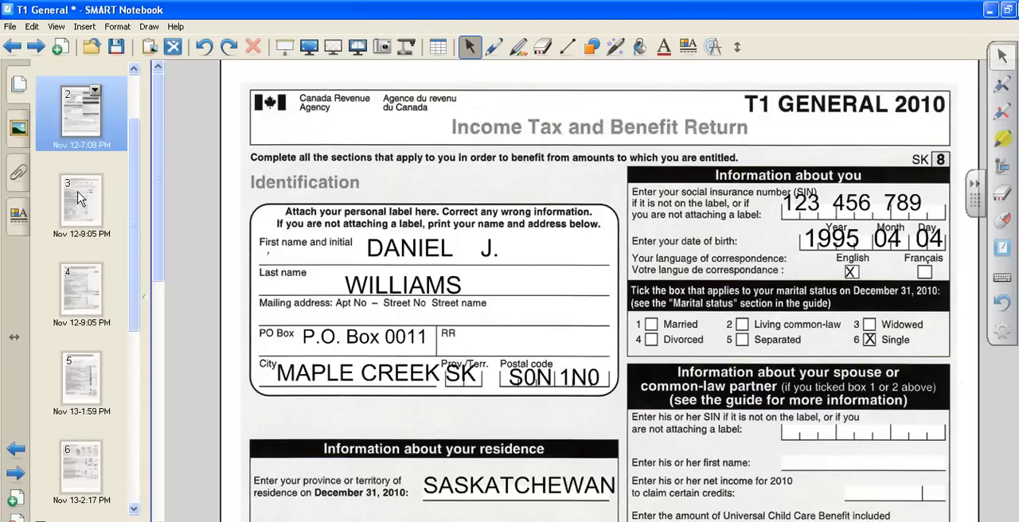
Move to page 2 and reveal employment income 4,300.00 and other employment income 200.00
click(81, 200)
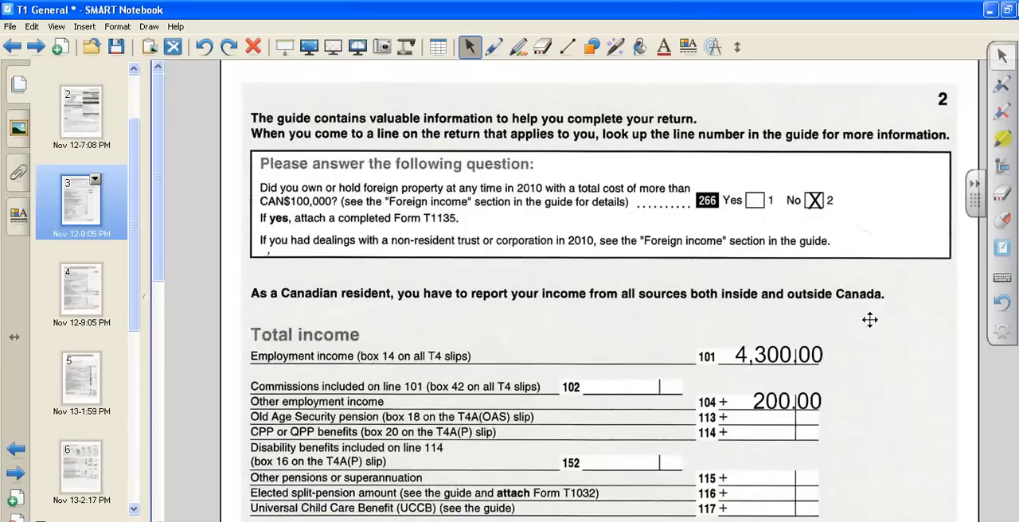
mouse_move(645, 229)
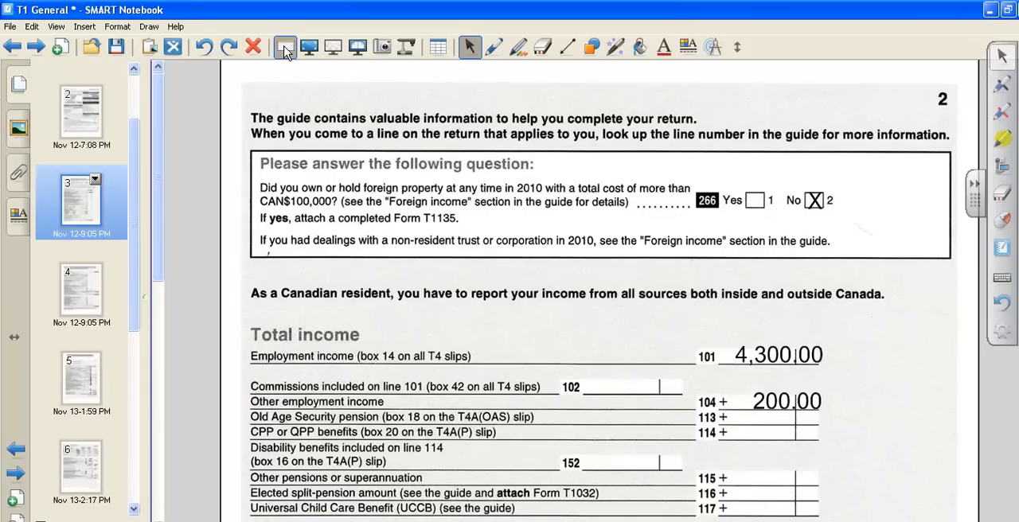
click(285, 48)
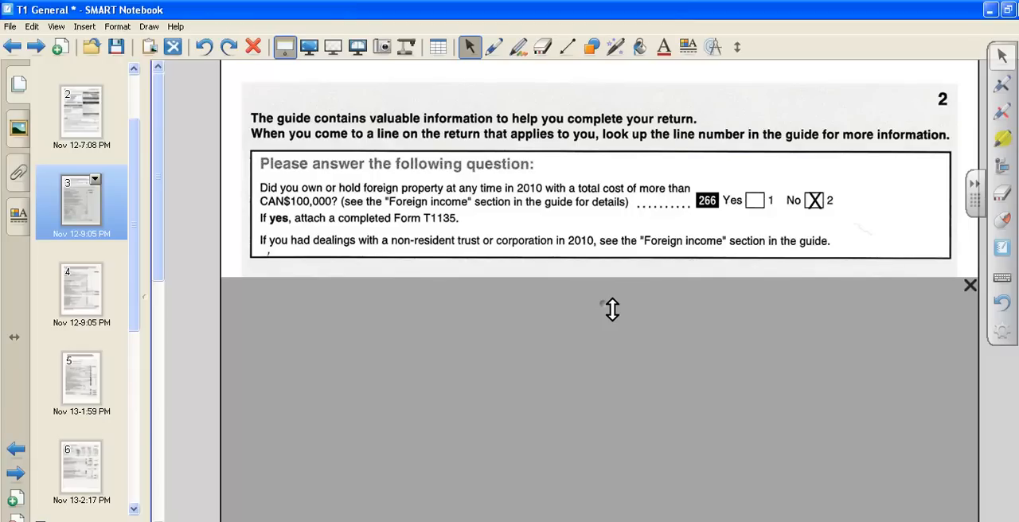
mouse_move(611, 306)
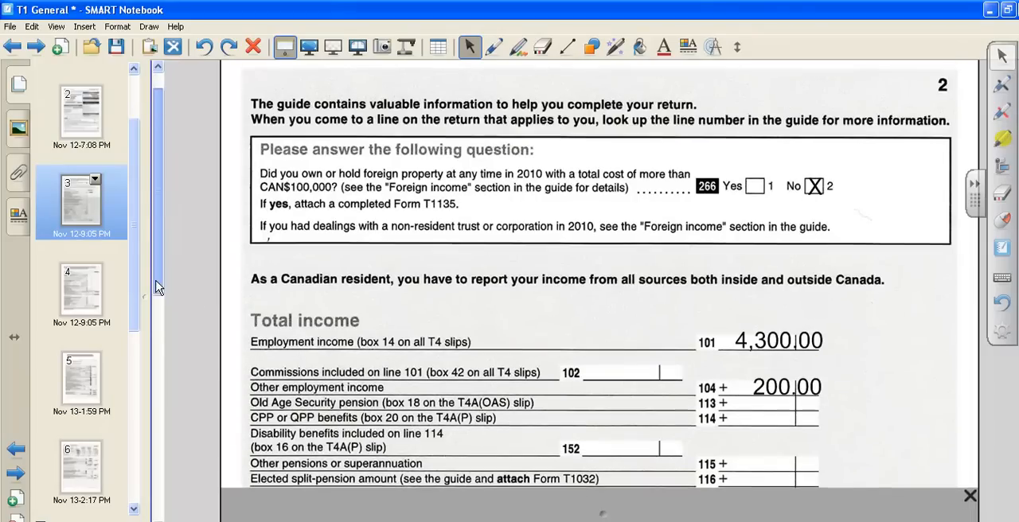
scroll(down, 3)
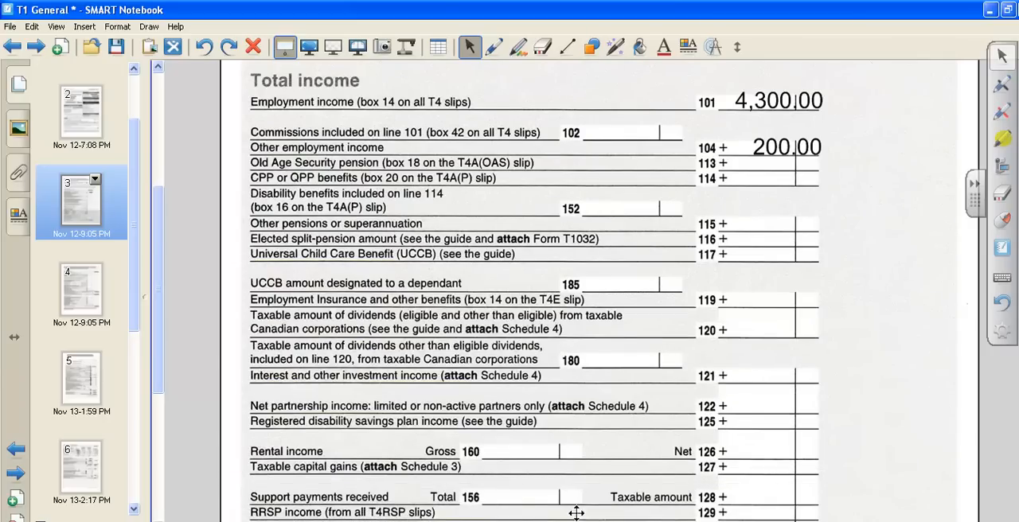
mouse_move(886, 118)
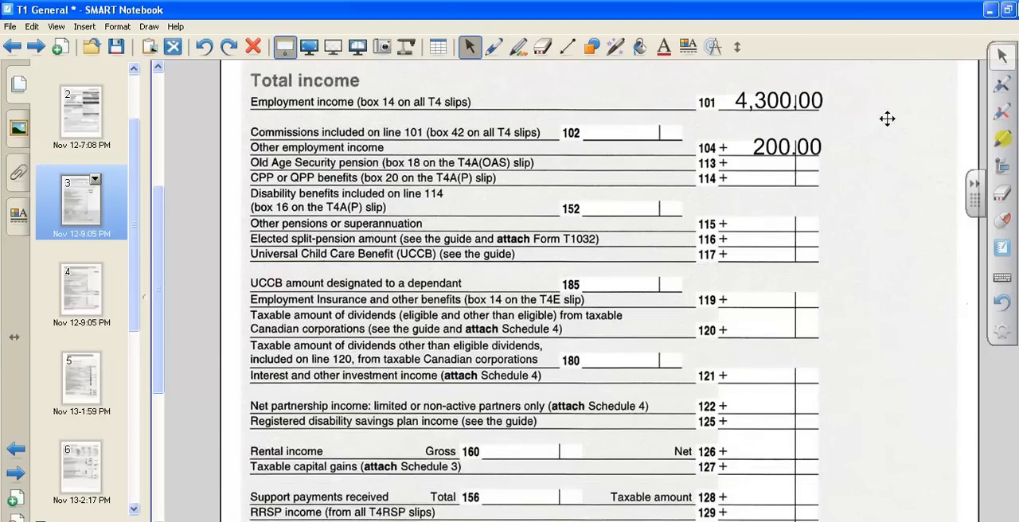
mouse_move(840, 92)
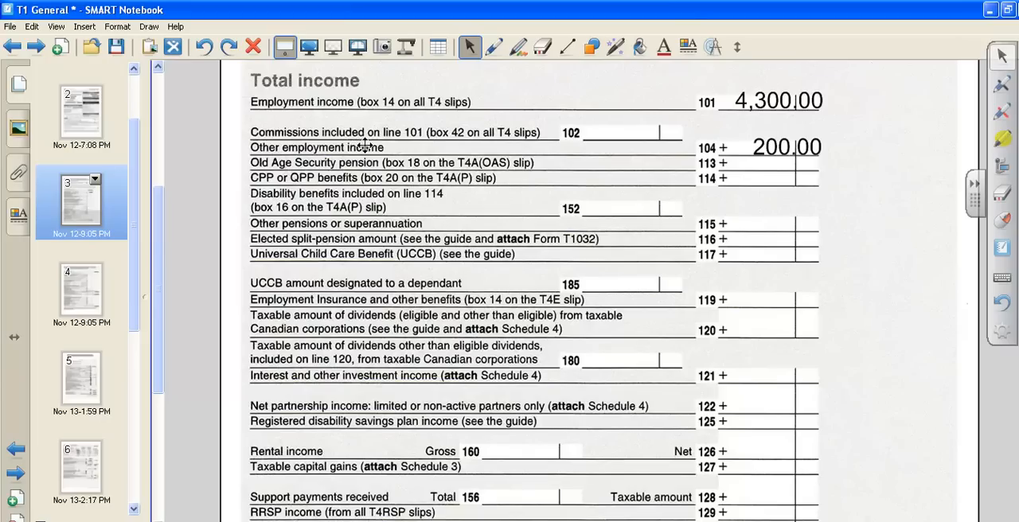
mouse_move(854, 152)
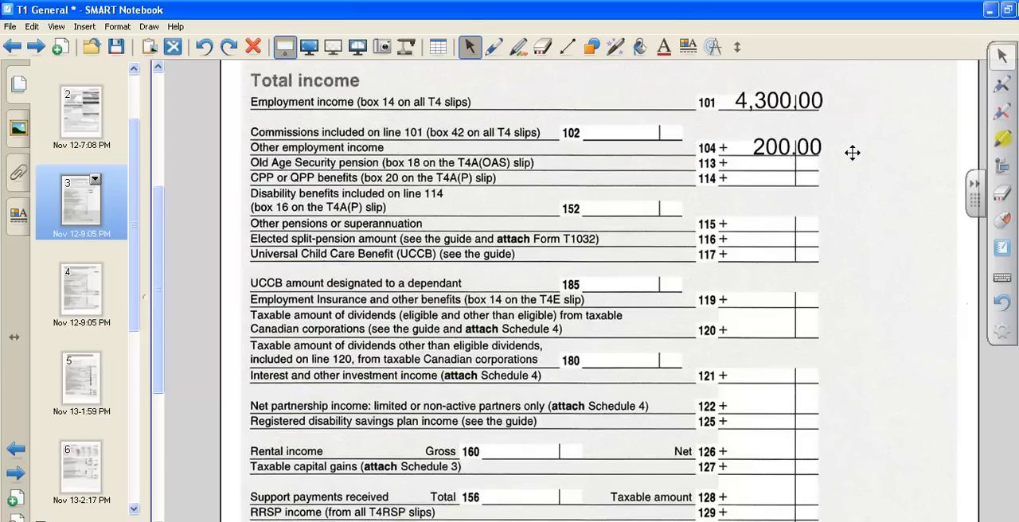
mouse_move(866, 191)
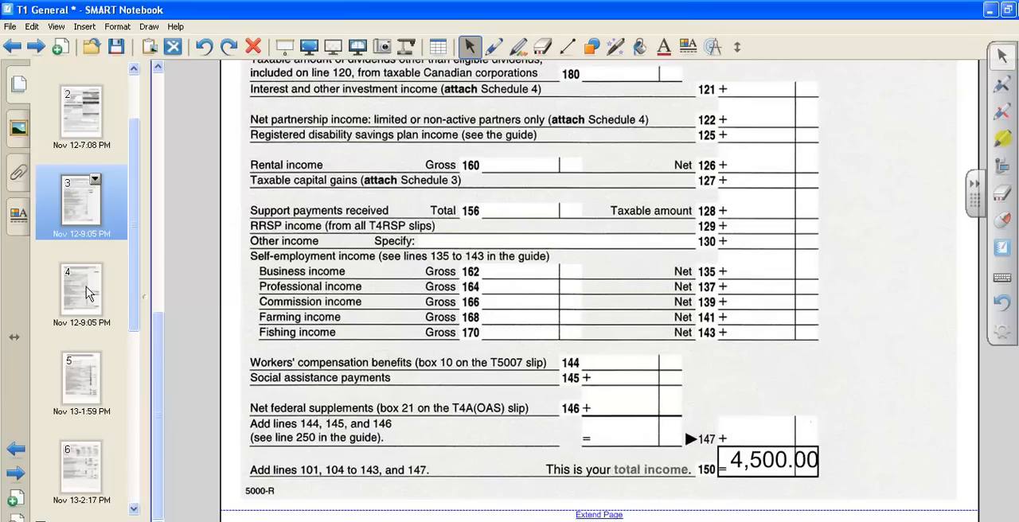
scroll(down, 3)
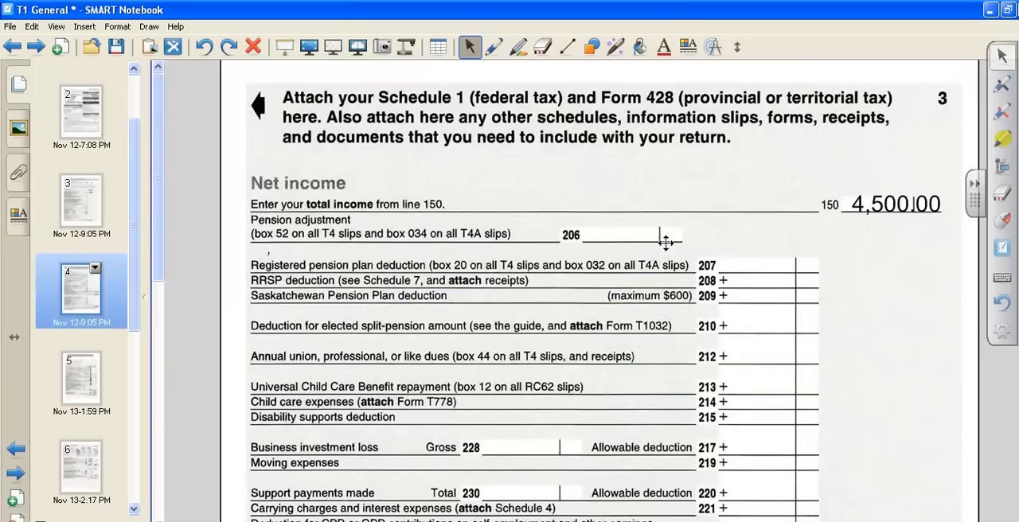
mouse_move(908, 225)
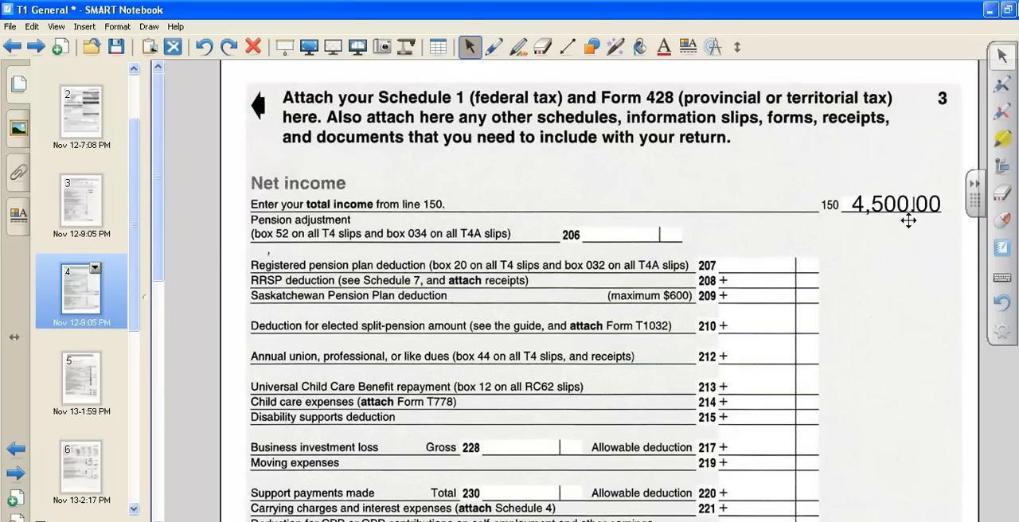
mouse_move(876, 210)
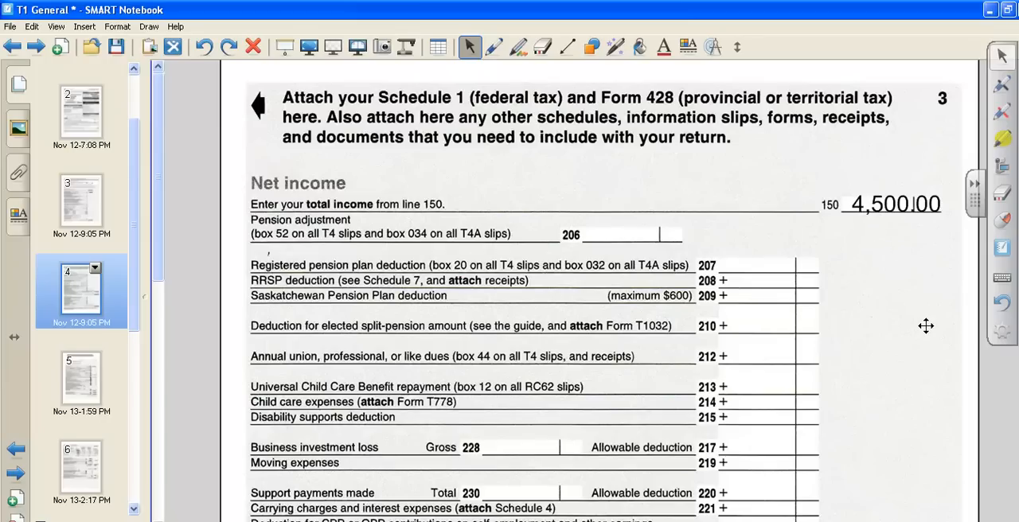
scroll(down, 3)
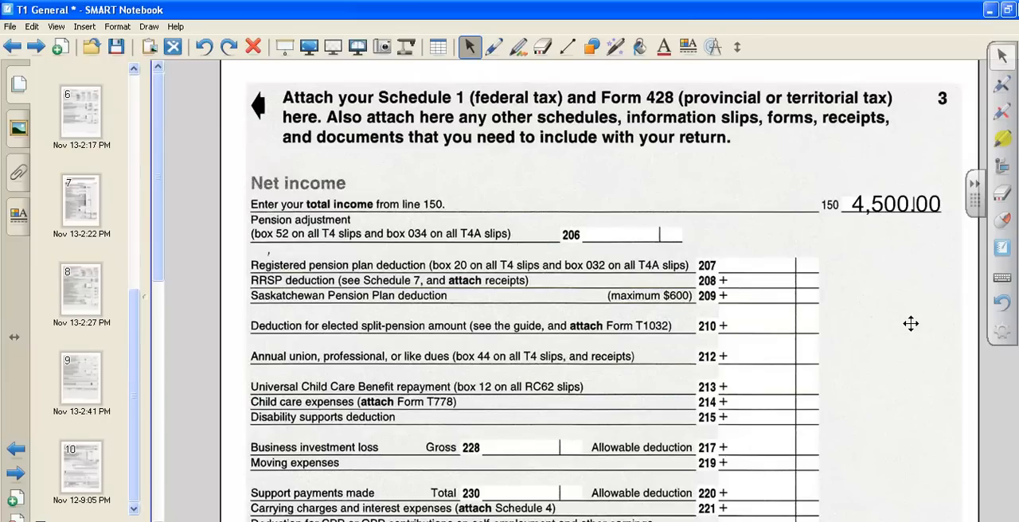
scroll(down, 3)
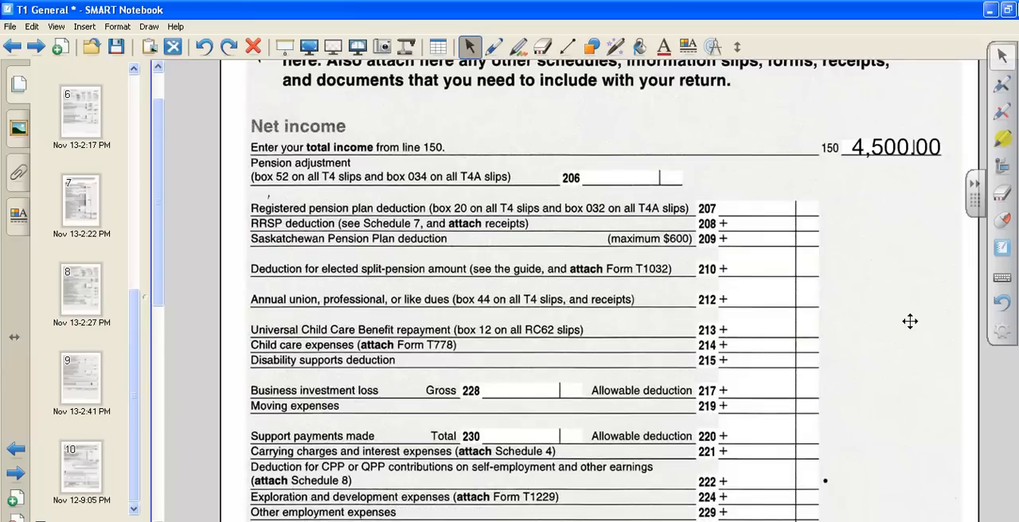
scroll(down, 3)
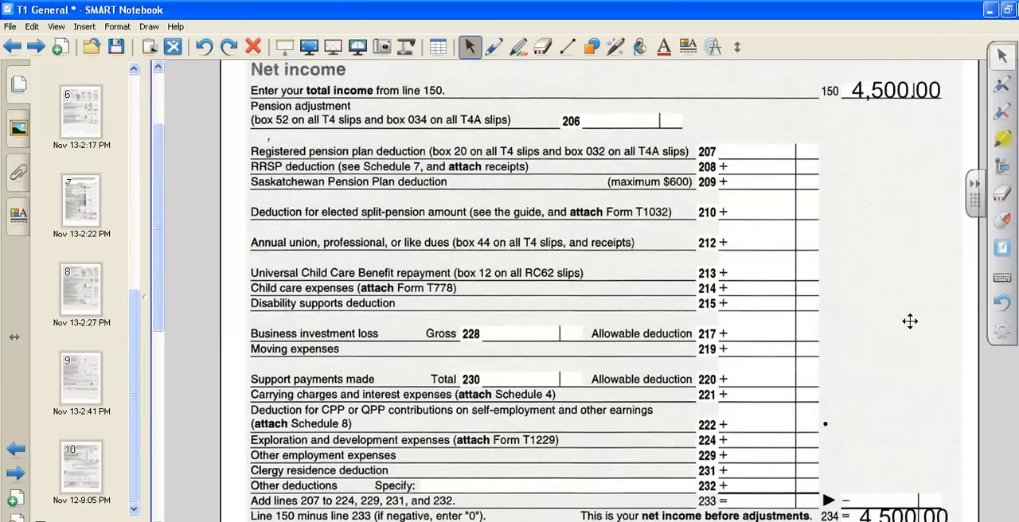
scroll(down, 3)
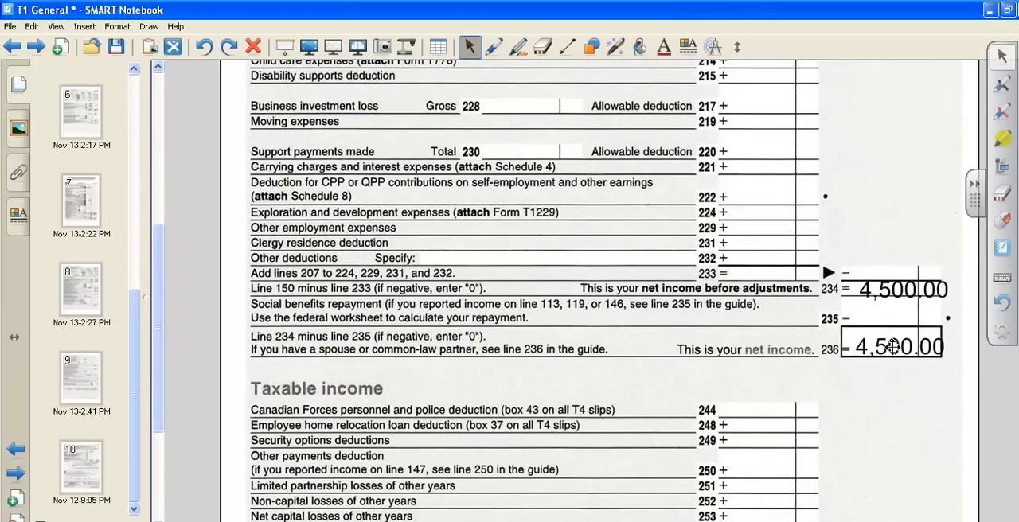
scroll(down, 3)
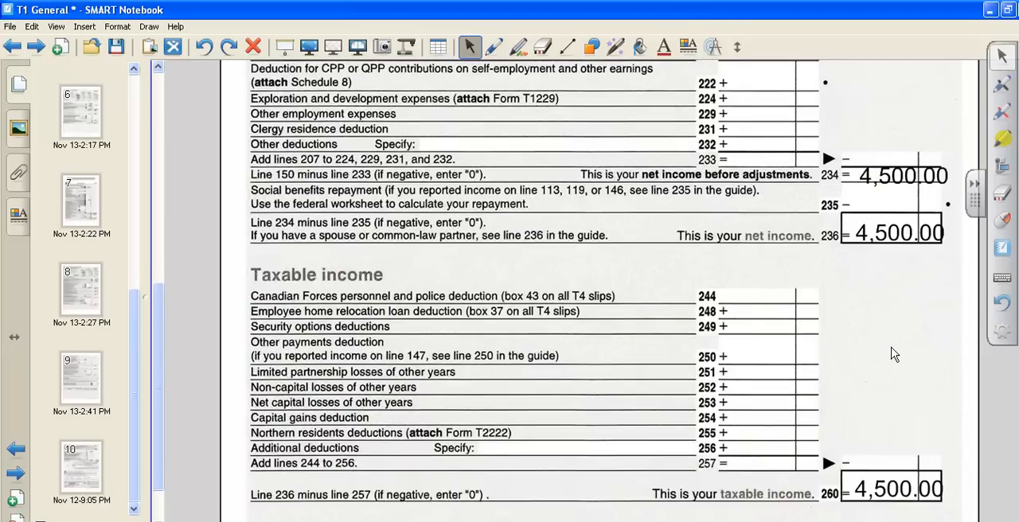
scroll(down, 3)
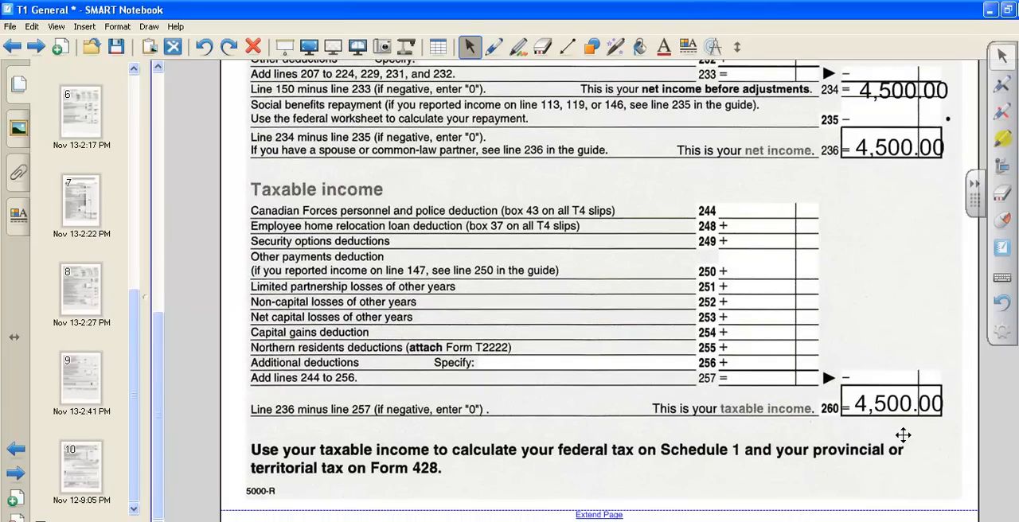
mouse_move(898, 424)
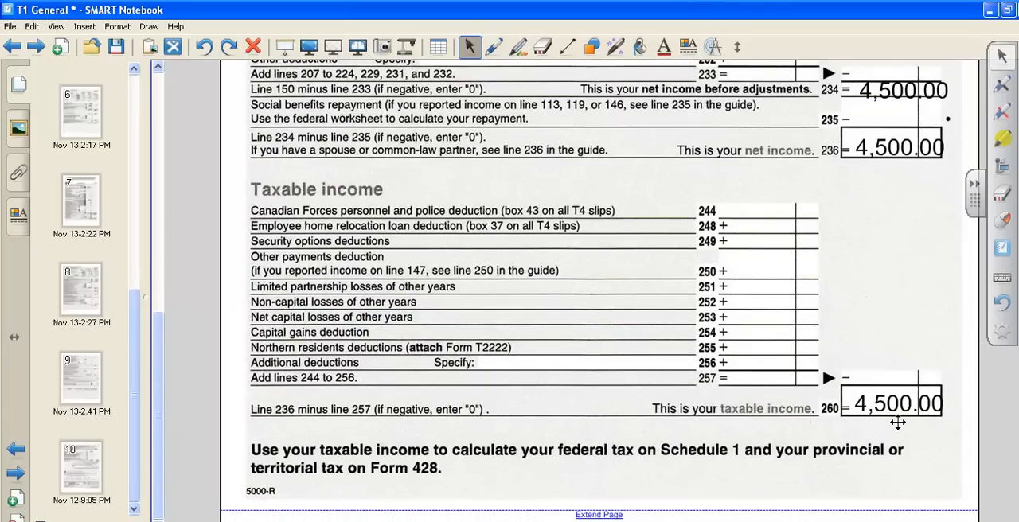
mouse_move(954, 304)
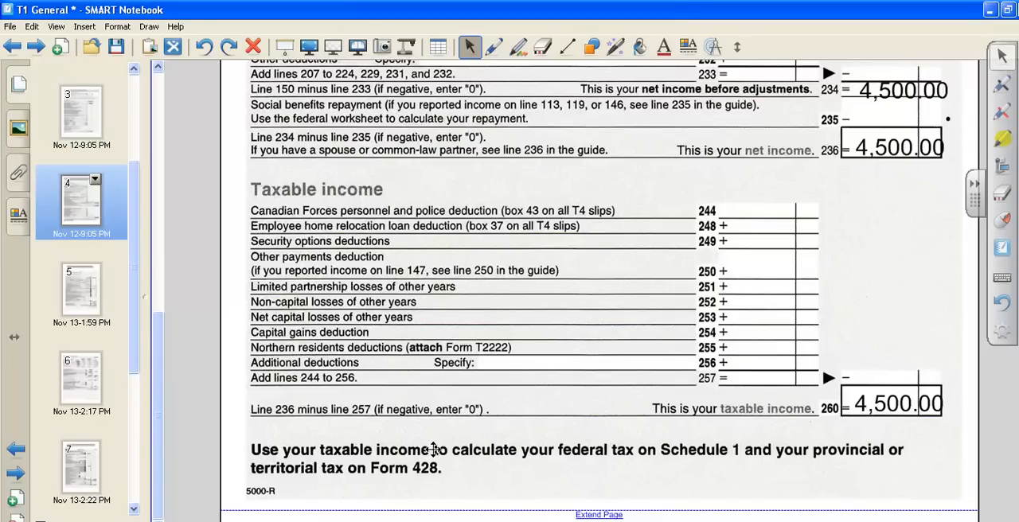
mouse_move(596, 458)
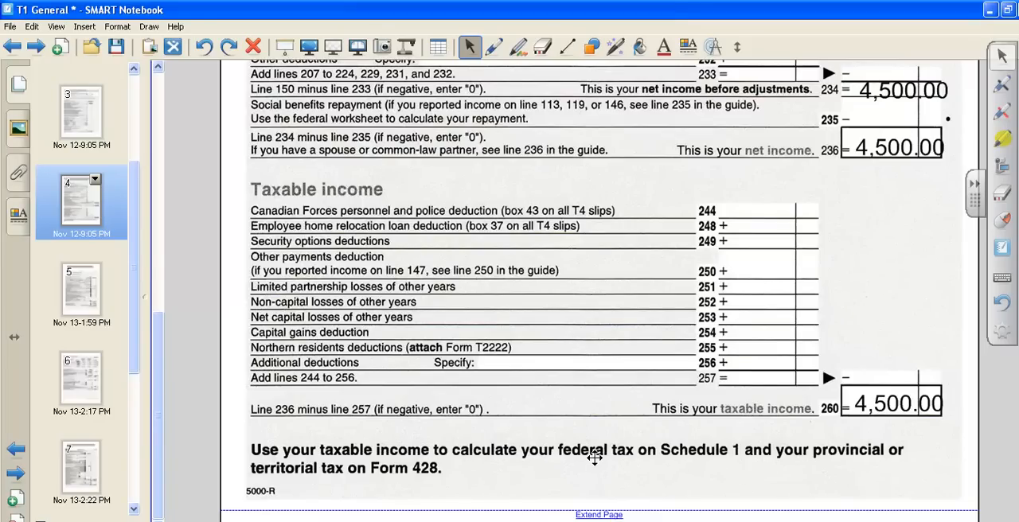
mouse_move(596, 456)
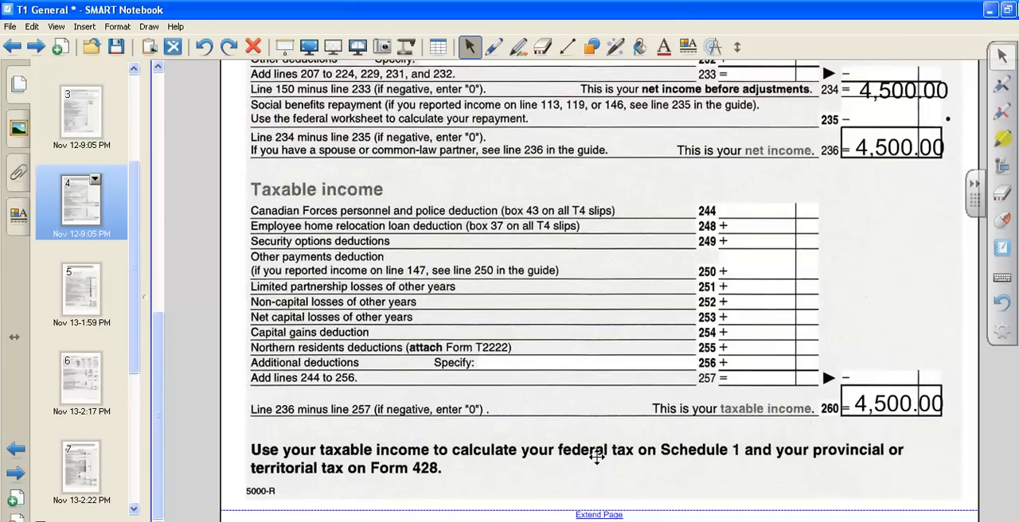
mouse_move(82, 294)
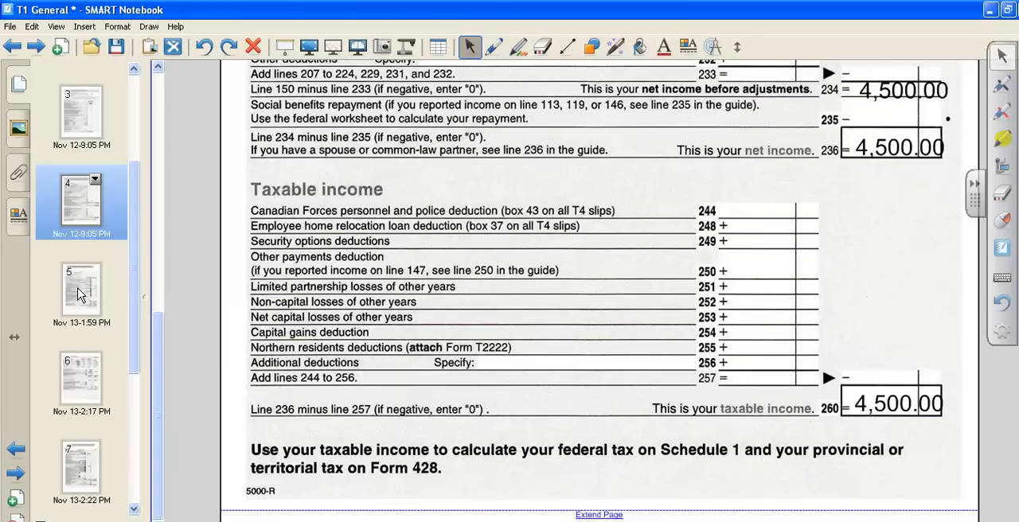
Show Schedule 1 with 10,382.00 basic amount and 1,730.00 total non-refundable credits
click(81, 290)
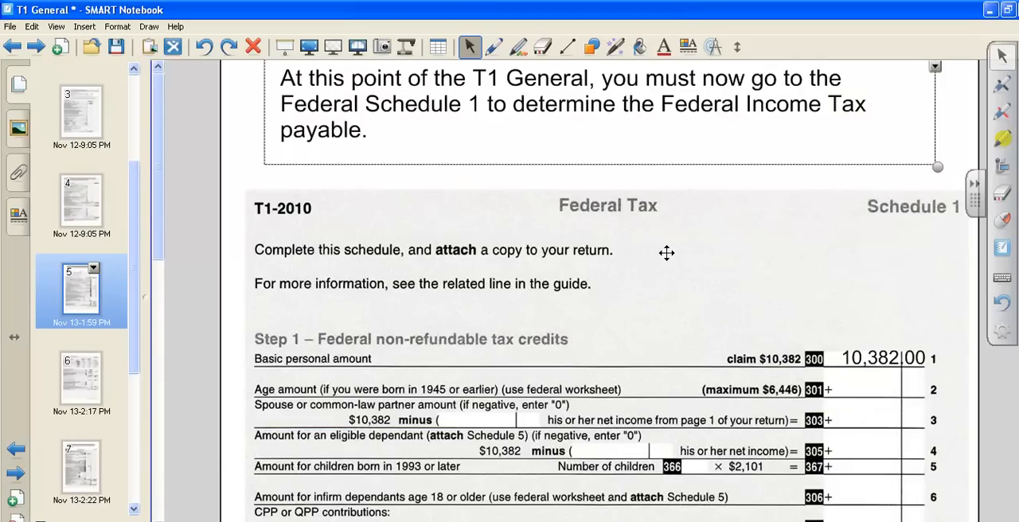
mouse_move(720, 234)
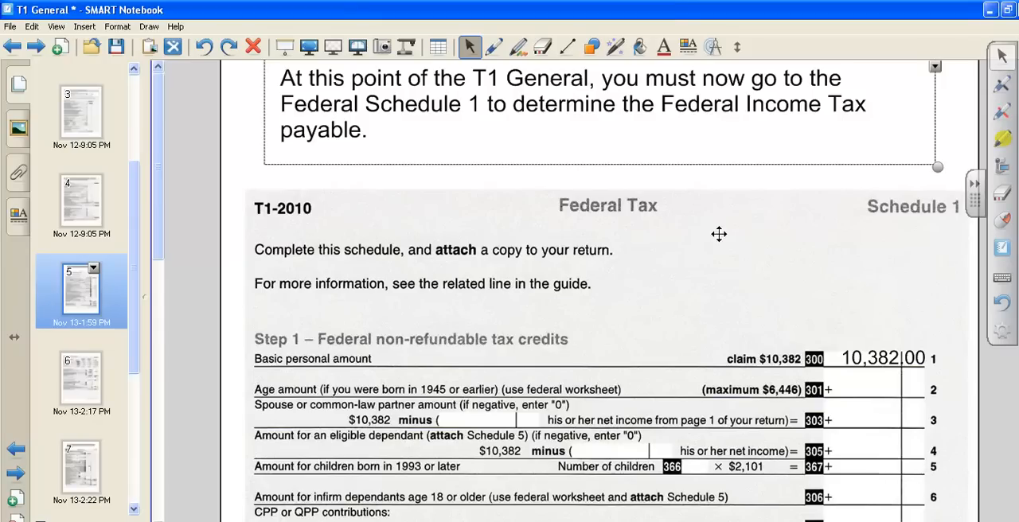
mouse_move(175, 253)
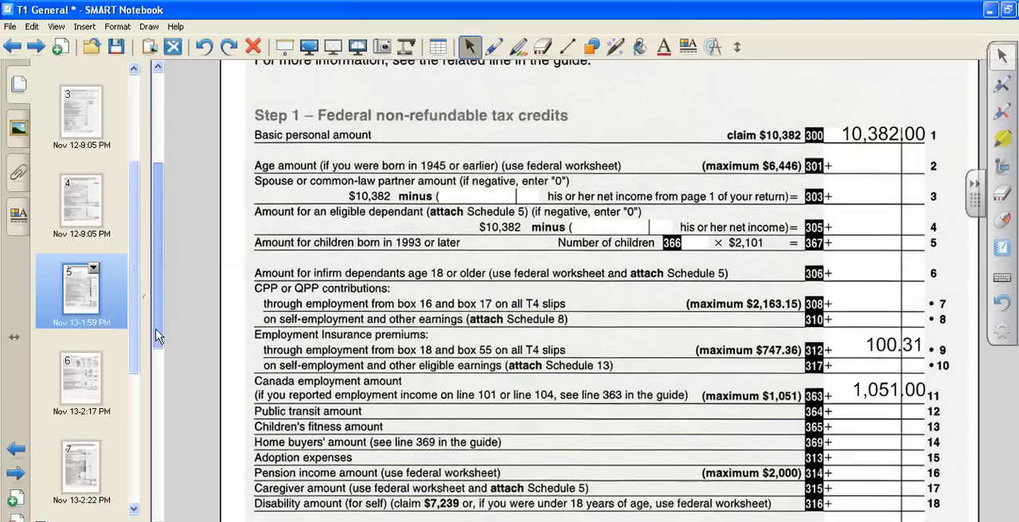
scroll(down, 3)
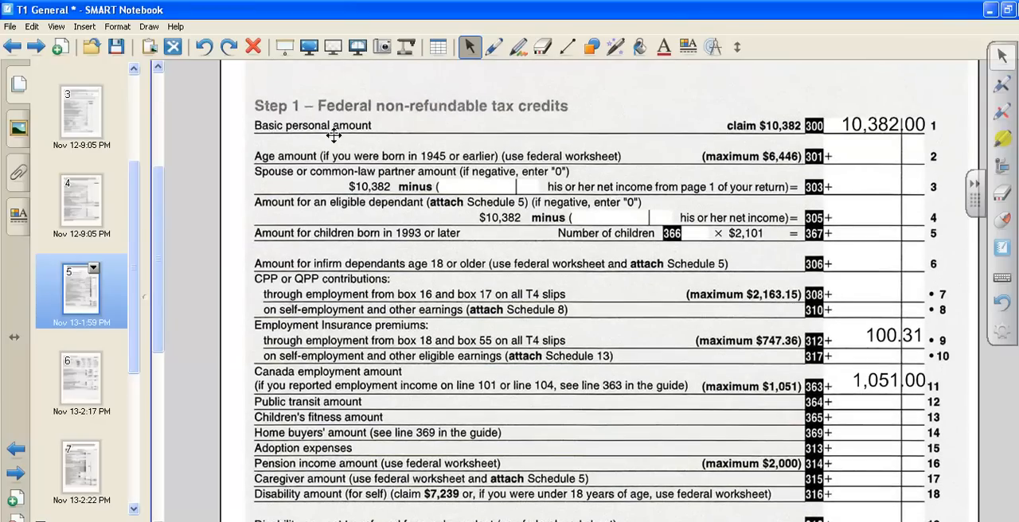
mouse_move(462, 134)
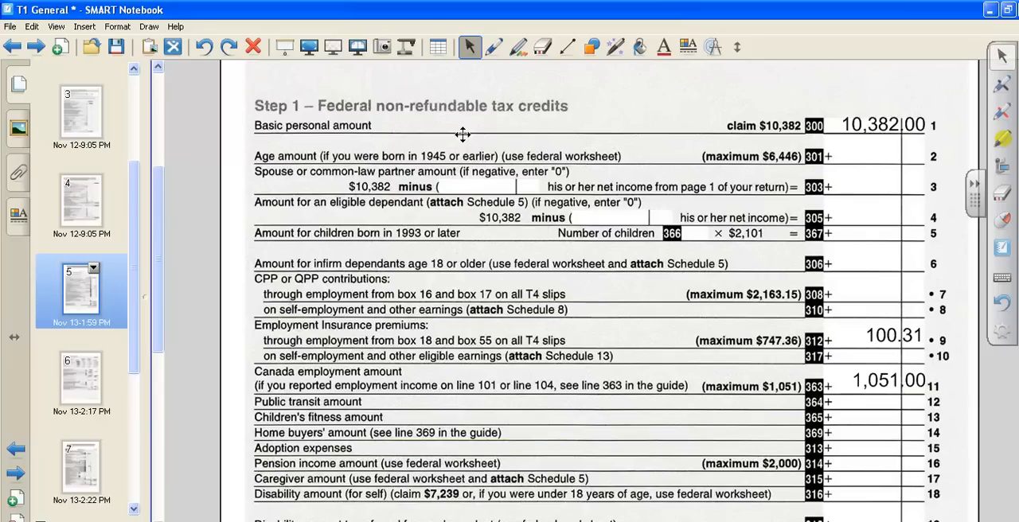
mouse_move(644, 216)
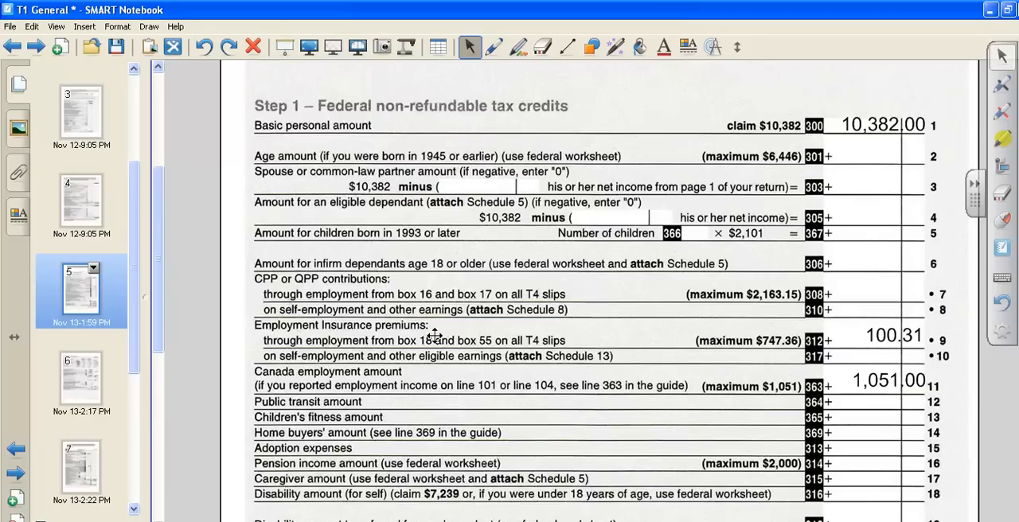
mouse_move(433, 334)
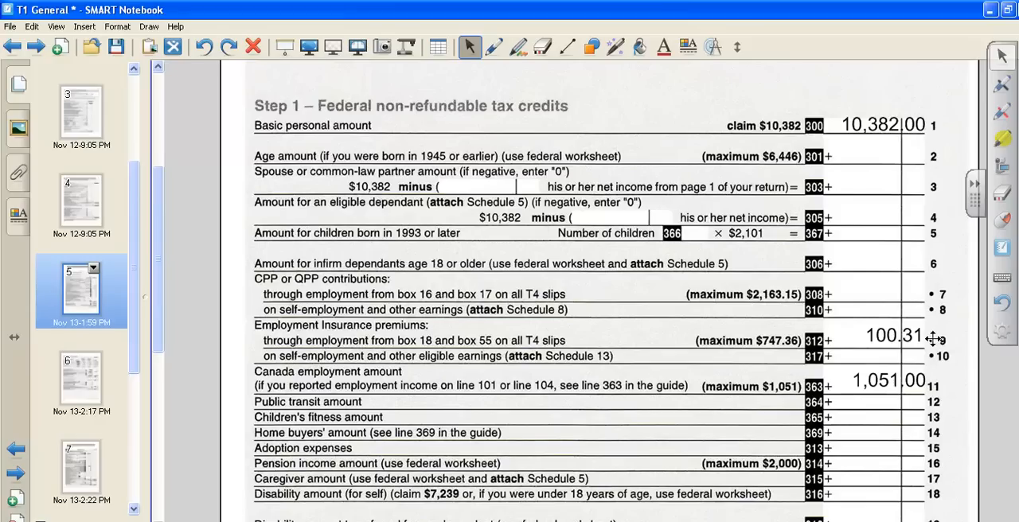
mouse_move(933, 338)
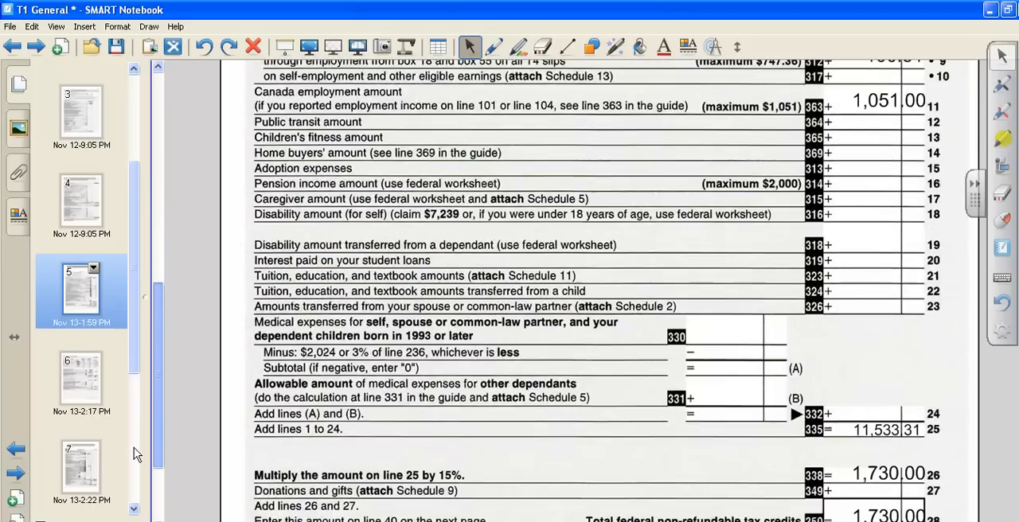
scroll(down, 3)
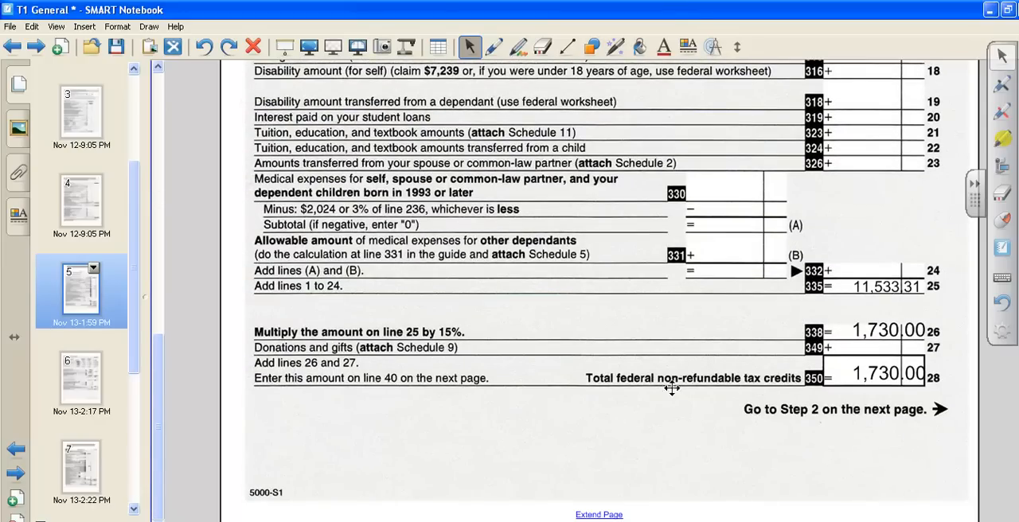
mouse_move(998, 300)
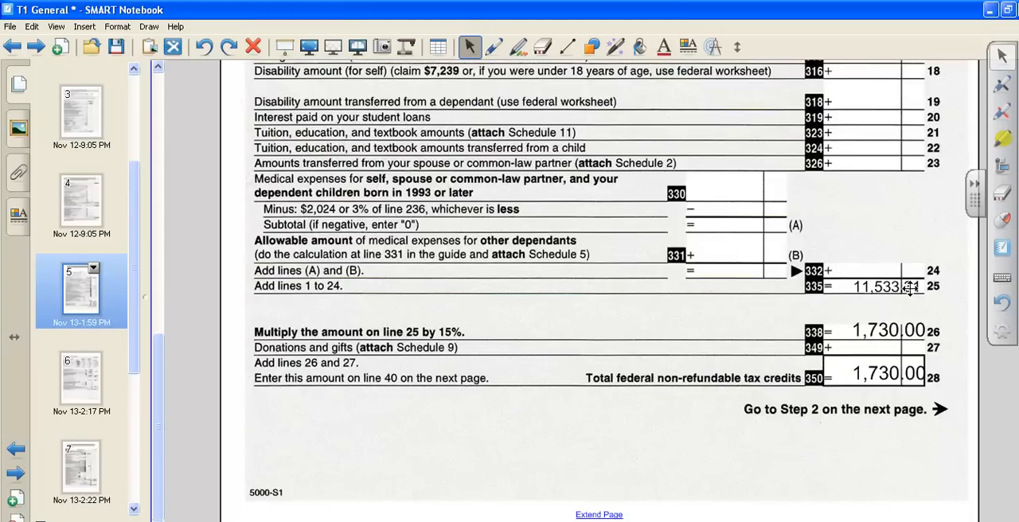
mouse_move(910, 341)
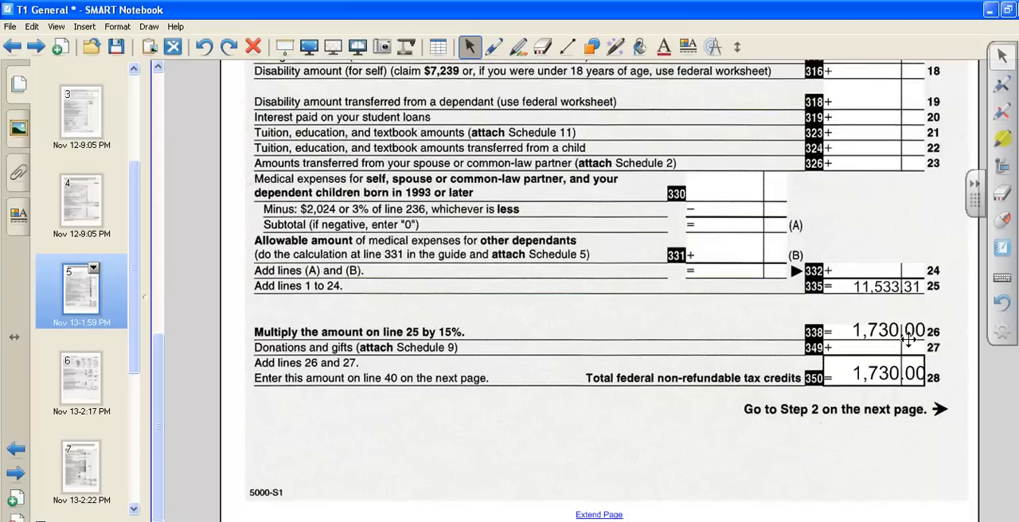
mouse_move(496, 328)
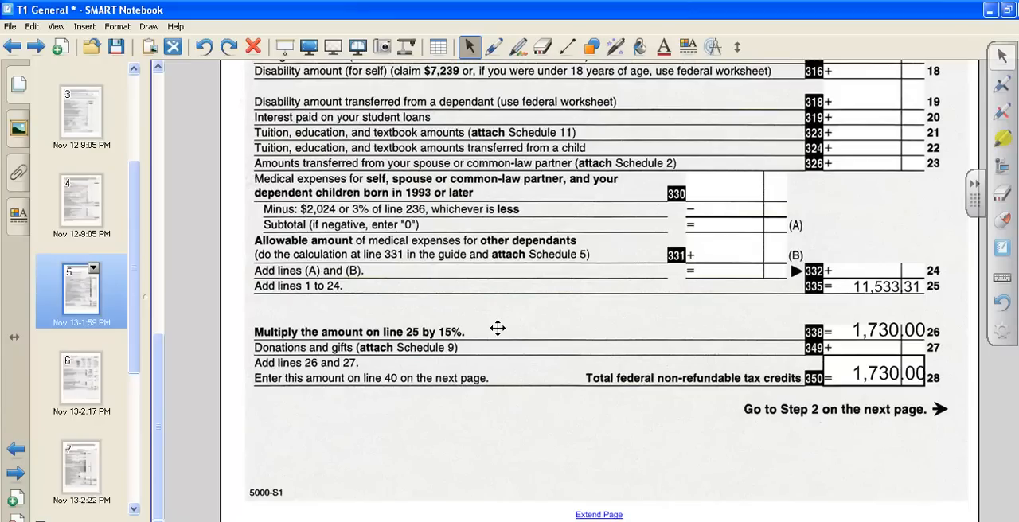
mouse_move(509, 325)
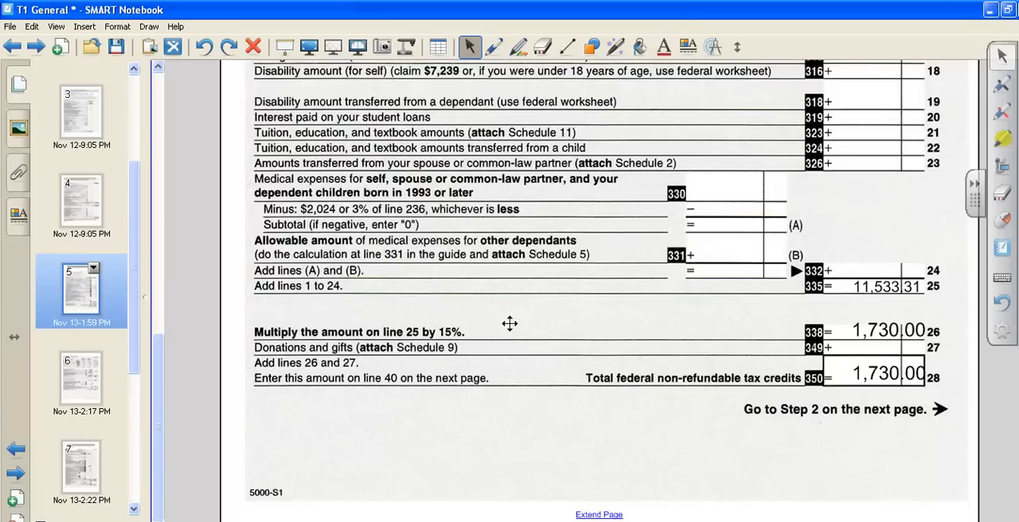
mouse_move(809, 323)
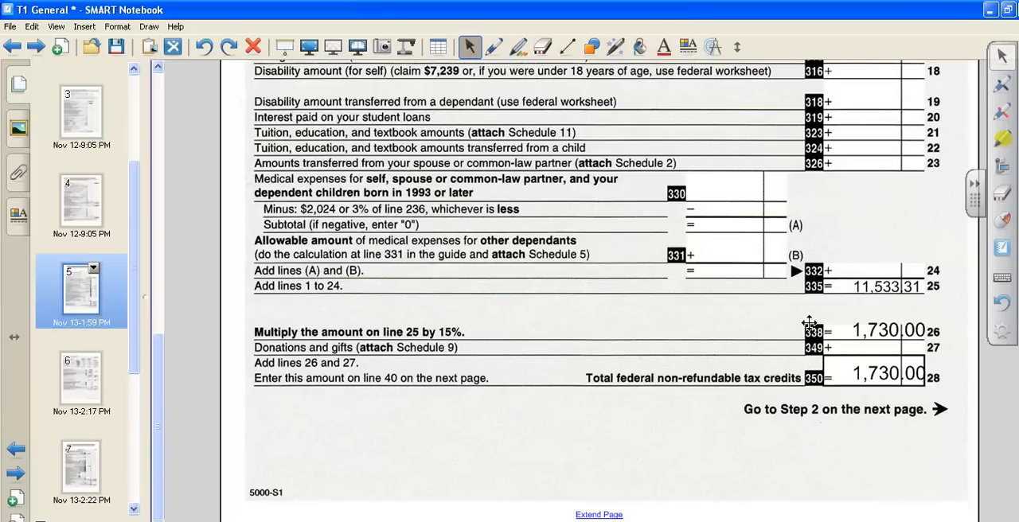
mouse_move(860, 389)
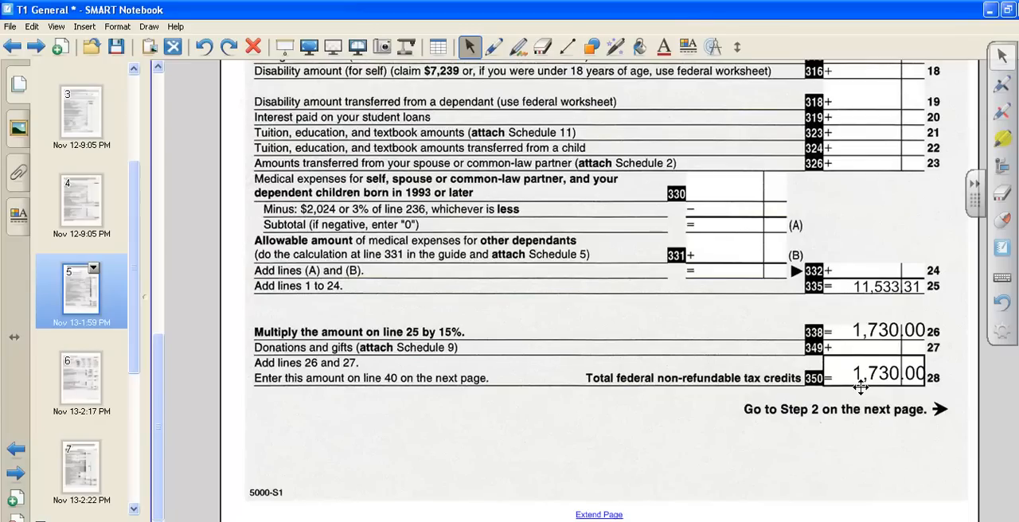
mouse_move(86, 368)
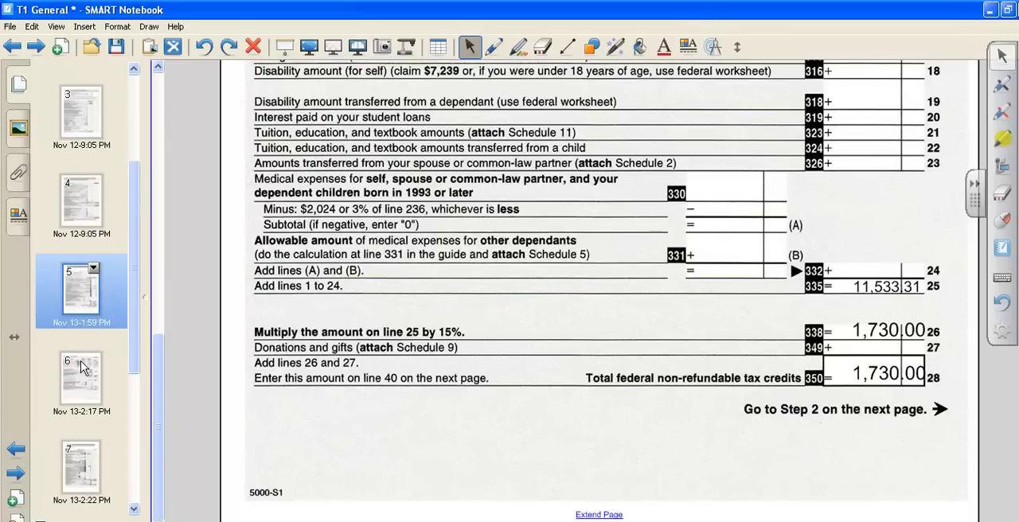
mouse_move(375, 397)
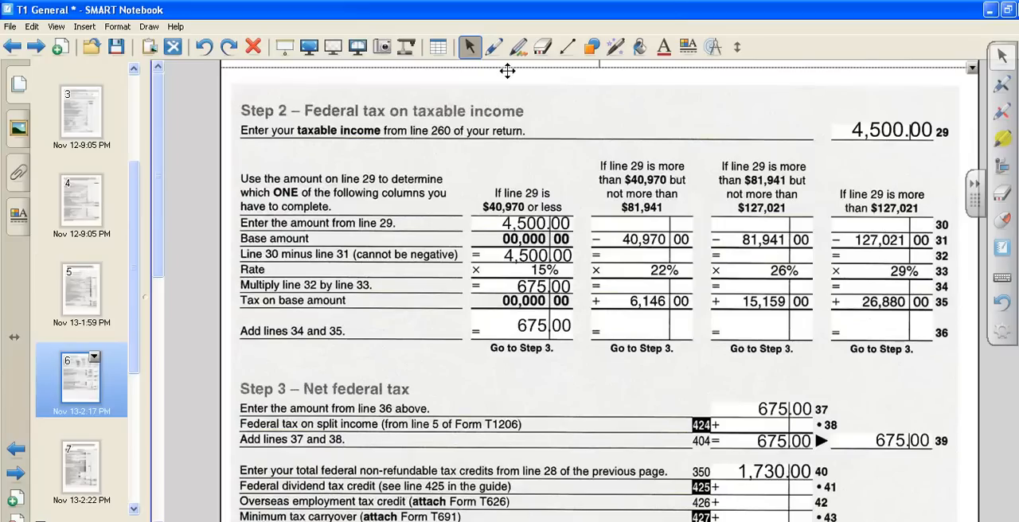
mouse_move(901, 144)
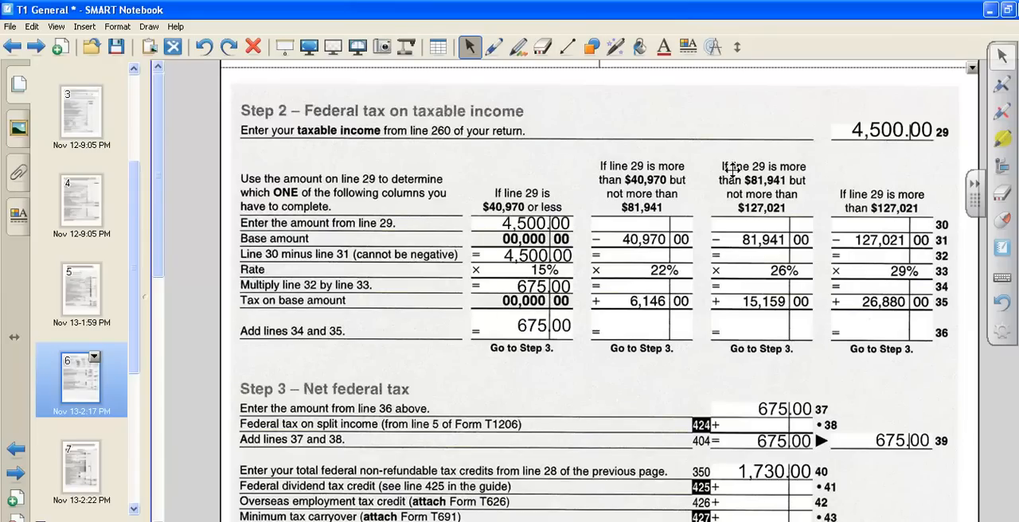
mouse_move(872, 246)
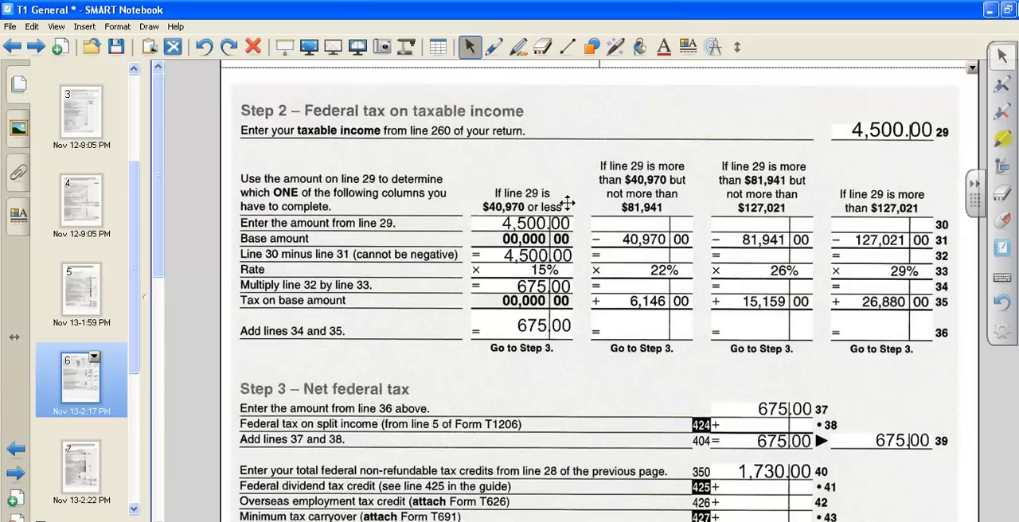
mouse_move(554, 244)
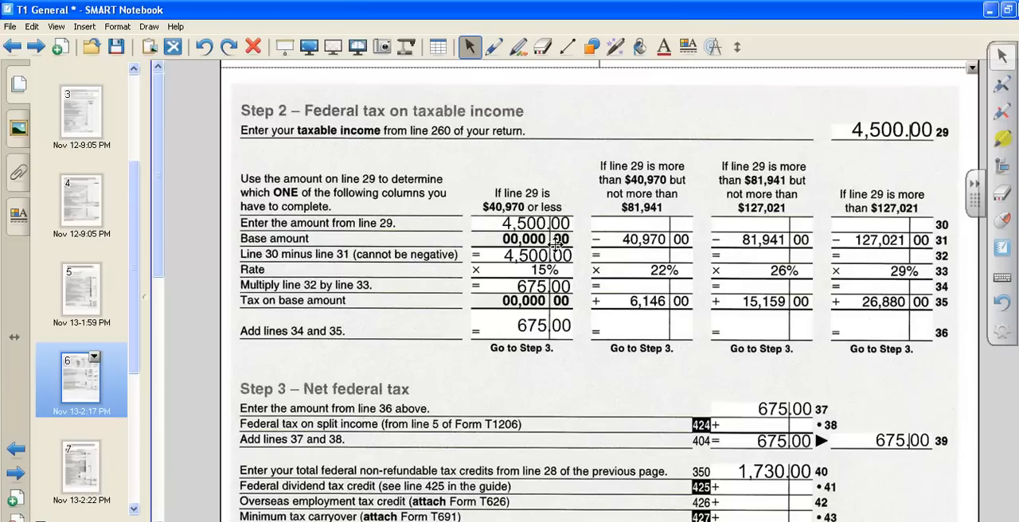
mouse_move(557, 274)
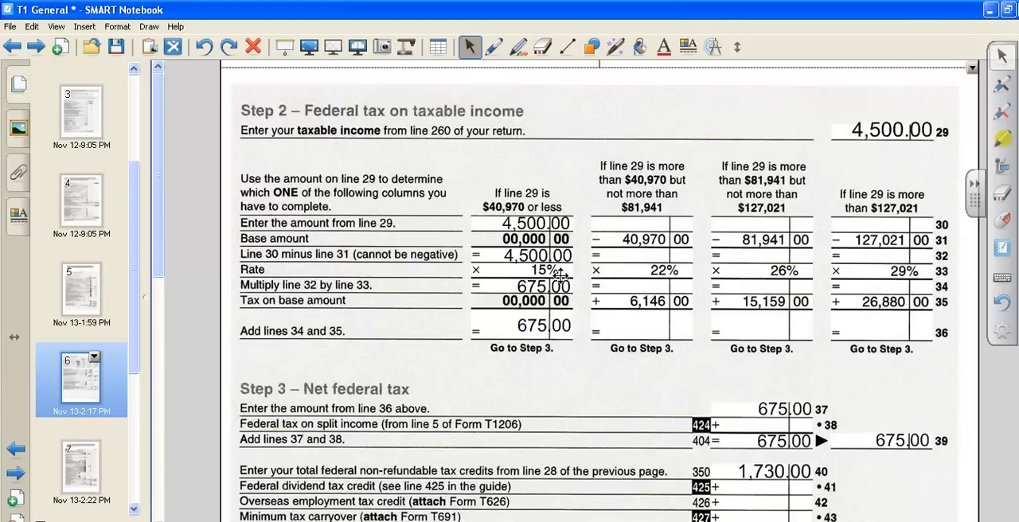
mouse_move(554, 340)
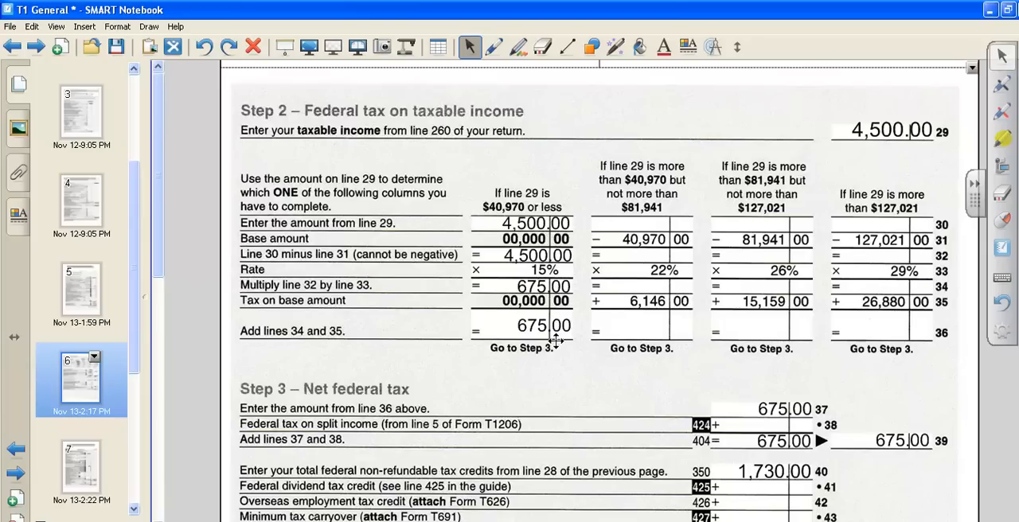
mouse_move(539, 363)
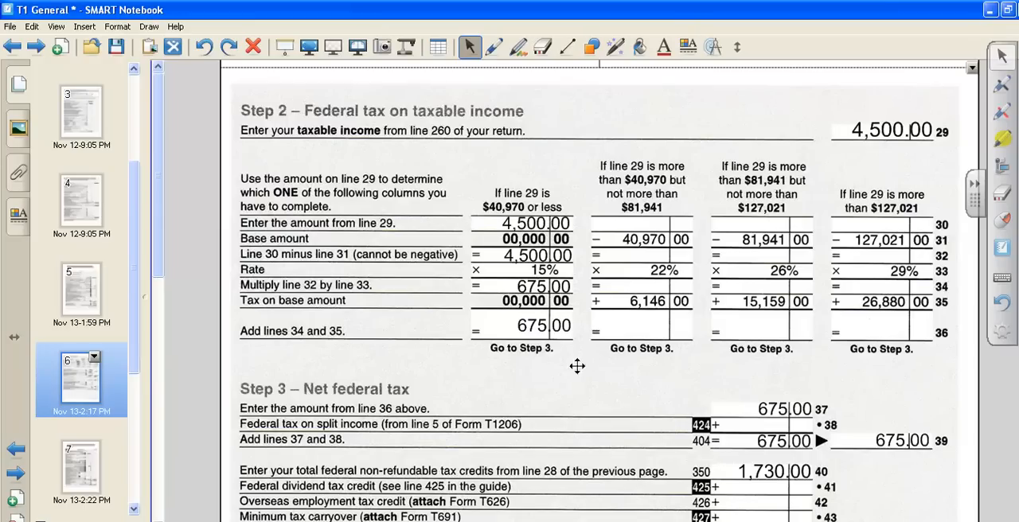
mouse_move(163, 246)
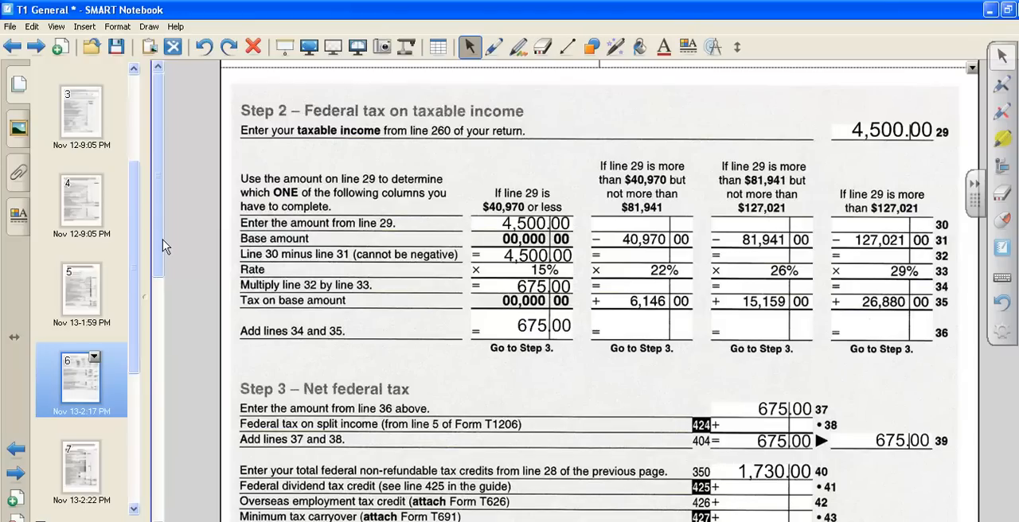
Scroll Schedule 1's Step 3 down to the 0 net federal tax on line 55
scroll(down, 3)
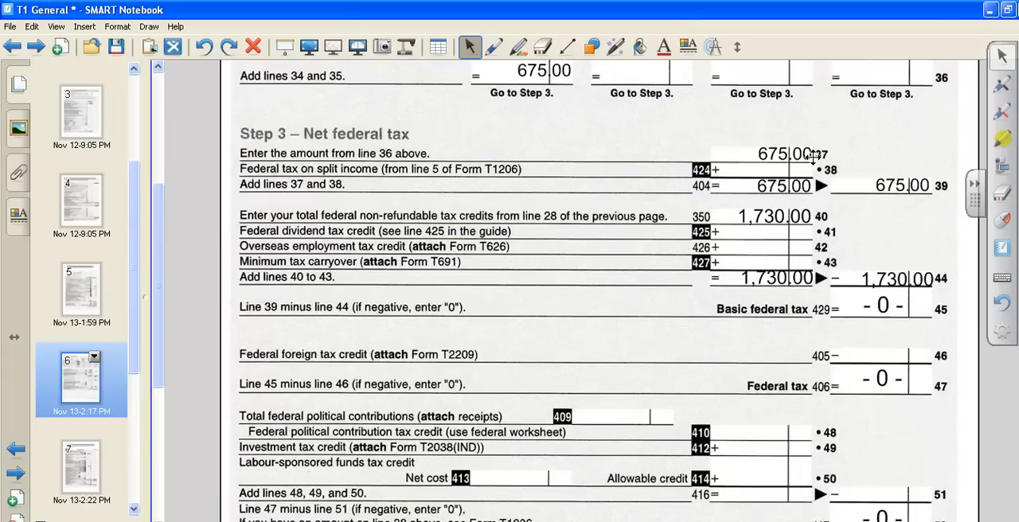
mouse_move(805, 184)
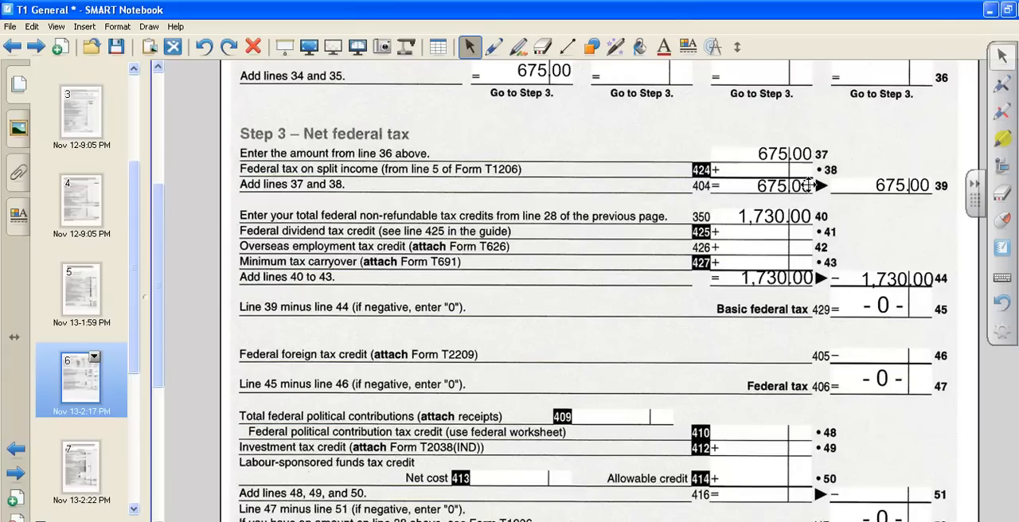
mouse_move(926, 185)
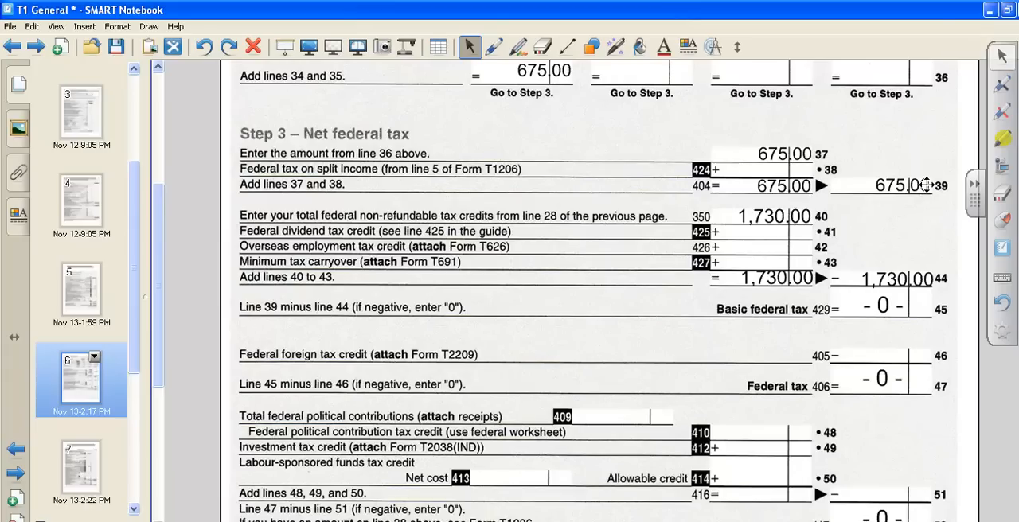
mouse_move(247, 226)
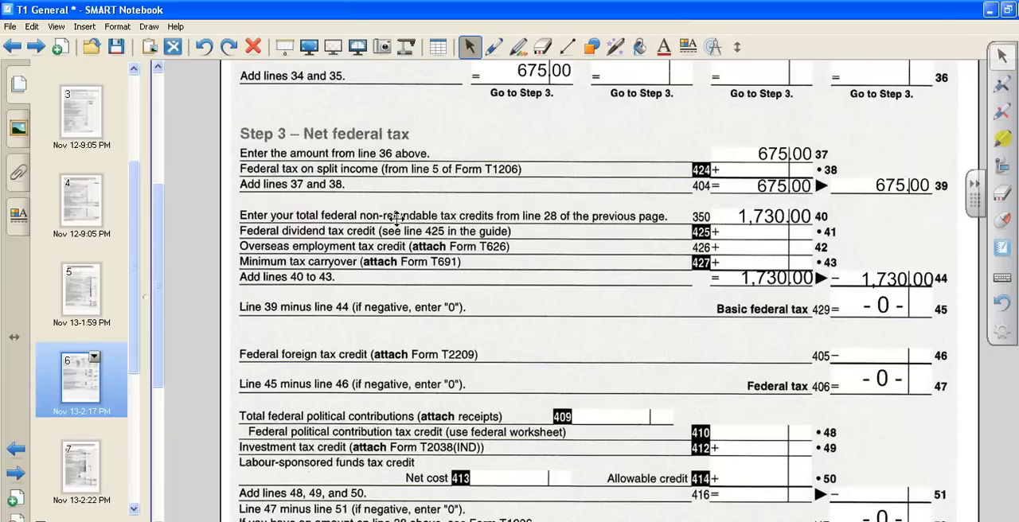
mouse_move(614, 207)
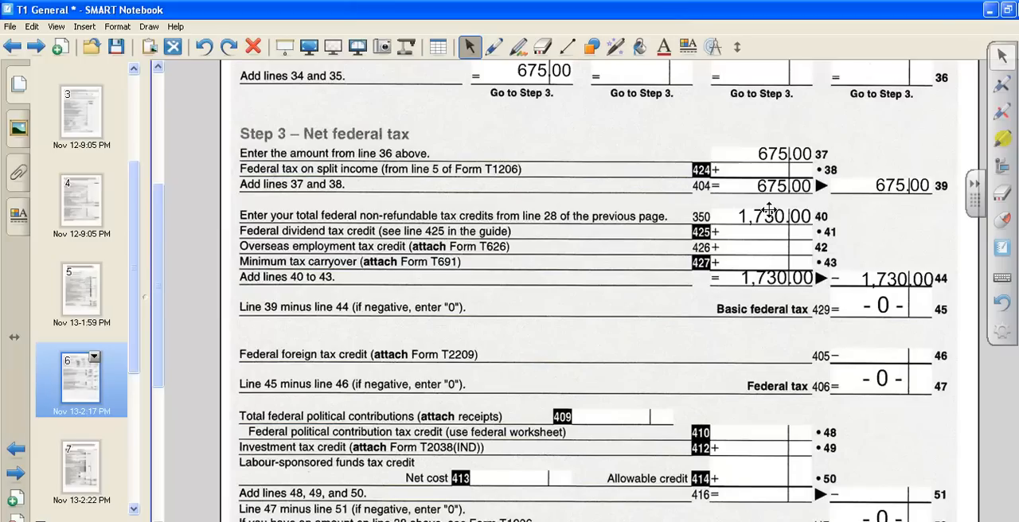
mouse_move(777, 277)
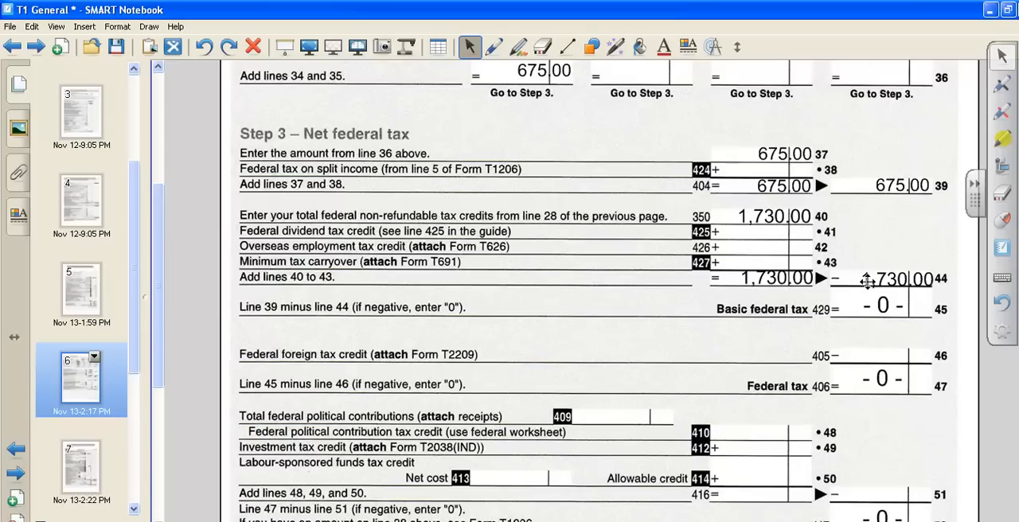
mouse_move(879, 247)
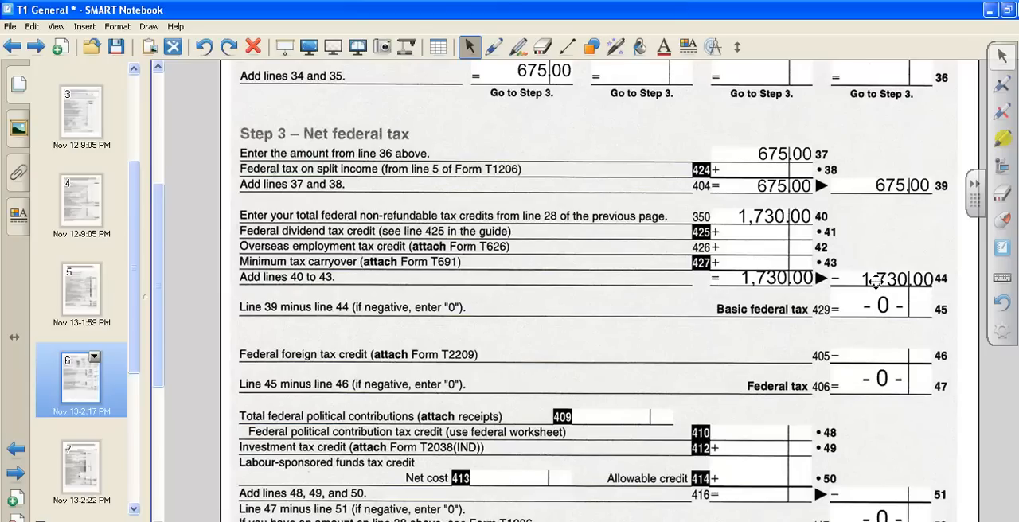
mouse_move(858, 309)
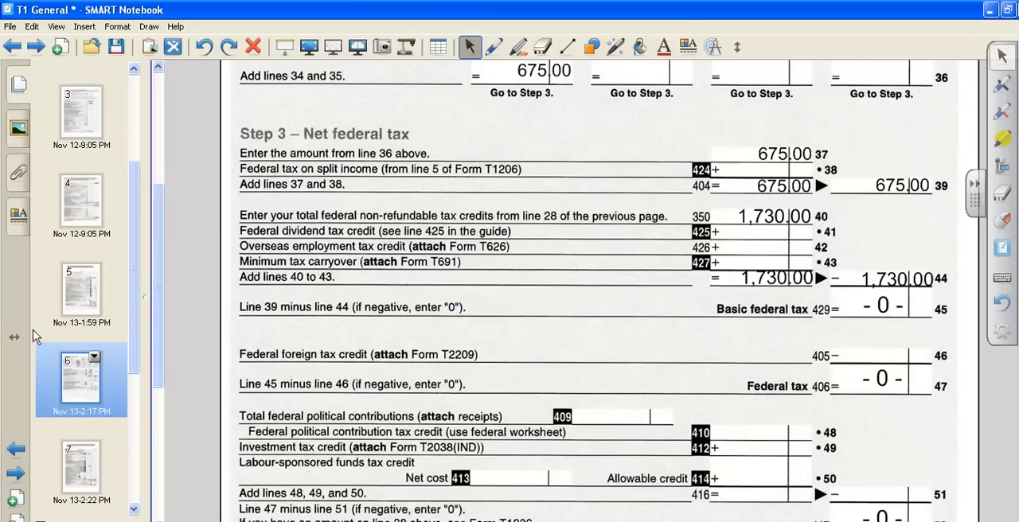
scroll(down, 3)
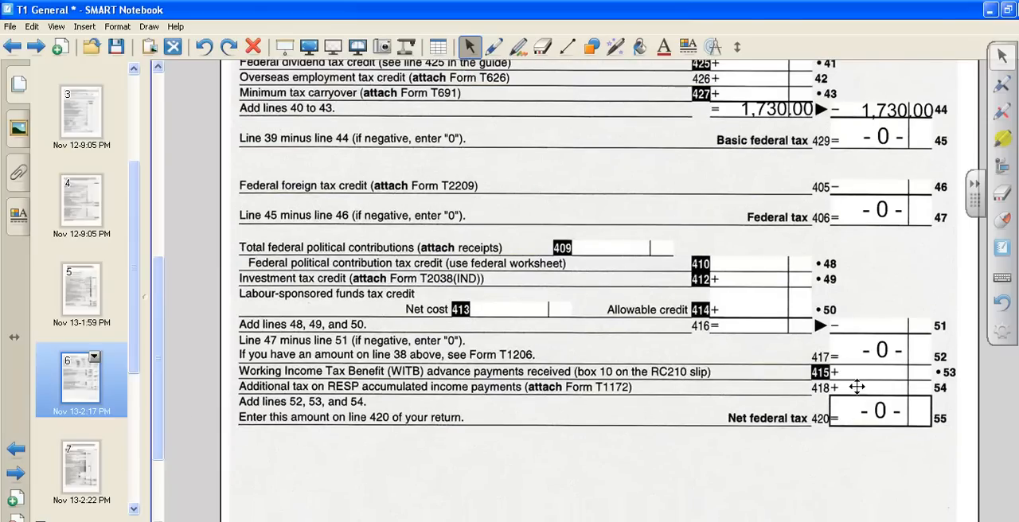
mouse_move(850, 415)
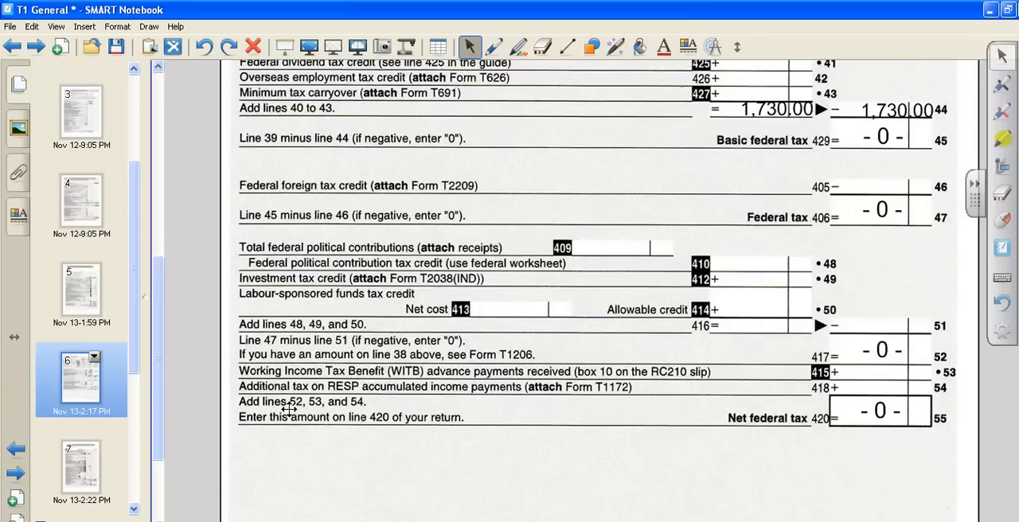
mouse_move(398, 420)
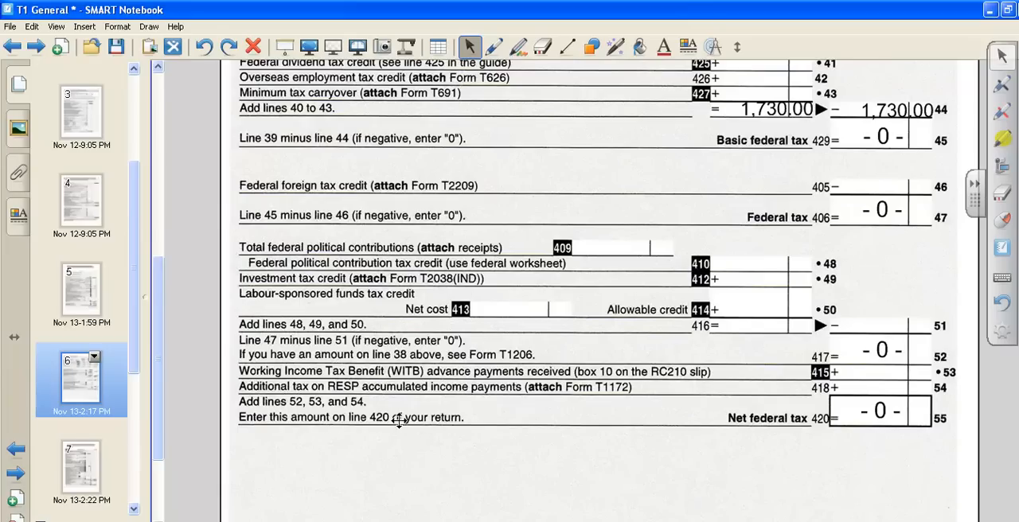
mouse_move(428, 420)
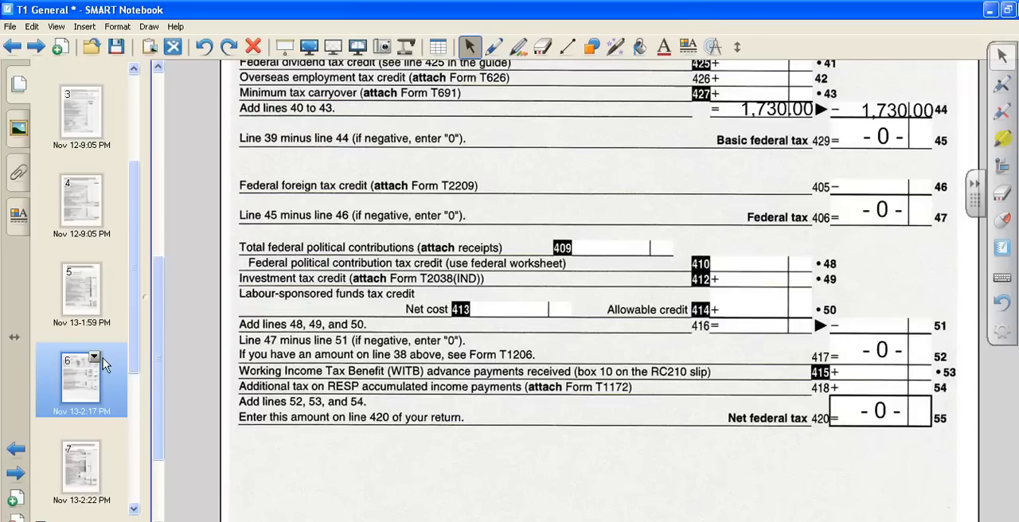
scroll(down, 3)
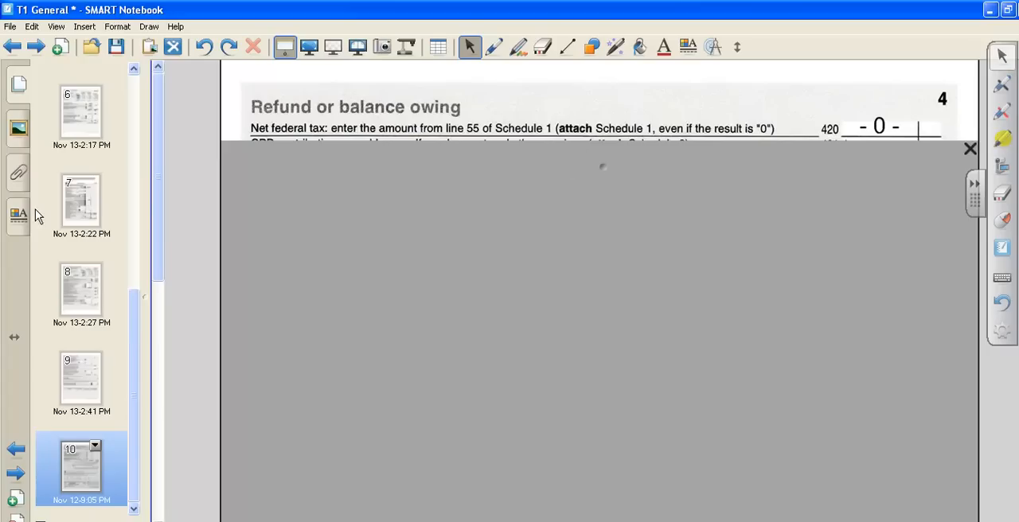
mouse_move(85, 203)
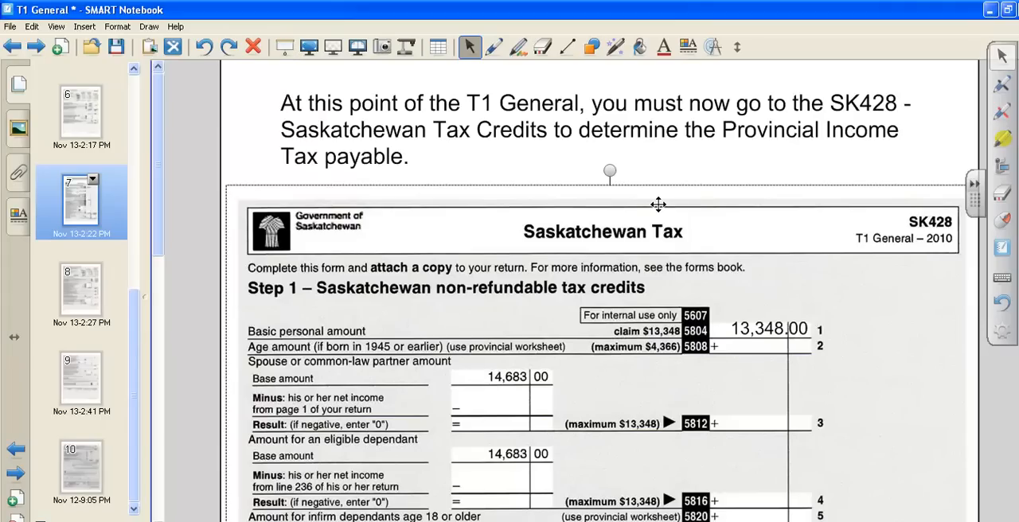
mouse_move(809, 163)
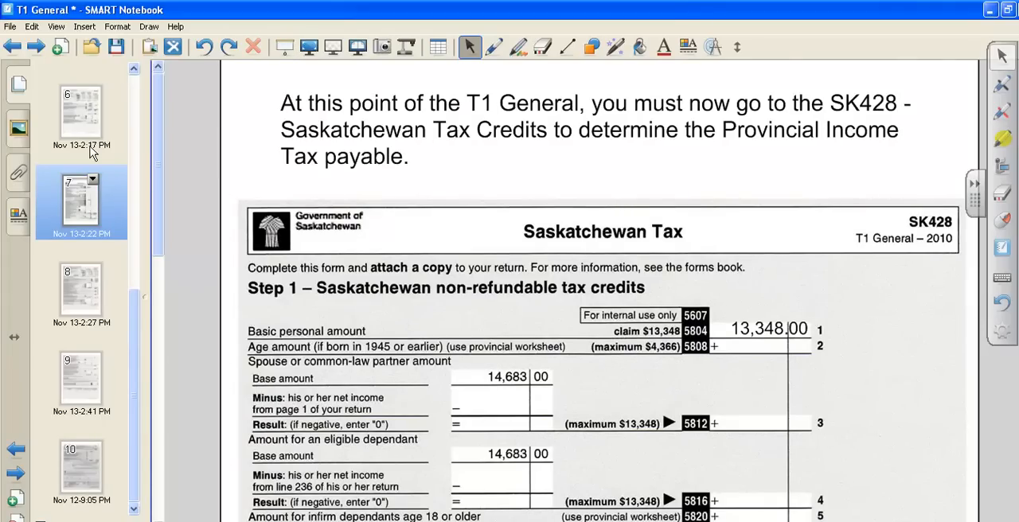
scroll(down, 3)
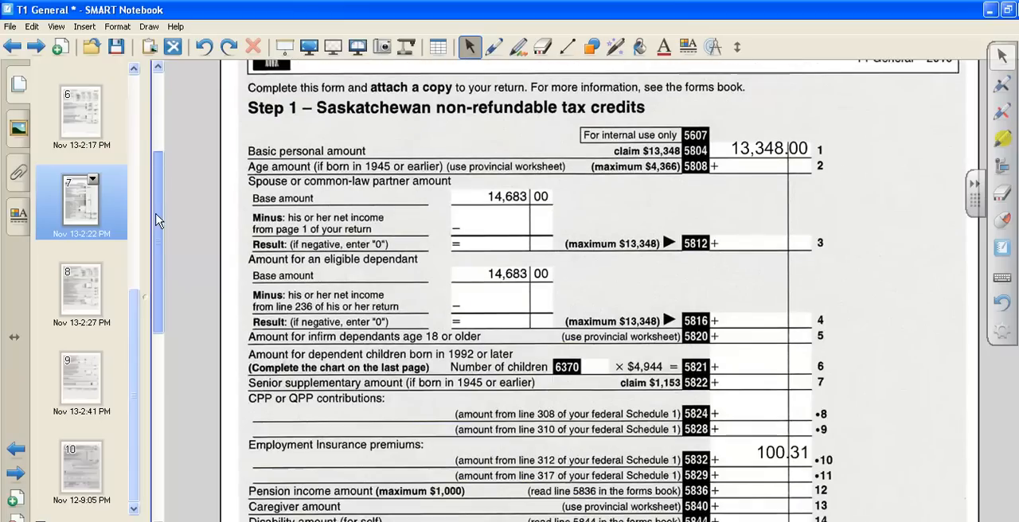
scroll(down, 3)
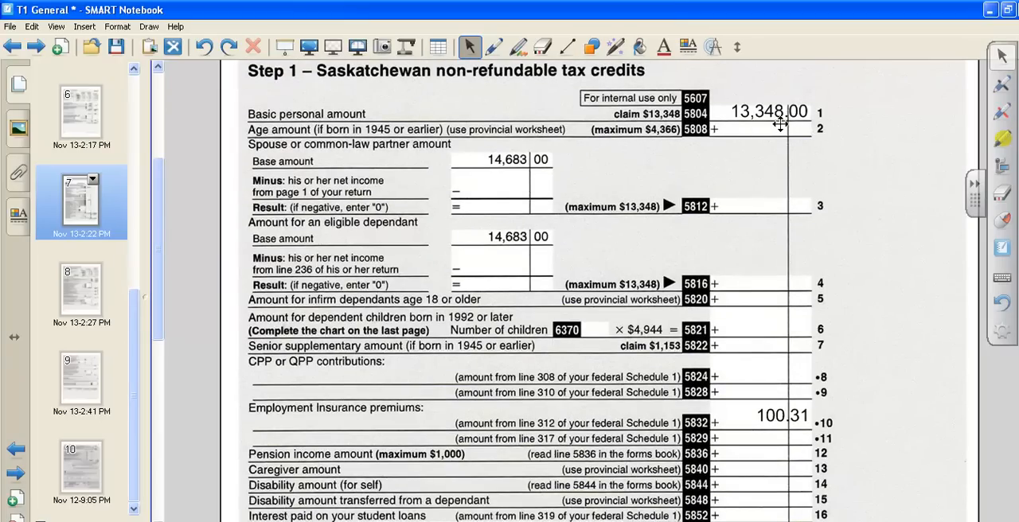
mouse_move(779, 121)
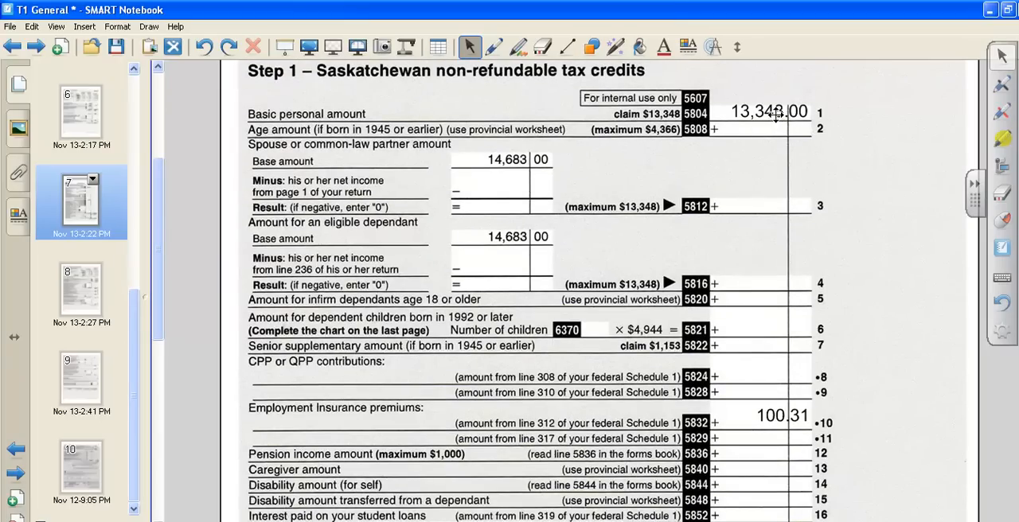
mouse_move(787, 461)
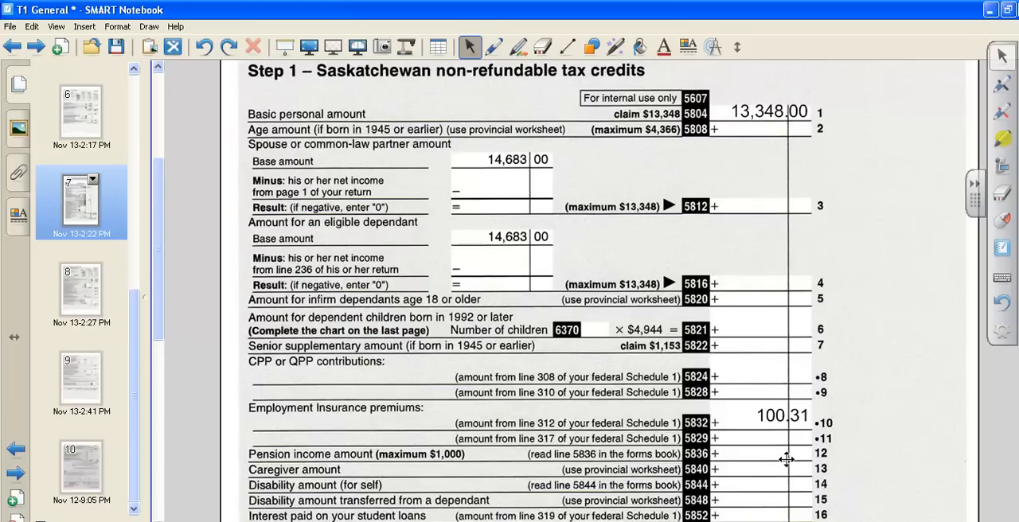
mouse_move(809, 417)
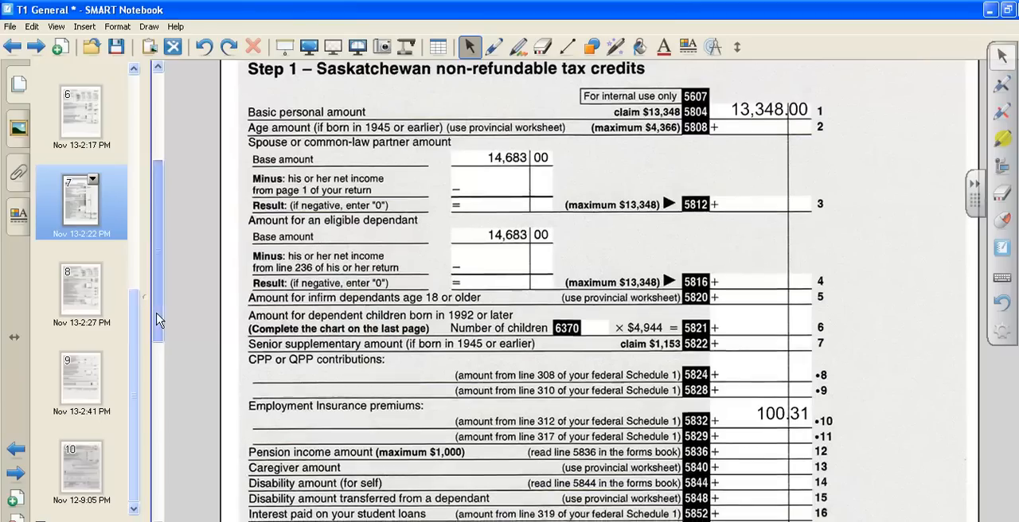
scroll(down, 3)
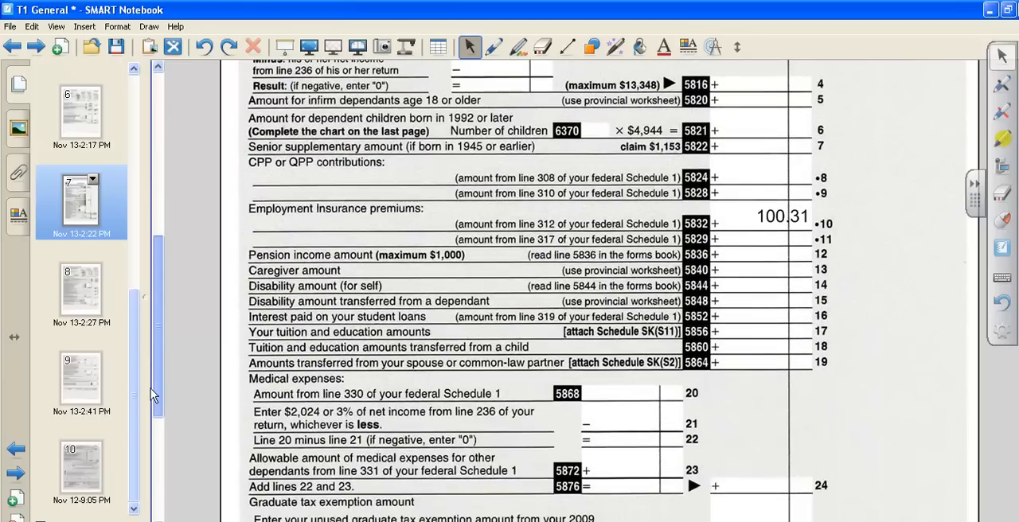
scroll(down, 3)
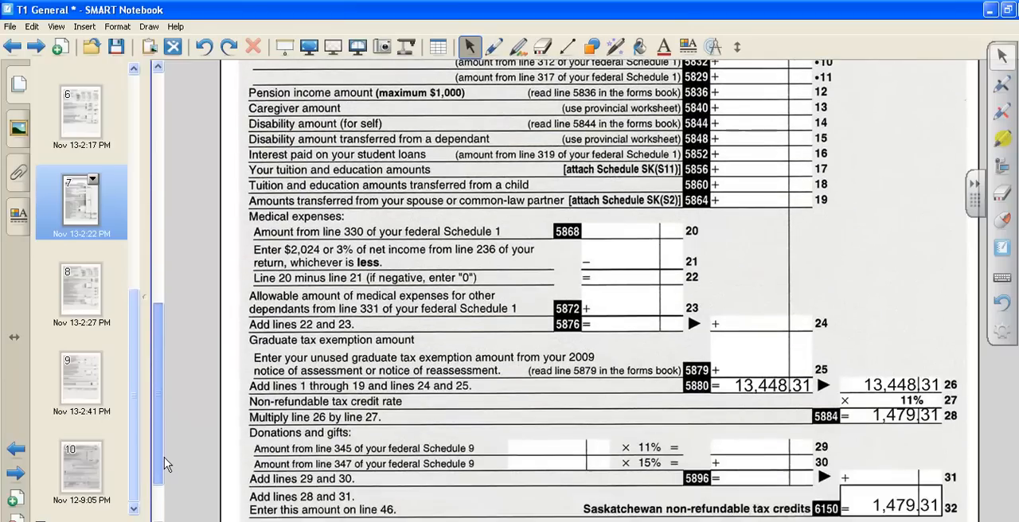
scroll(down, 3)
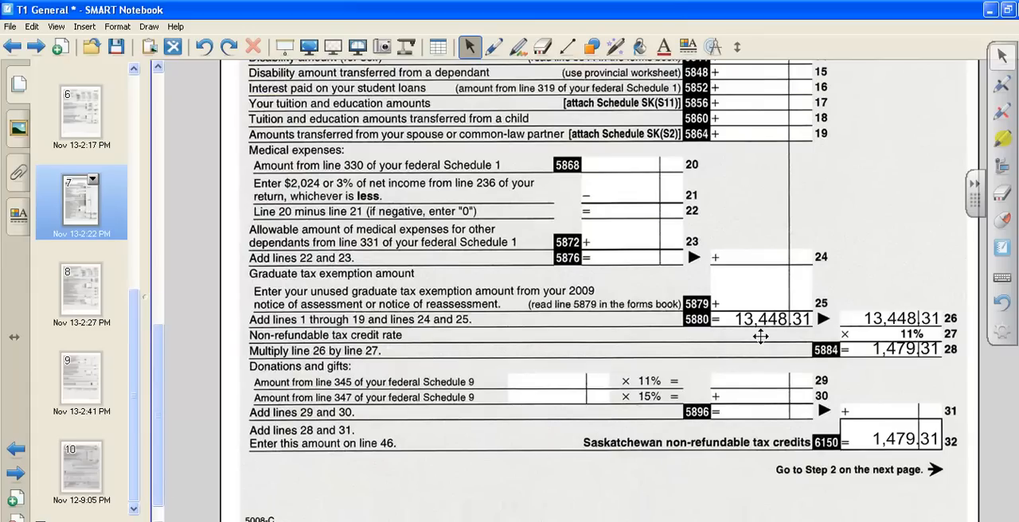
mouse_move(876, 318)
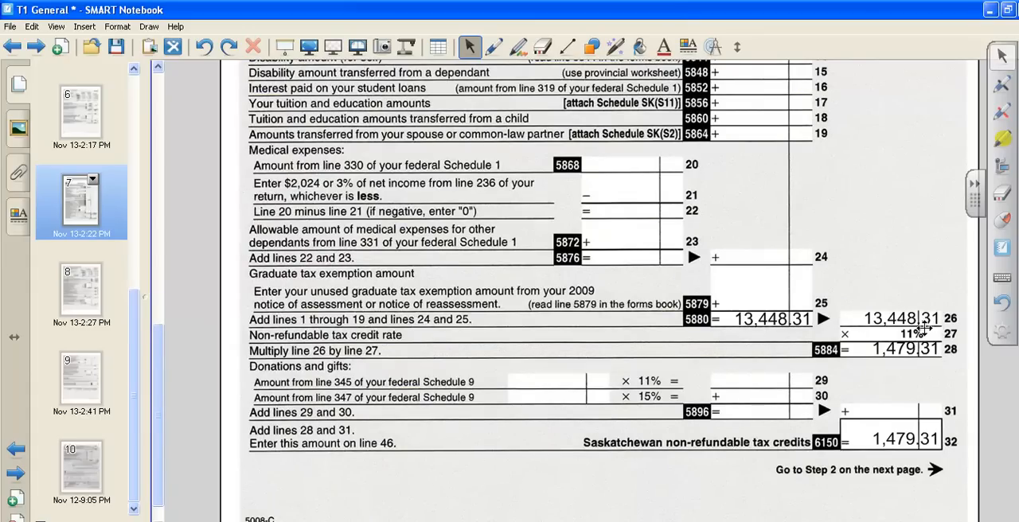
mouse_move(911, 364)
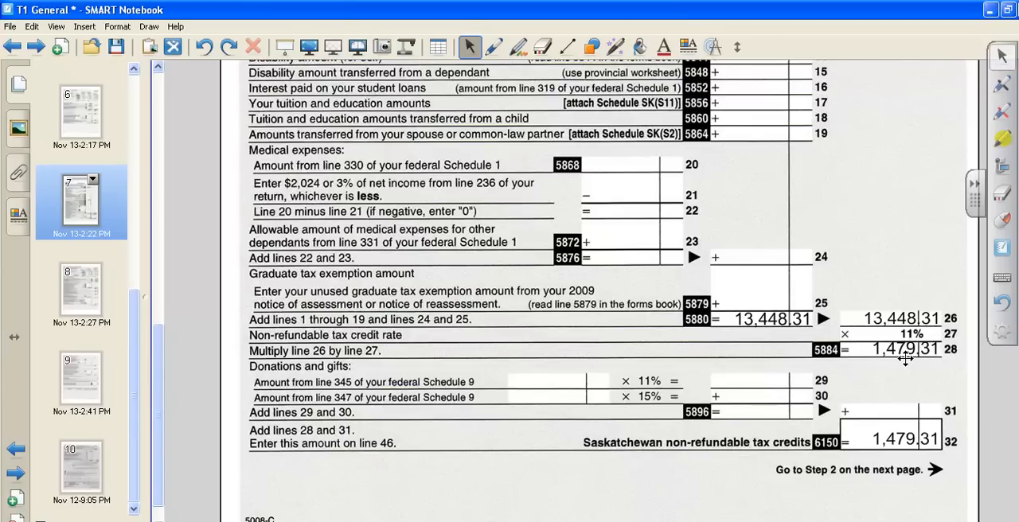
mouse_move(911, 363)
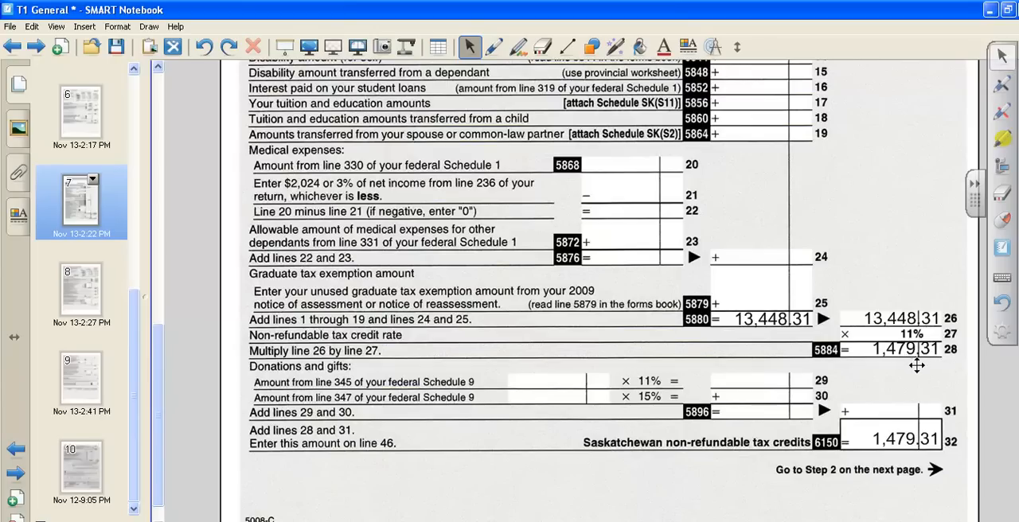
mouse_move(898, 452)
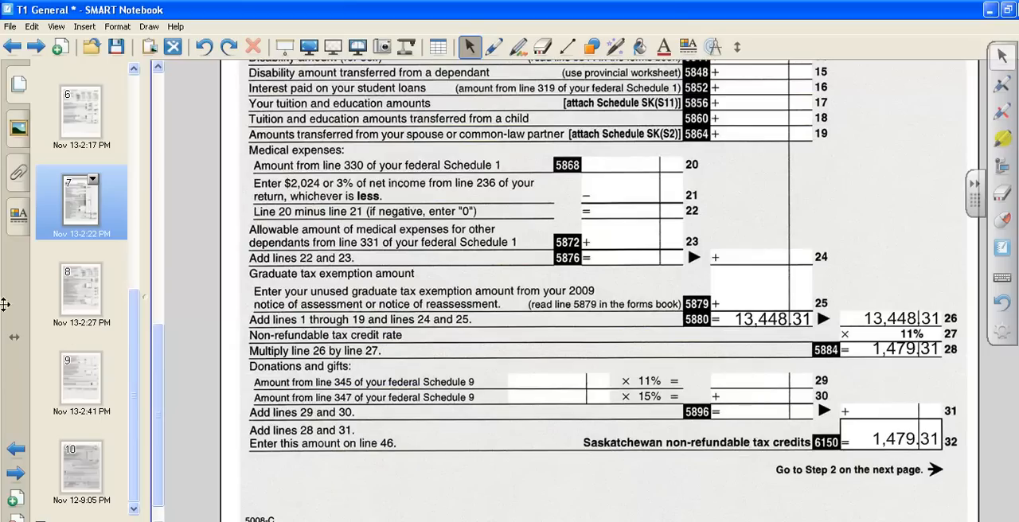
scroll(down, 3)
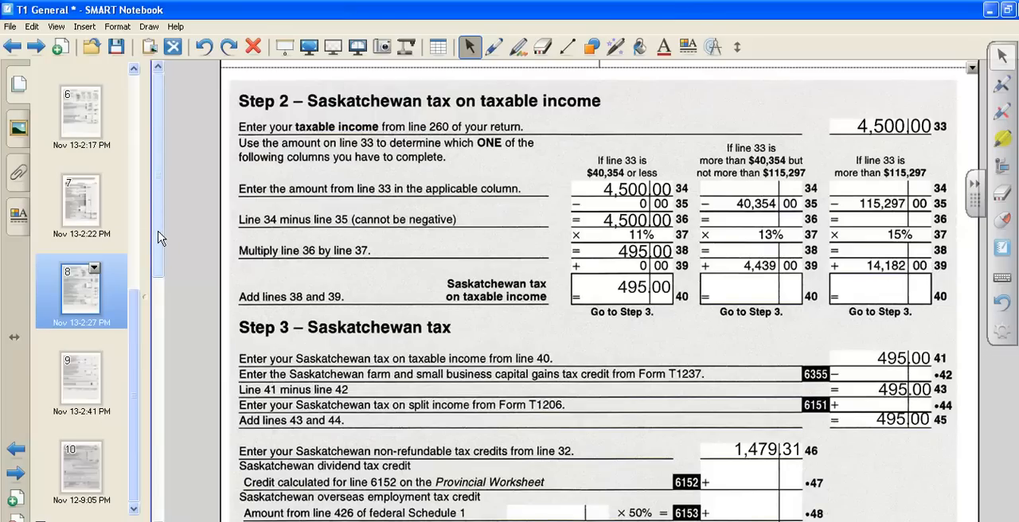
Scroll through Saskatchewan Steps 2 and 3 showing 0 provincial tax on lines 51, 57 and 60
scroll(down, 3)
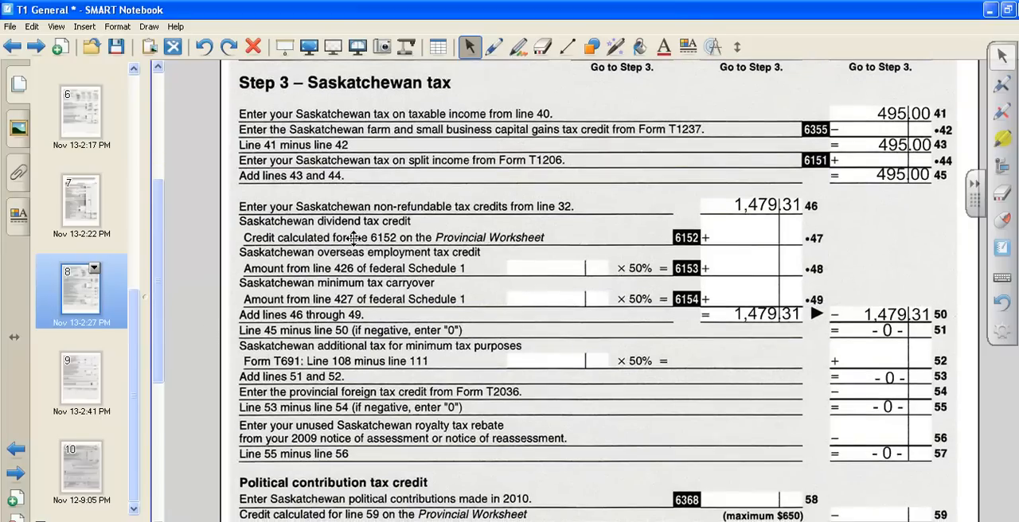
mouse_move(469, 211)
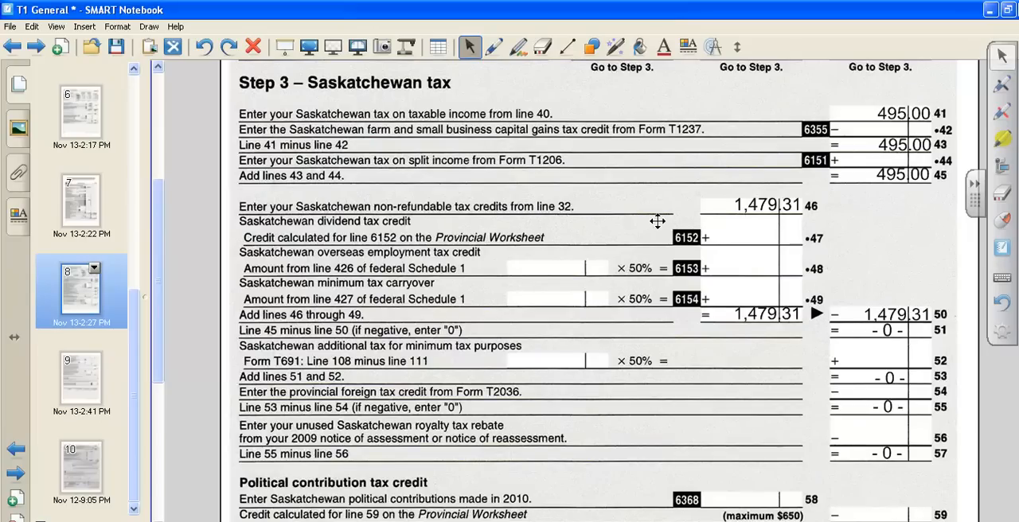
mouse_move(828, 204)
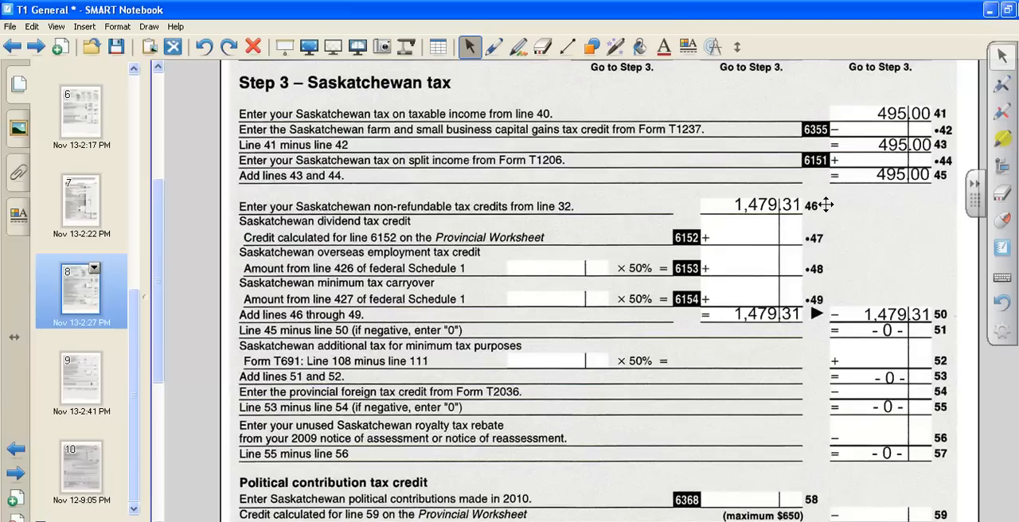
mouse_move(819, 297)
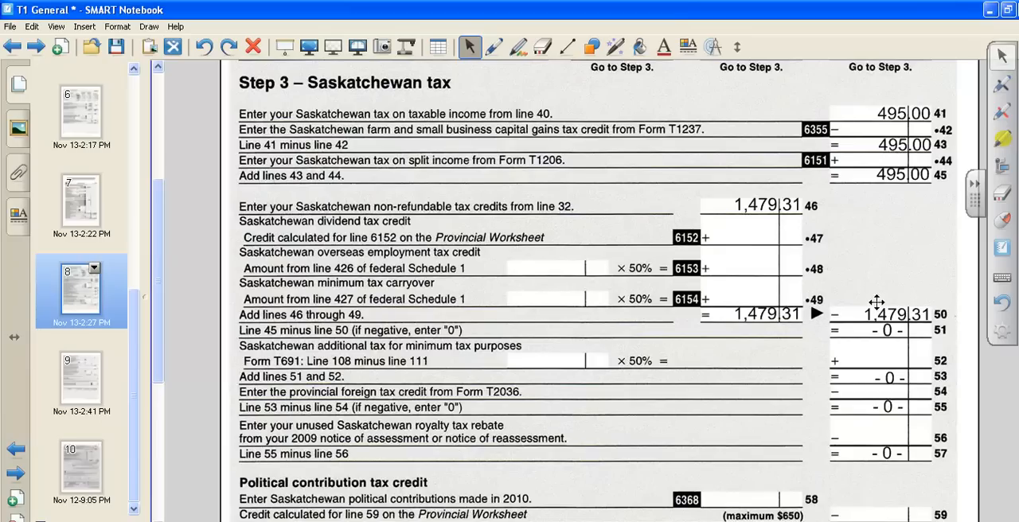
mouse_move(904, 306)
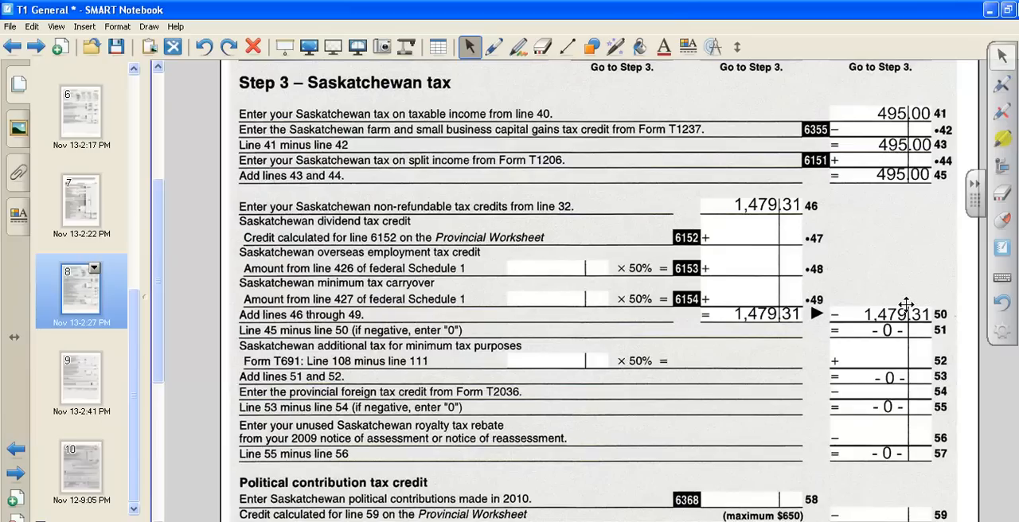
mouse_move(911, 323)
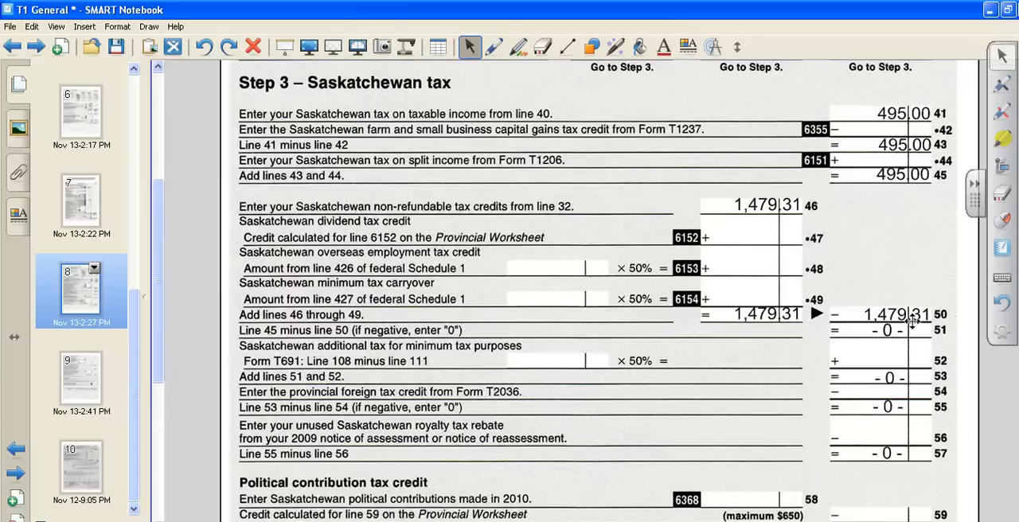
mouse_move(249, 296)
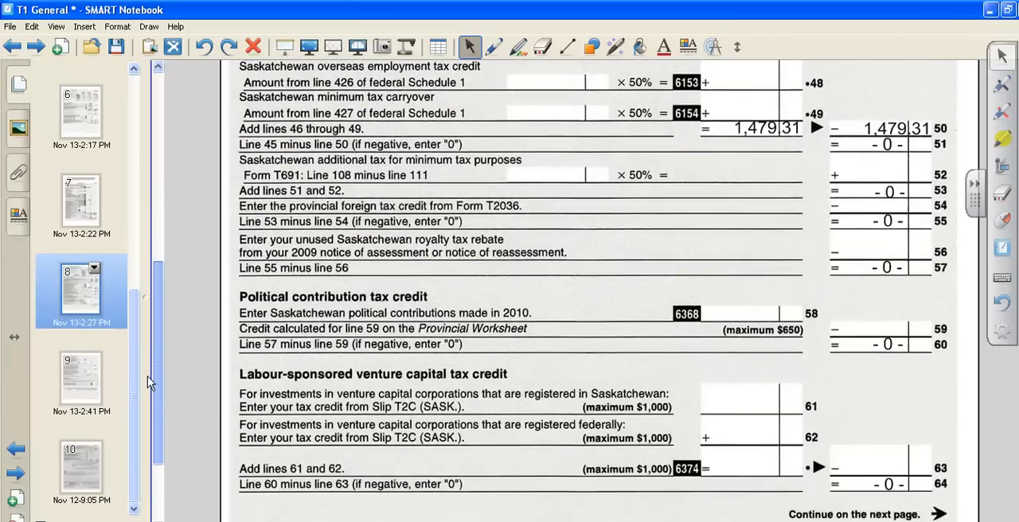
scroll(down, 3)
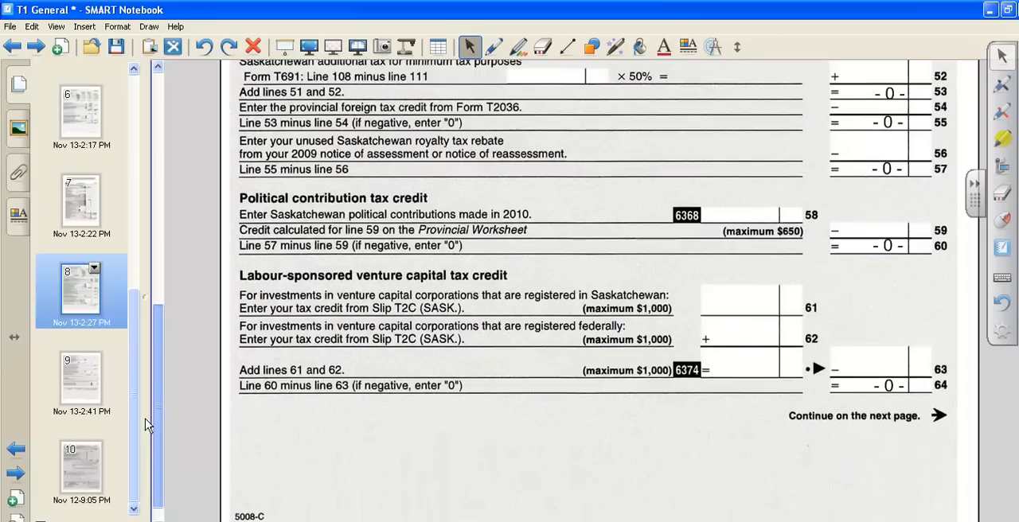
Scroll the continued Step 3 page showing 0 on lines 65, 71, 73 and 77
scroll(down, 3)
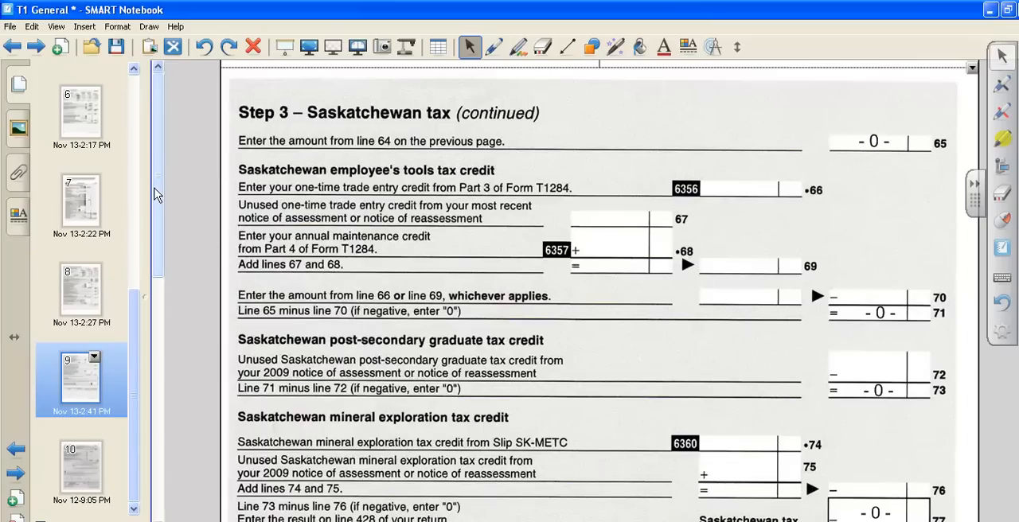
scroll(down, 3)
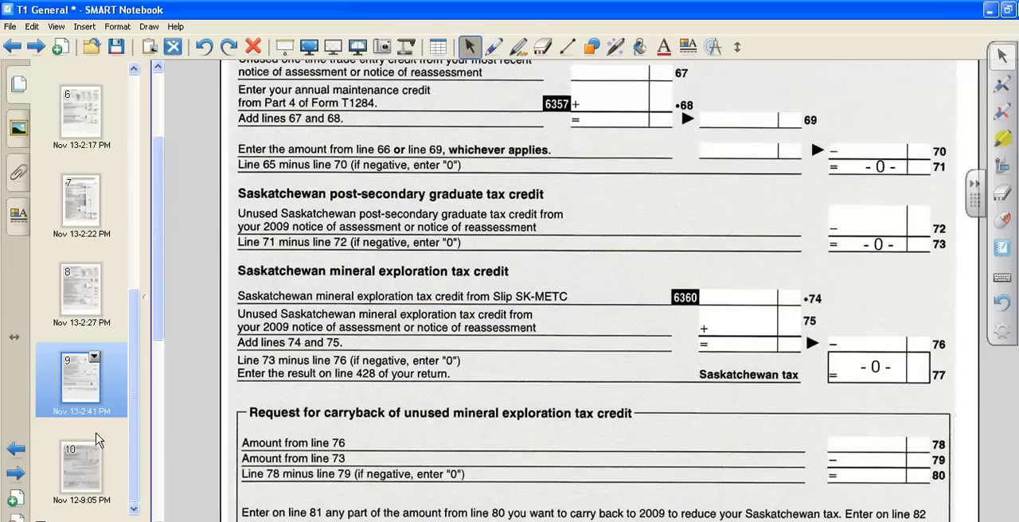
mouse_move(80, 465)
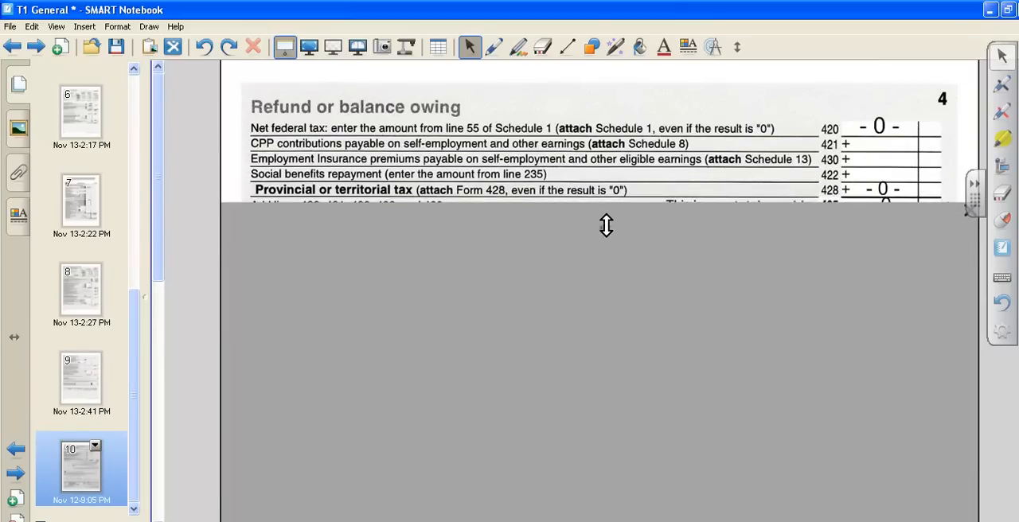
Uncover the refund section down to the -424.86 result of line 435 minus 482
drag(605, 226, 603, 245)
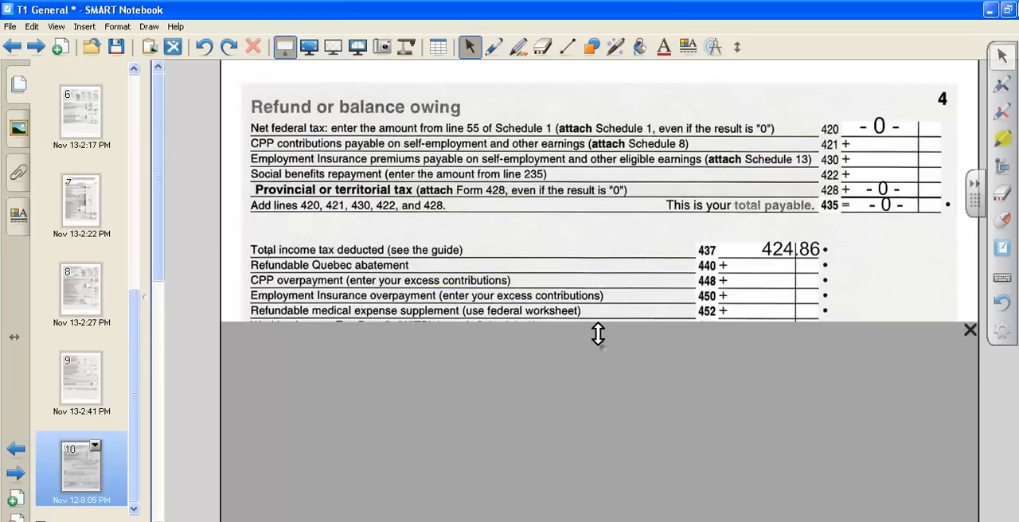
drag(599, 334, 599, 281)
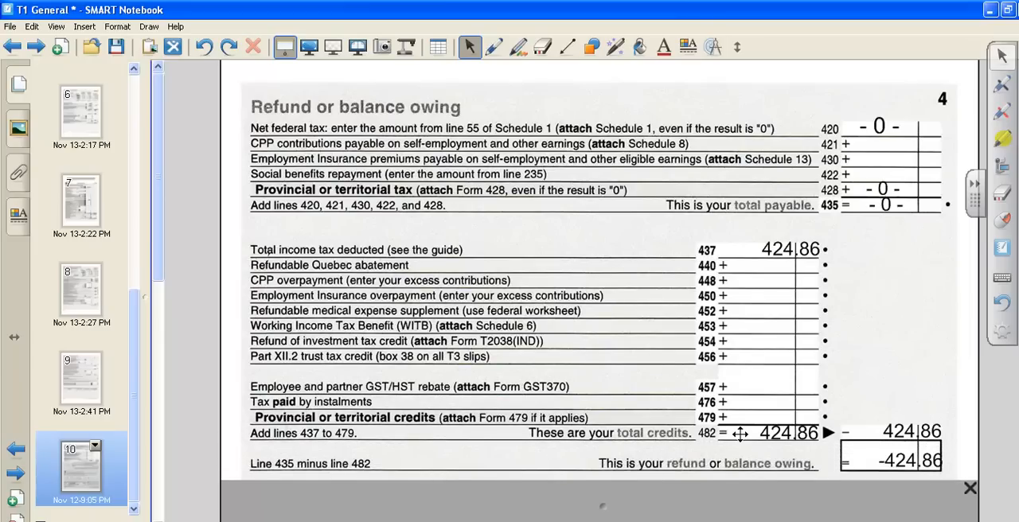
mouse_move(783, 436)
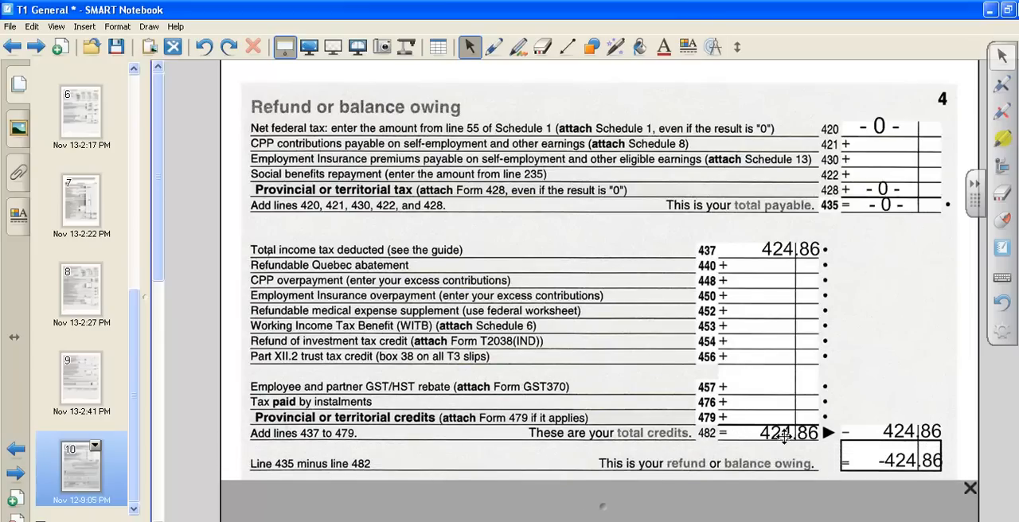
mouse_move(920, 416)
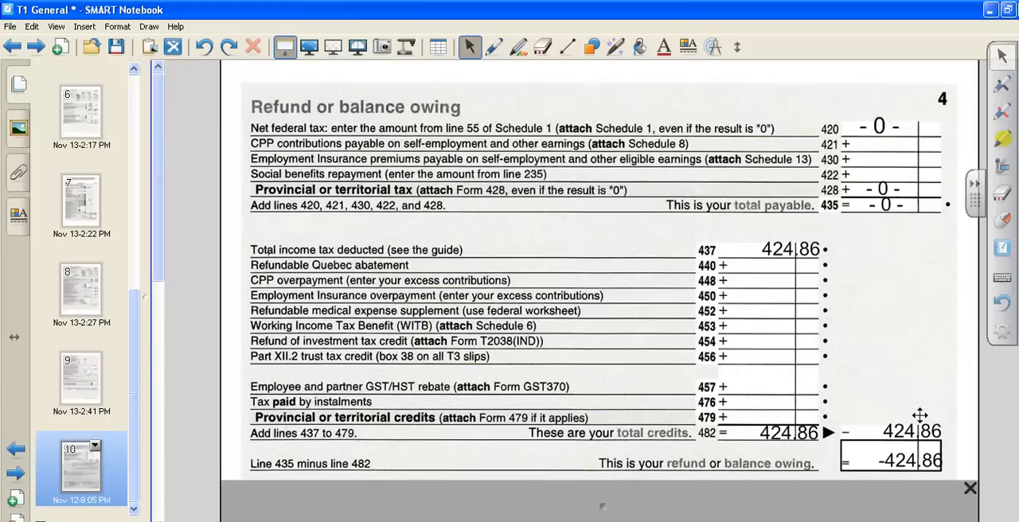
mouse_move(913, 257)
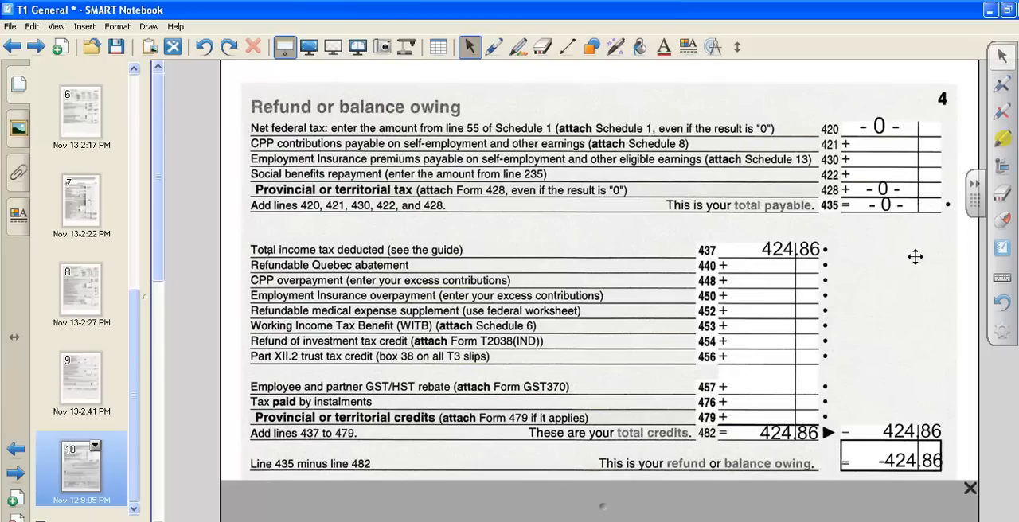
mouse_move(908, 449)
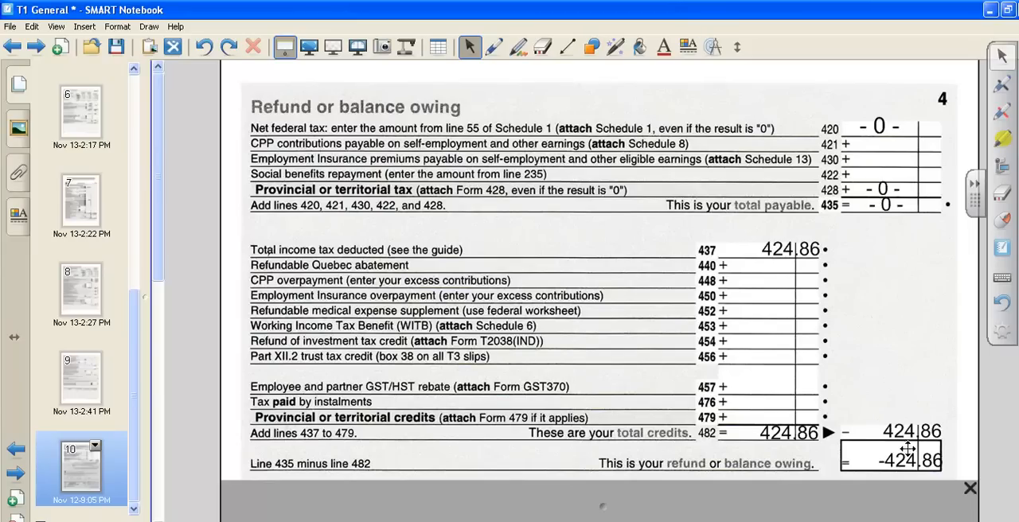
mouse_move(363, 424)
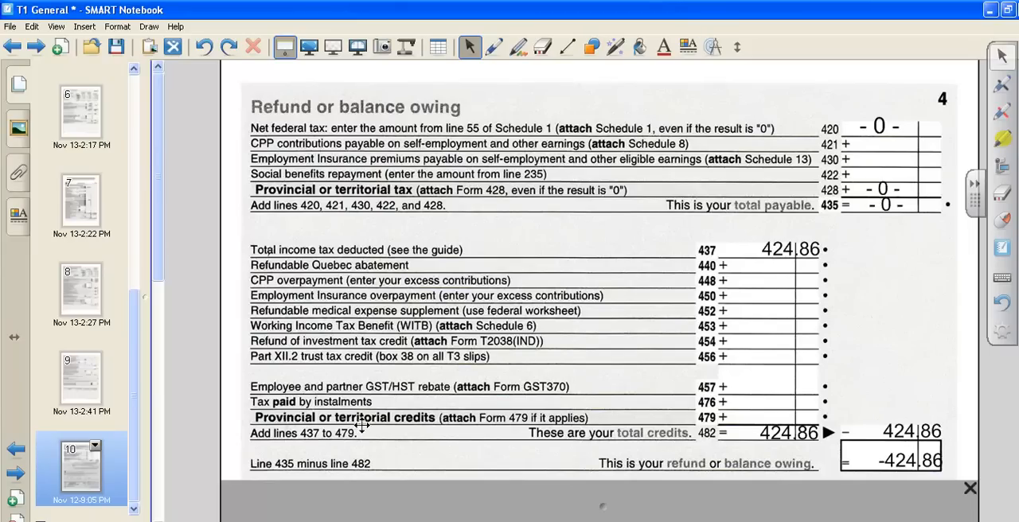
mouse_move(605, 491)
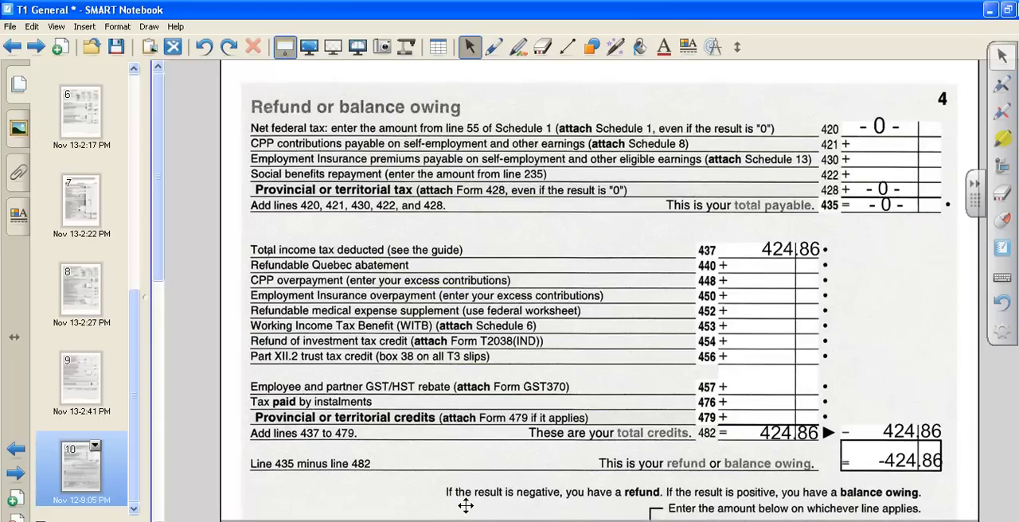
mouse_move(178, 373)
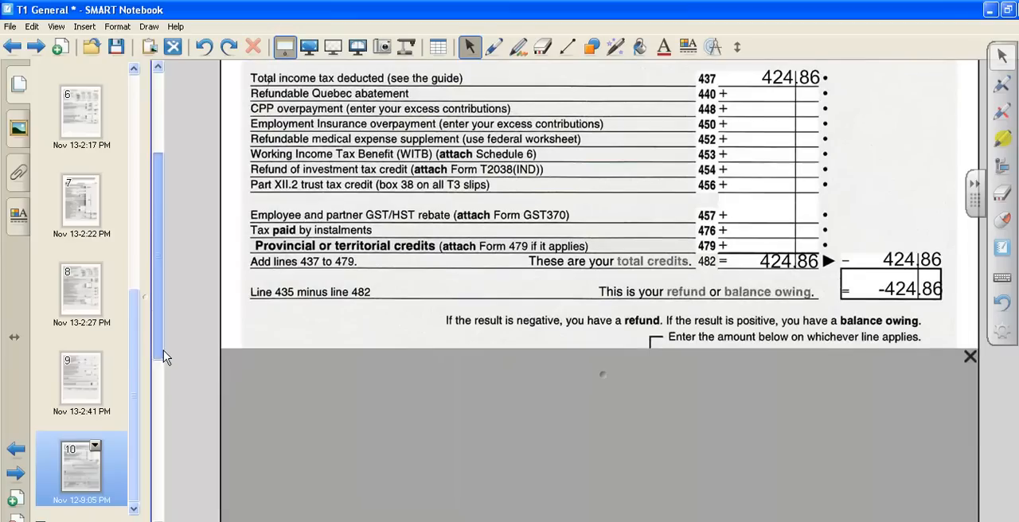
Reveal the 424.86 refund on line 484 with balance owing left blank
scroll(down, 3)
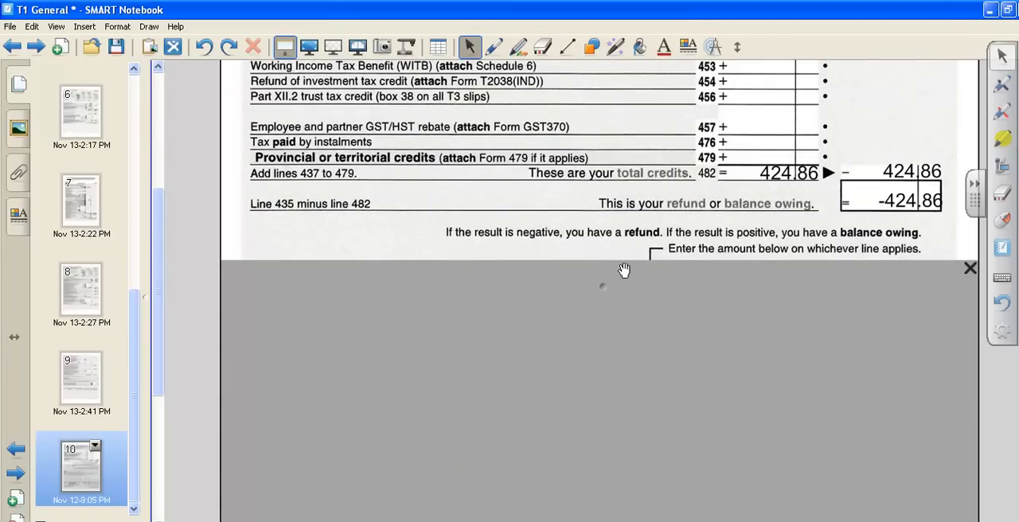
mouse_move(605, 266)
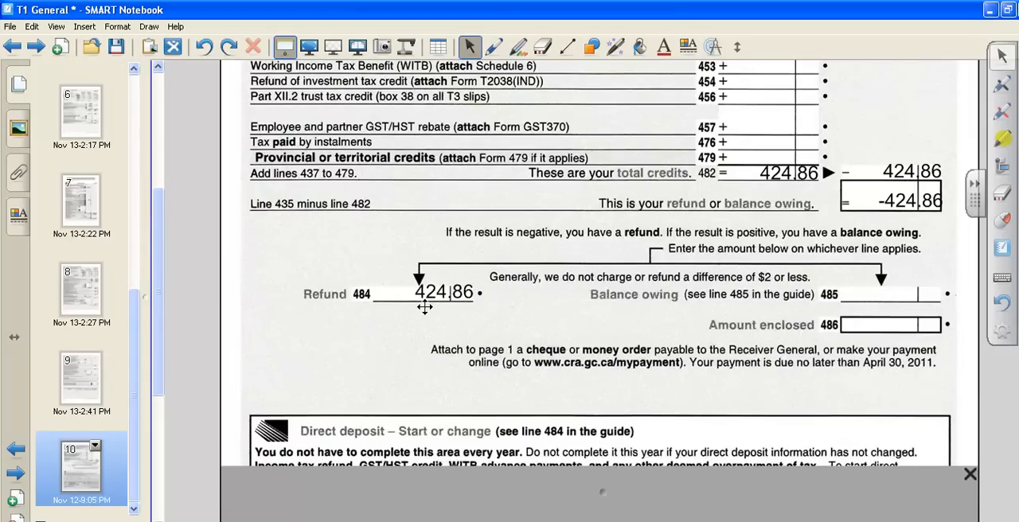
mouse_move(513, 408)
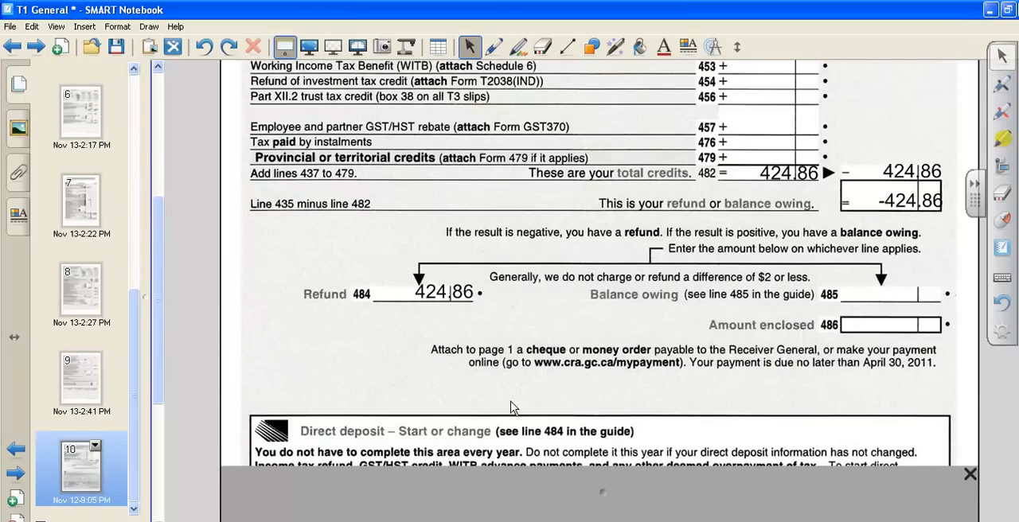
scroll(down, 3)
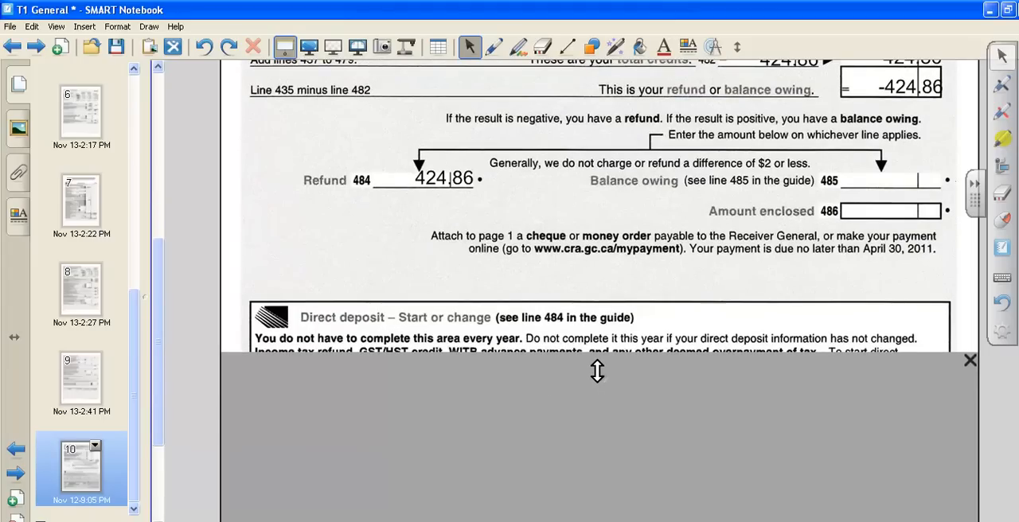